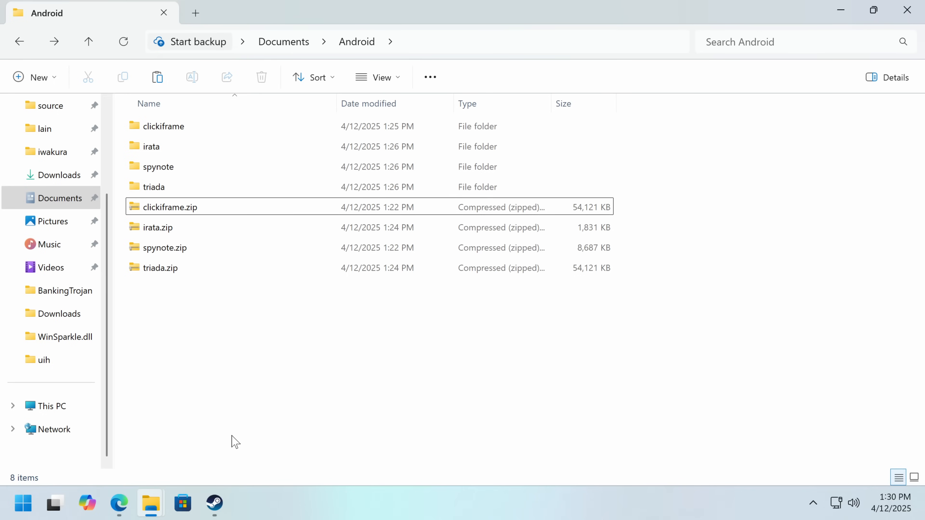
mouse_move(418, 395)
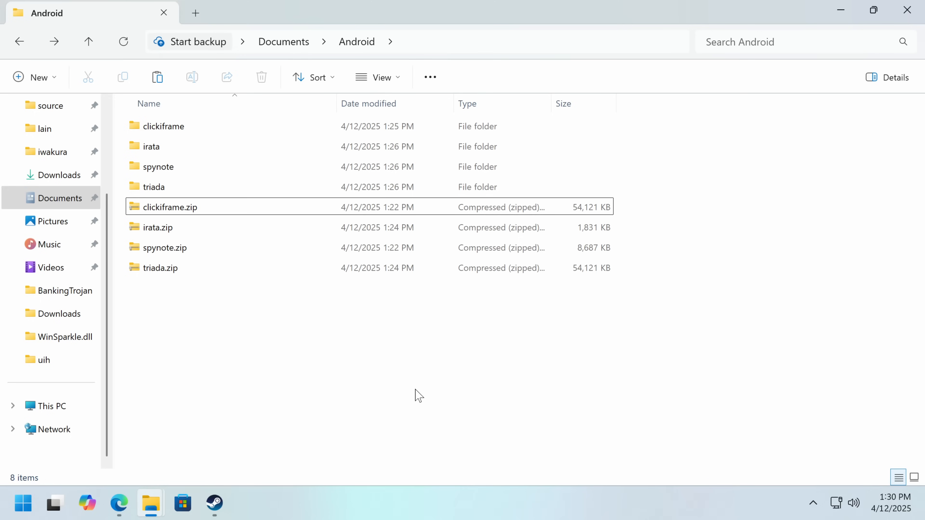
- Bring the browser window with the ANY.RUN start page to the front
left_click(118, 504)
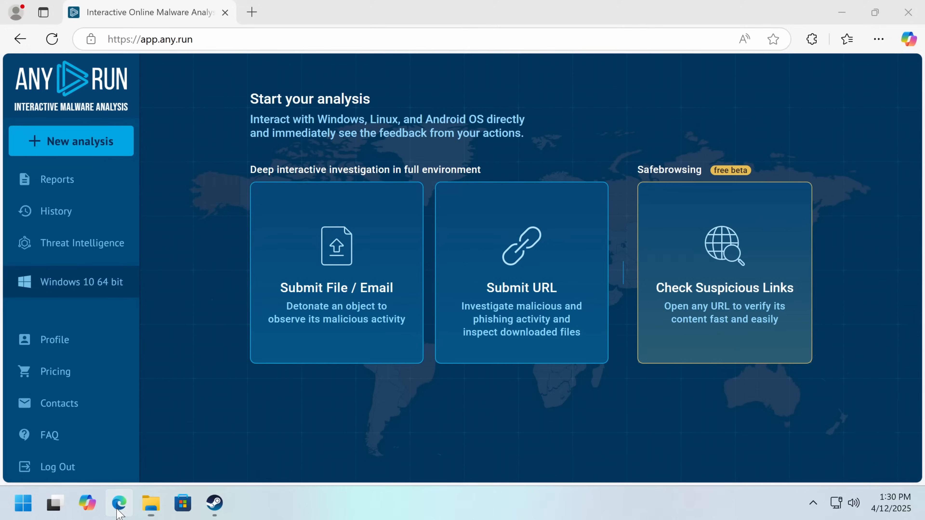
mouse_move(376, 326)
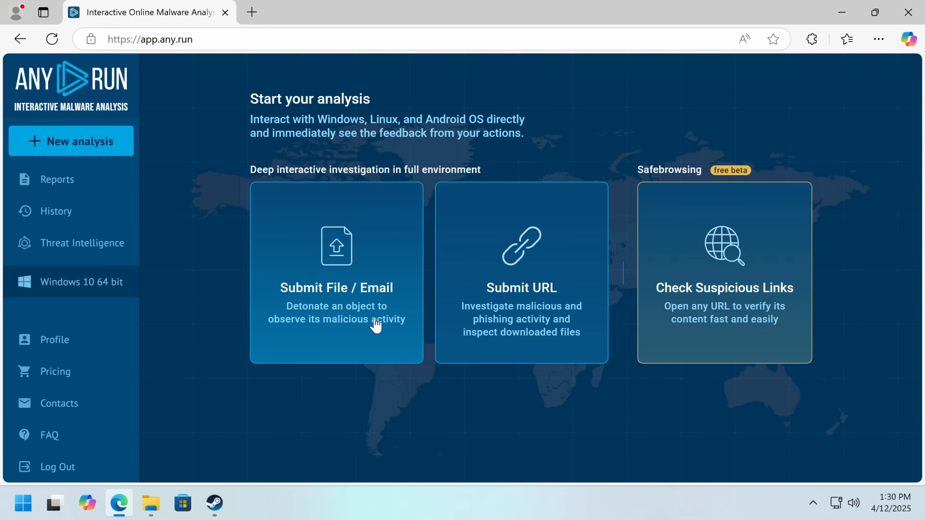
- Go full screen and browse the submit dialog into the irata folder under Documents\Android
key("F11")
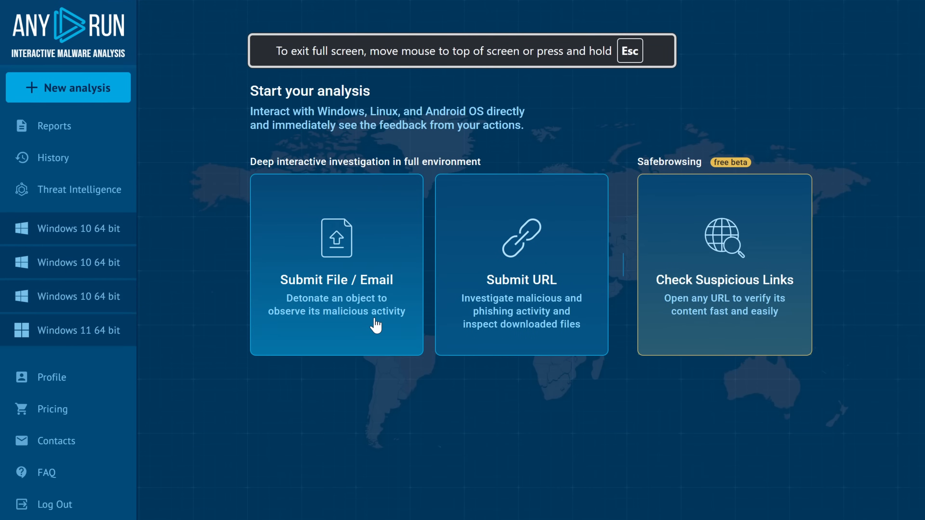
mouse_move(335, 223)
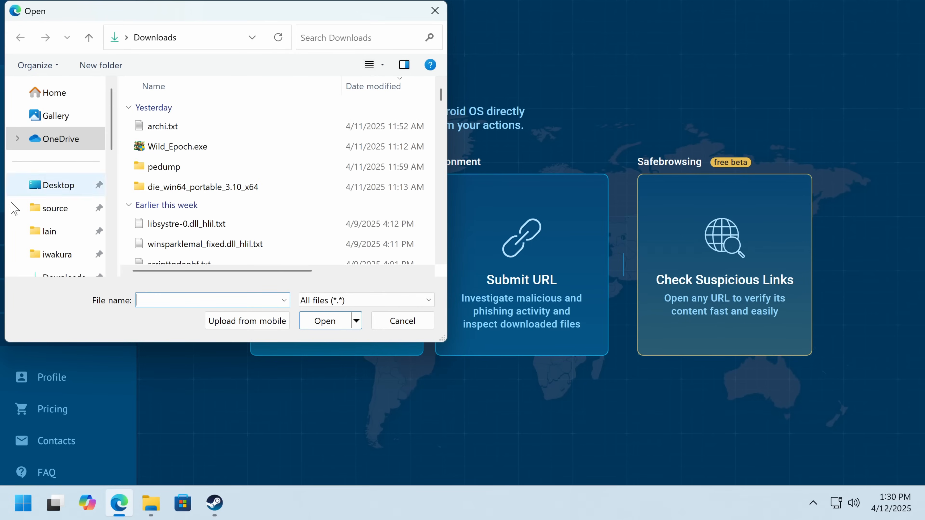
left_click(65, 158)
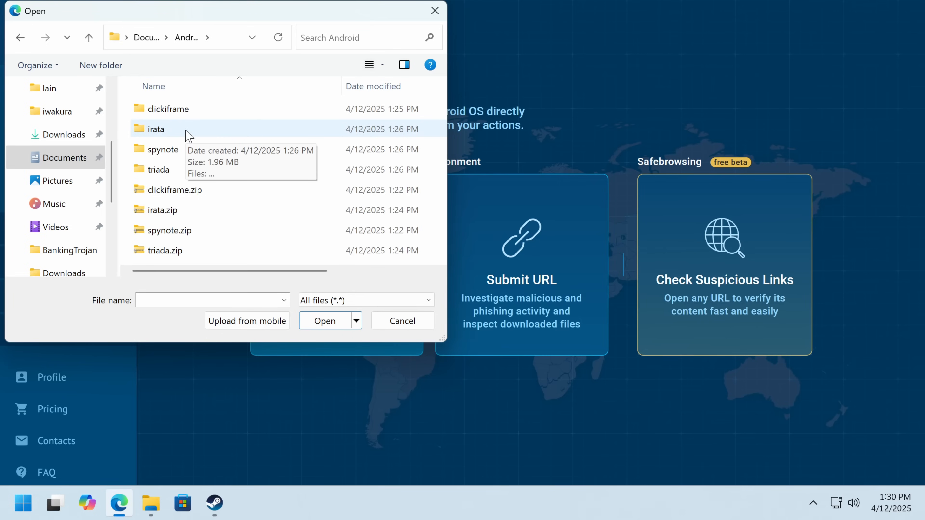
left_click(155, 129)
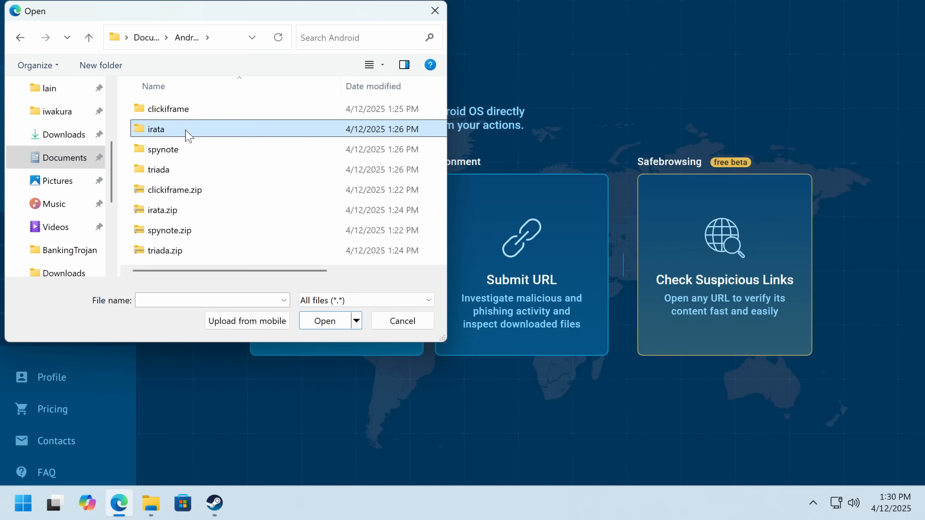
double_click(157, 129)
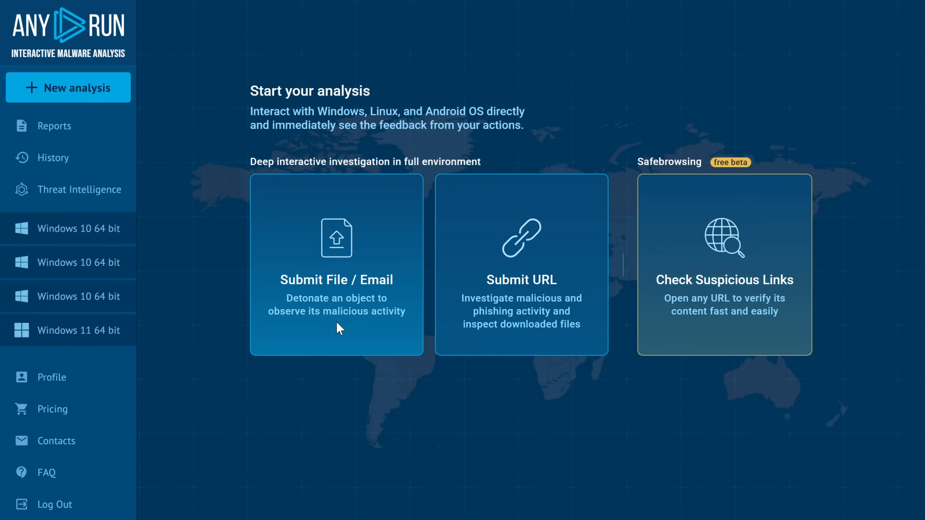
- Review the new analysis form for the irata APK on Android 14 before starting it
left_click(336, 265)
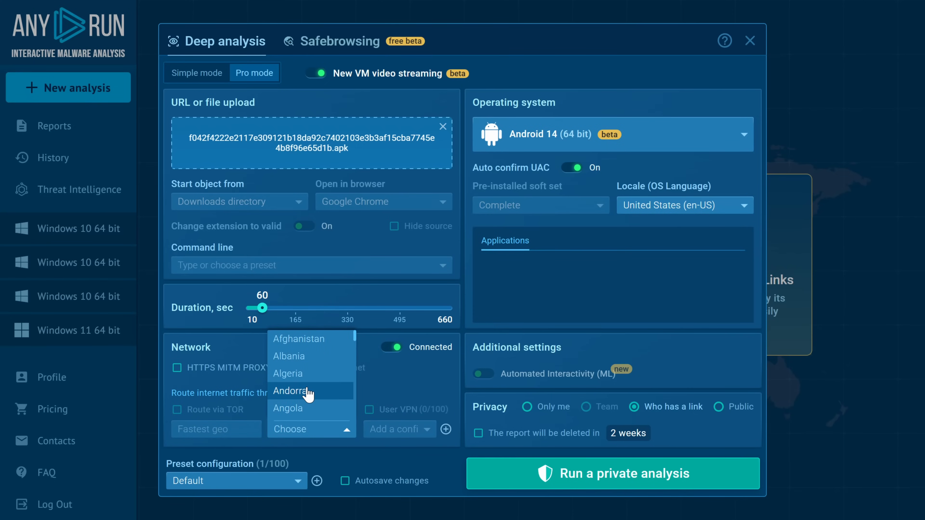
scroll("down", 3)
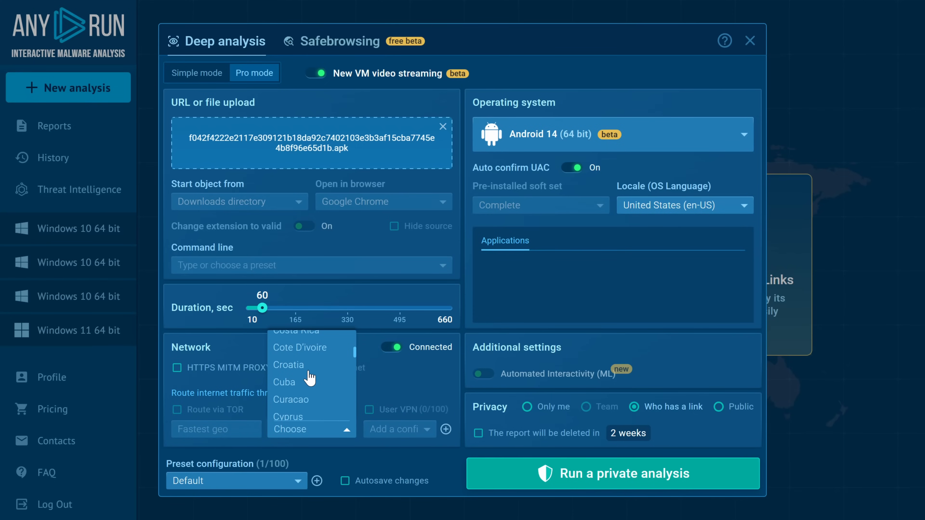
scroll("up", 3)
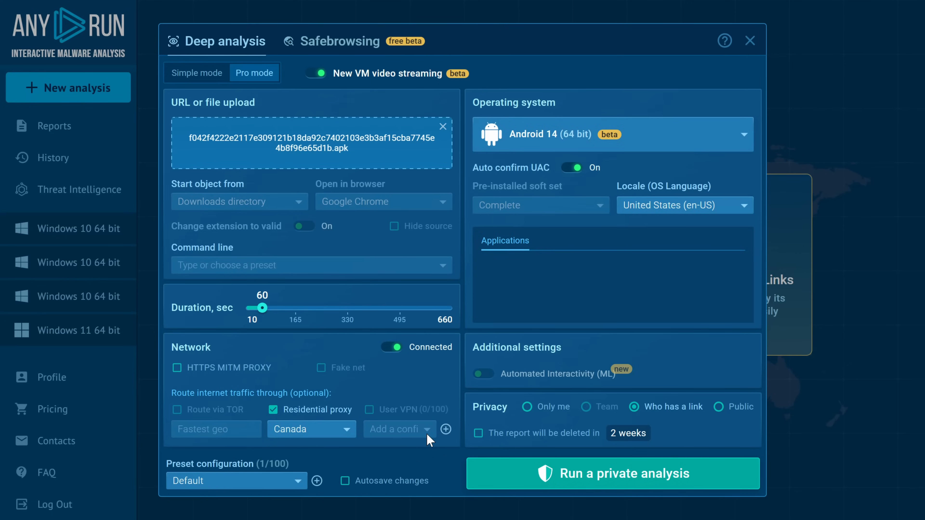
mouse_move(600, 237)
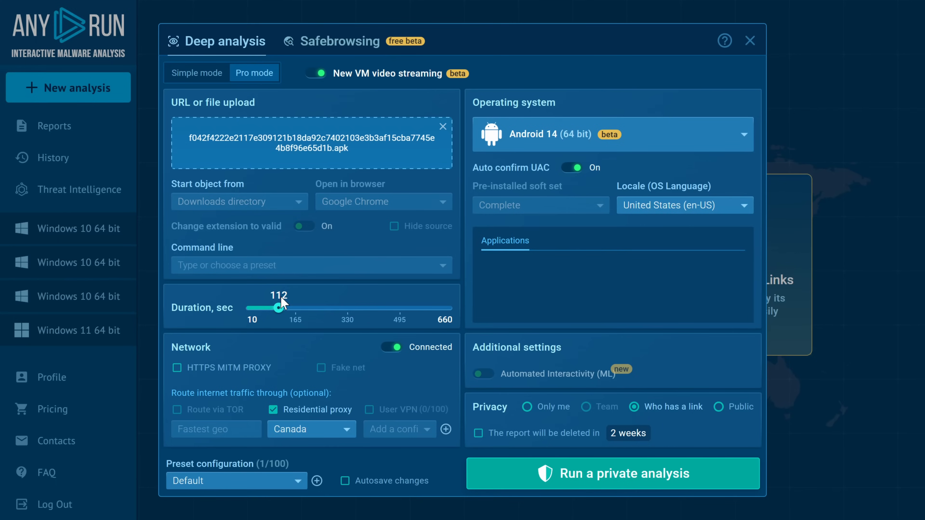
mouse_move(531, 452)
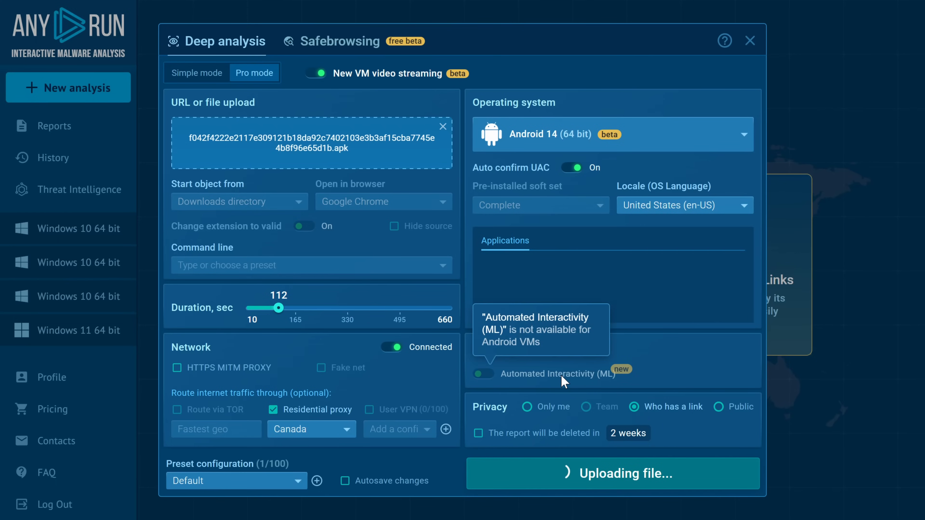
mouse_move(581, 313)
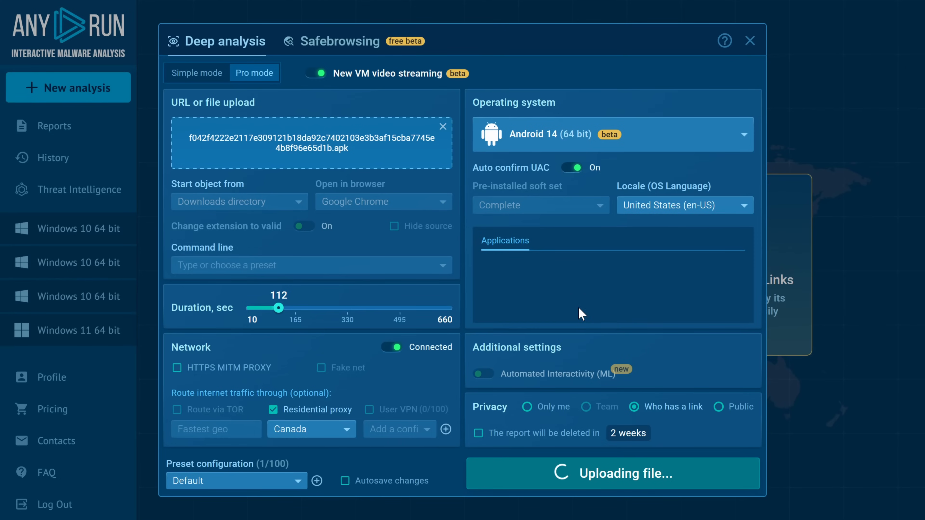
mouse_move(419, 174)
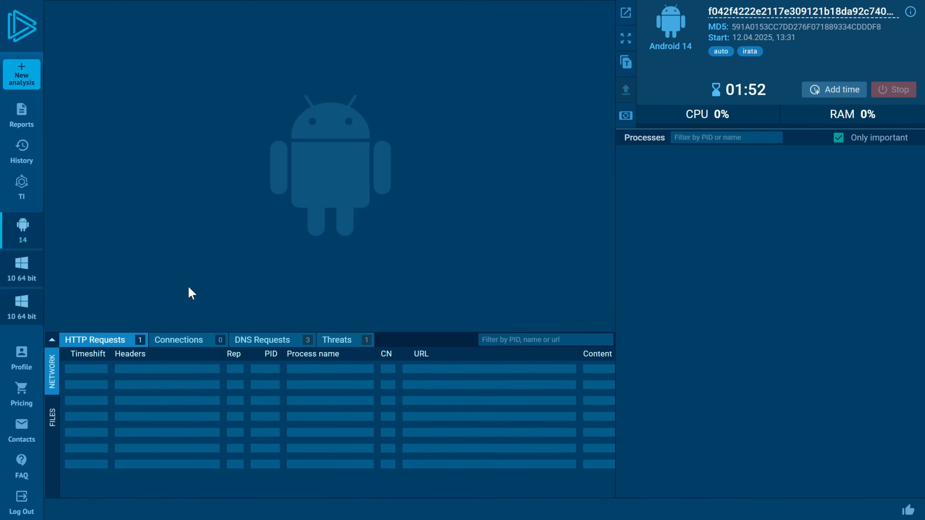
mouse_move(179, 221)
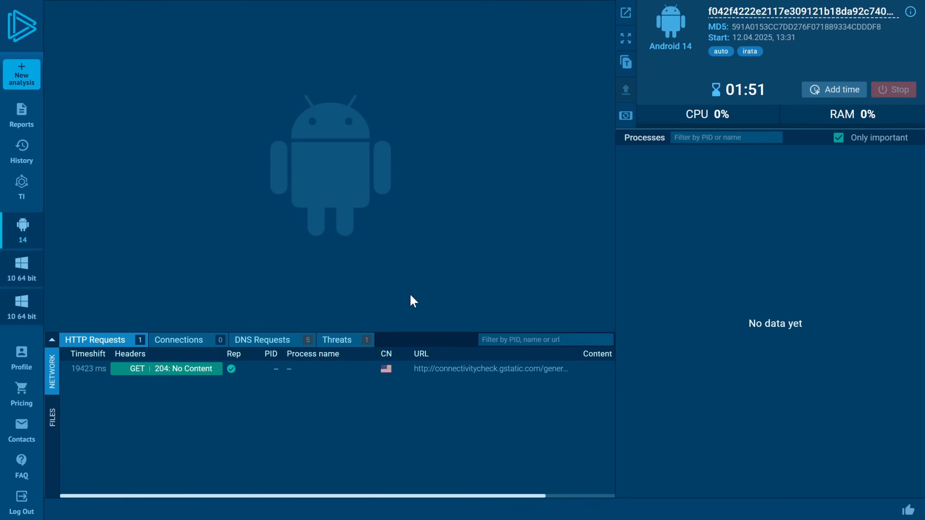
- Show the Threats list detected so far in the live Android 14 session
left_click(336, 340)
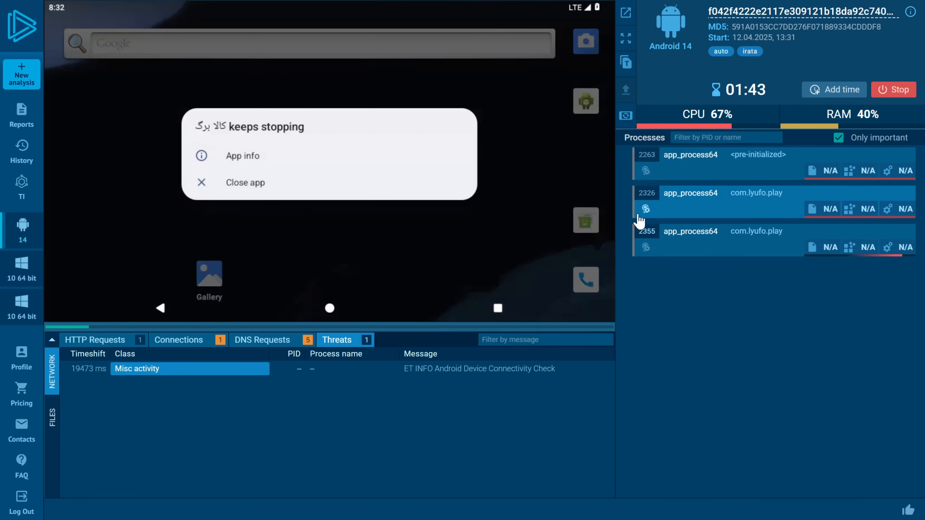
- View the crashing app's info, review its network connections, then show its DNS requests
left_click(242, 156)
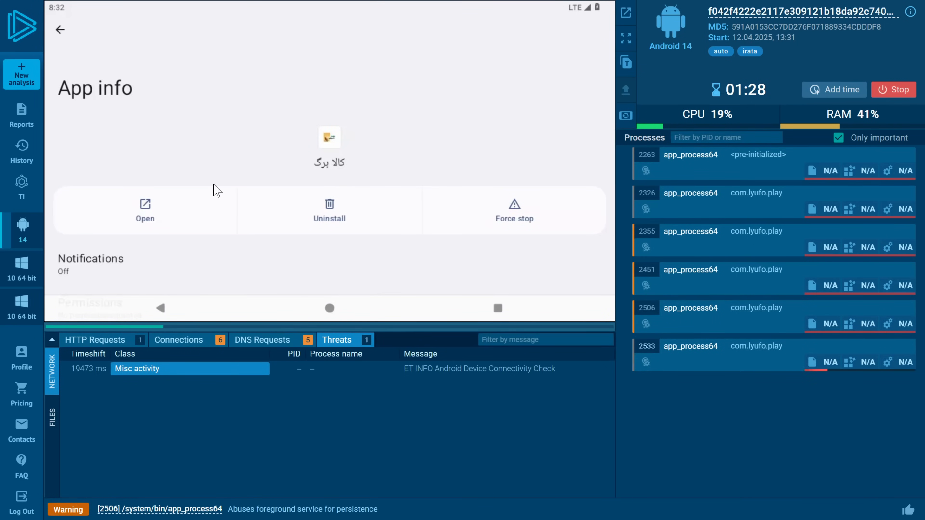
mouse_move(285, 445)
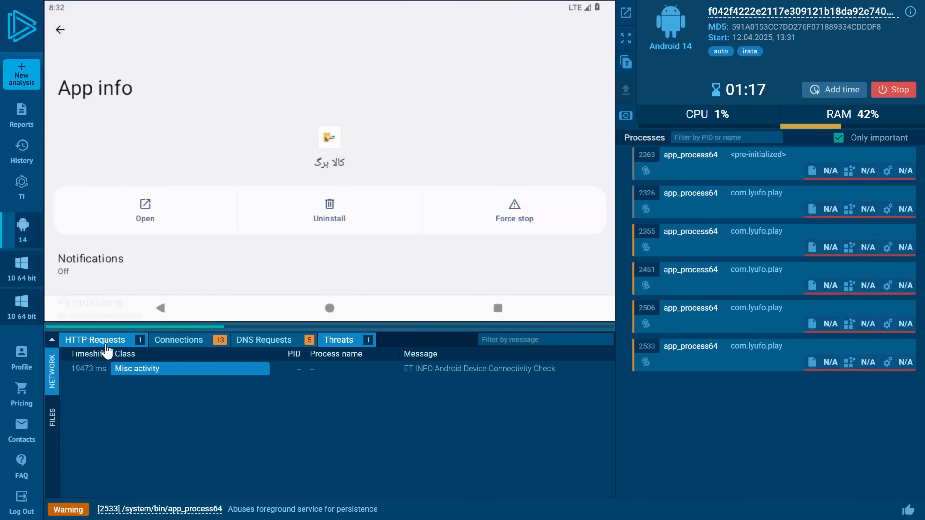
left_click(179, 339)
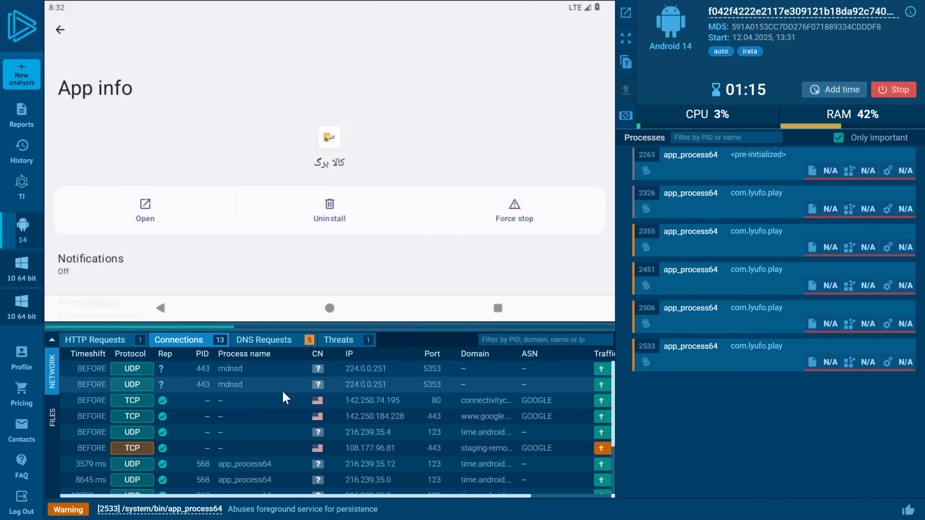
scroll("down", 3)
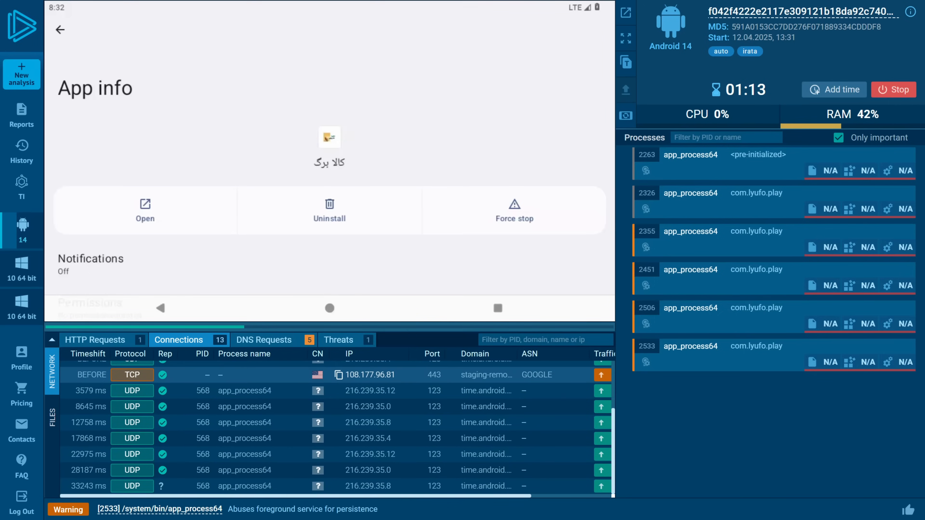
mouse_move(486, 406)
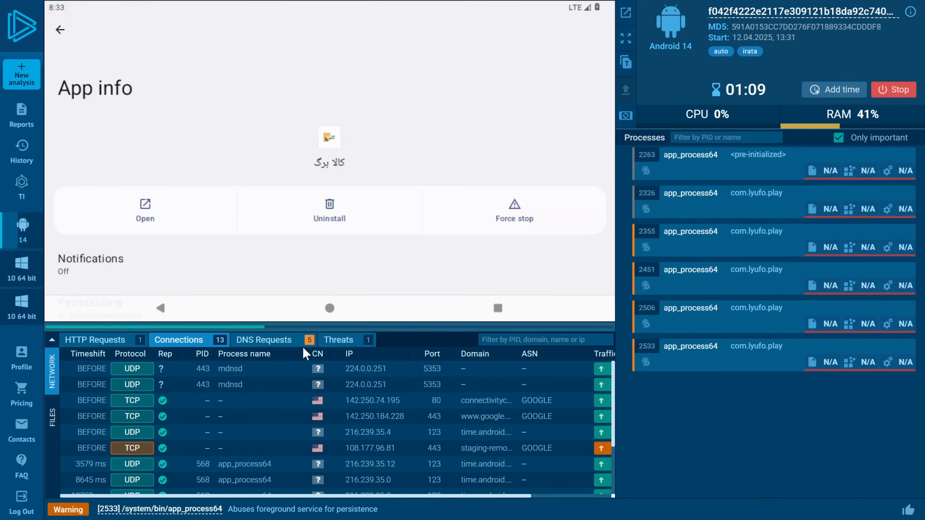
left_click(263, 339)
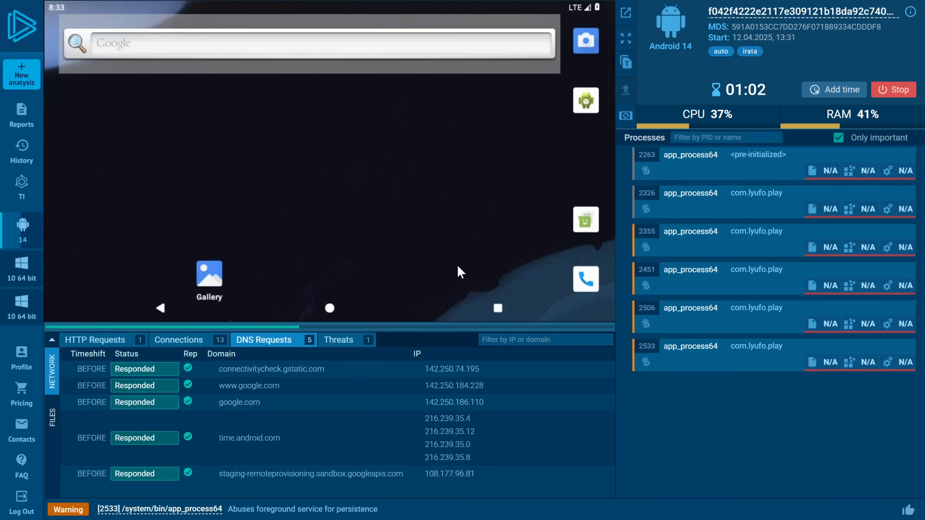
mouse_move(168, 304)
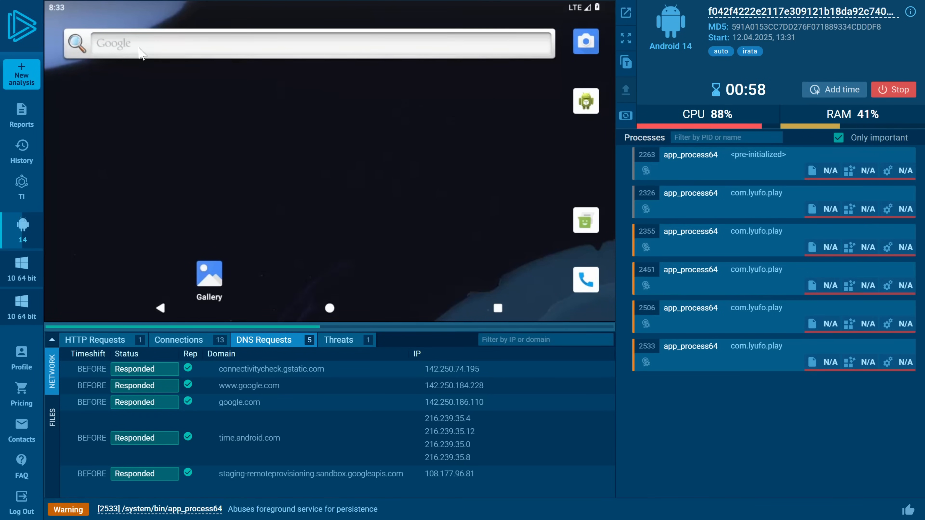
- Start a Google search inside the Android VM, then return to its home screen
left_click(307, 43)
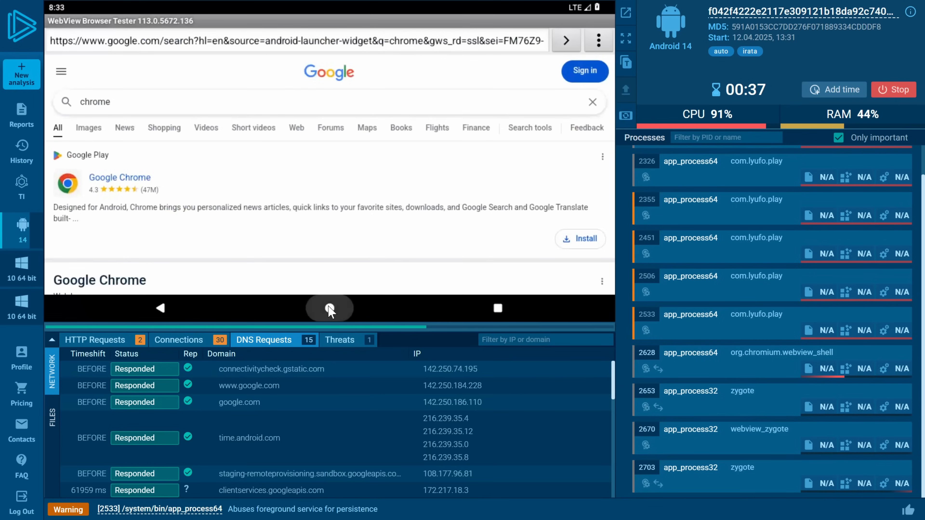
left_click(329, 308)
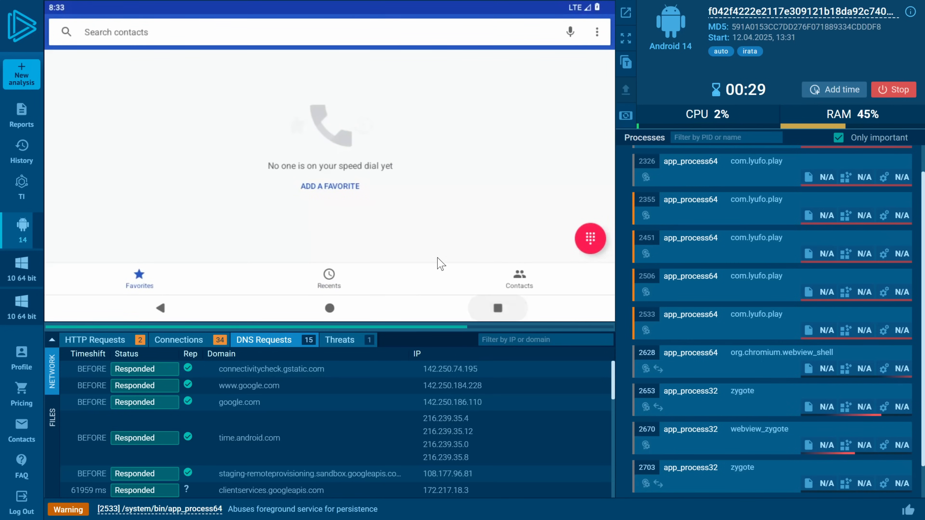
mouse_move(178, 175)
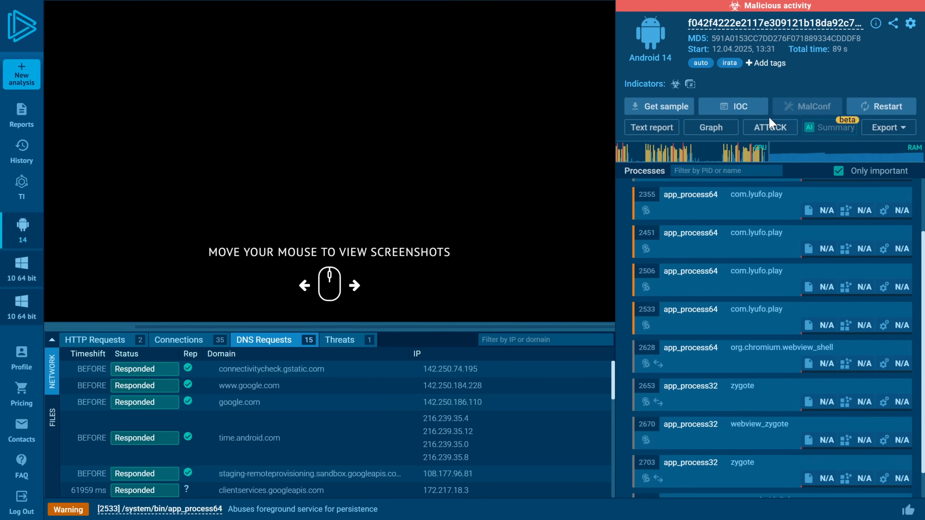
mouse_move(687, 84)
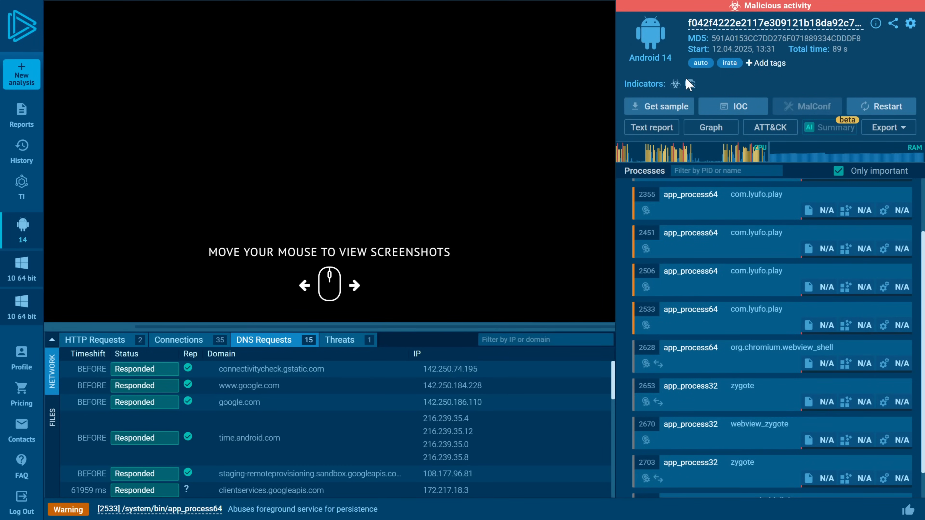
mouse_move(690, 84)
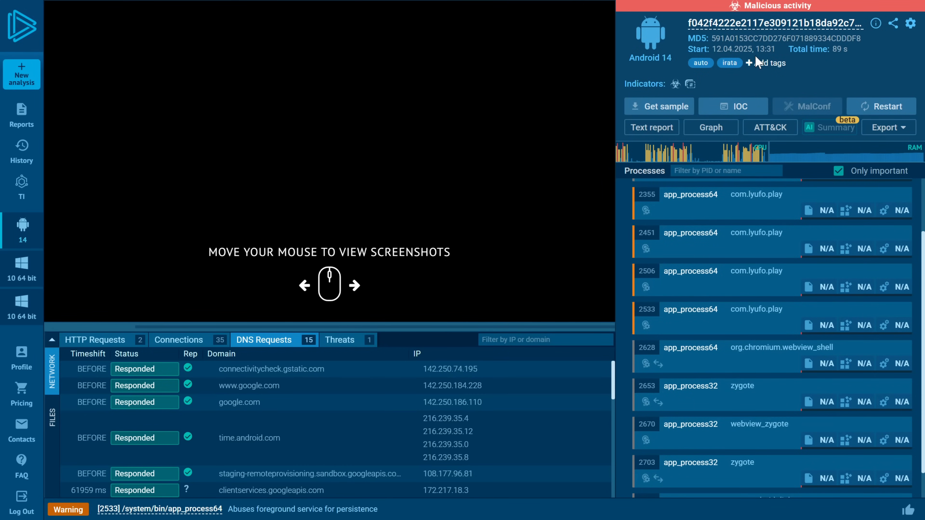
- Show process details for app_process64 com.lyufo.play (PID 2326), scoring 0 of 100
scroll("down", 3)
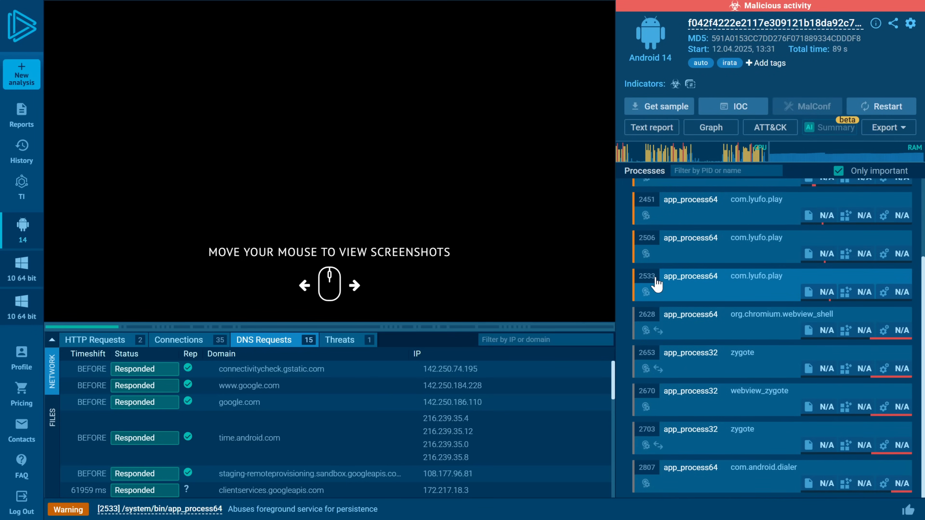
left_click(690, 231)
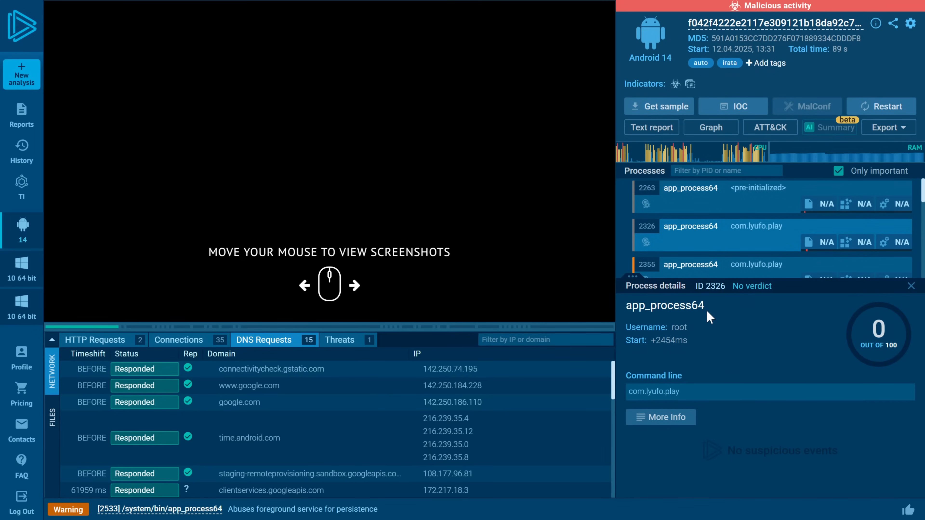
mouse_move(694, 384)
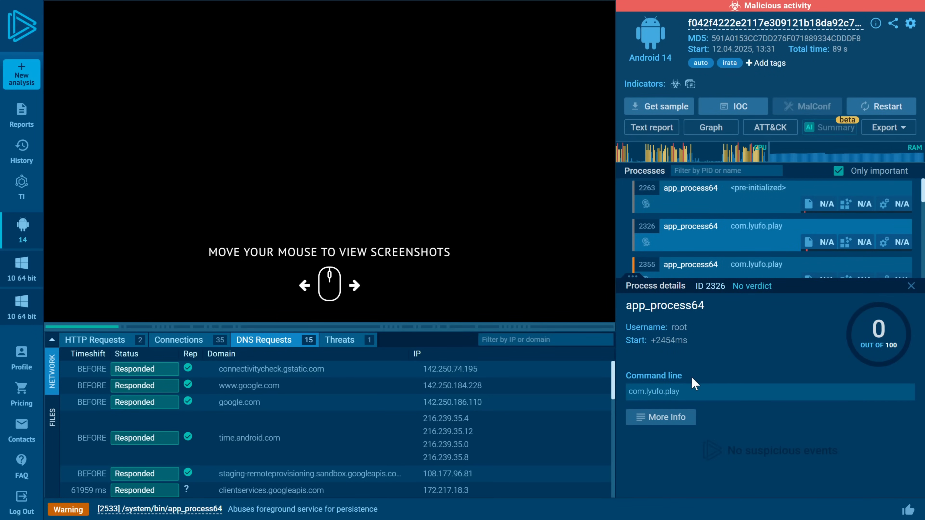
mouse_move(730, 390)
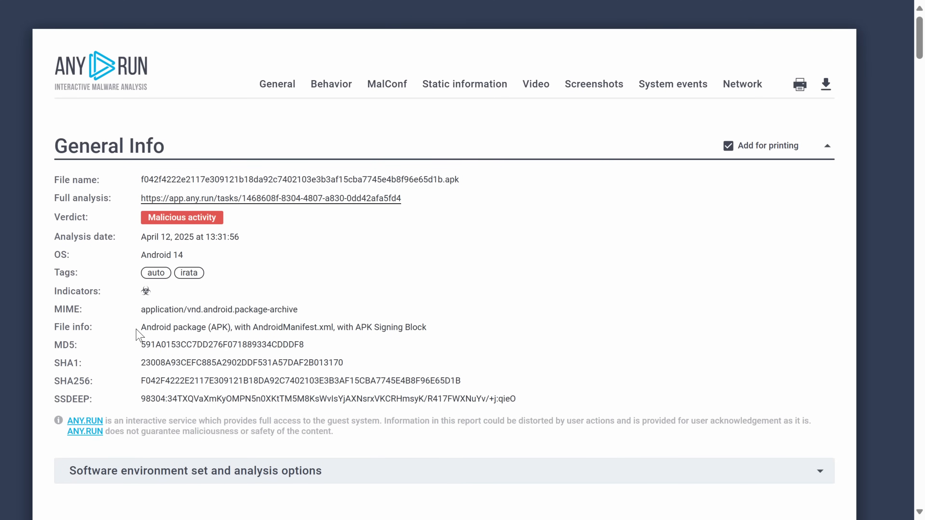
- Scroll through the text report's General Info, Behavior activities and Processes sections and back up
scroll("down", 3)
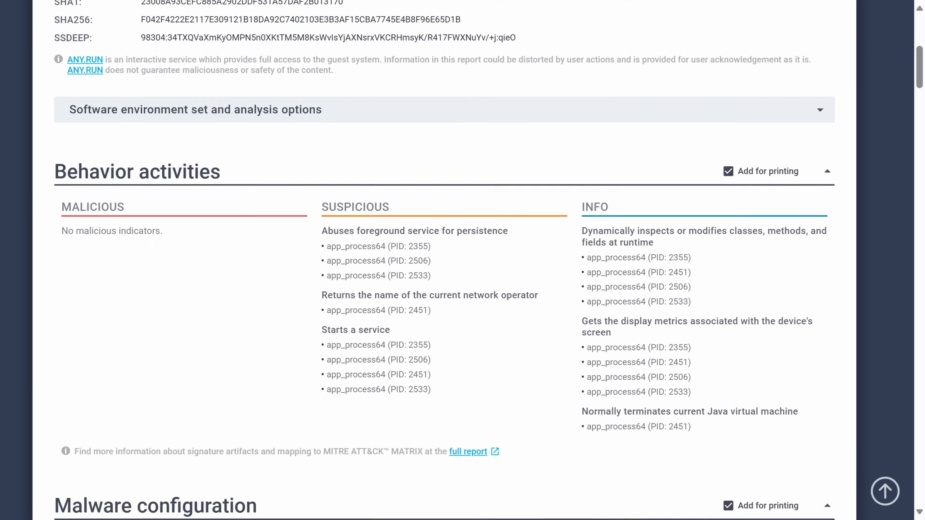
scroll("down", 3)
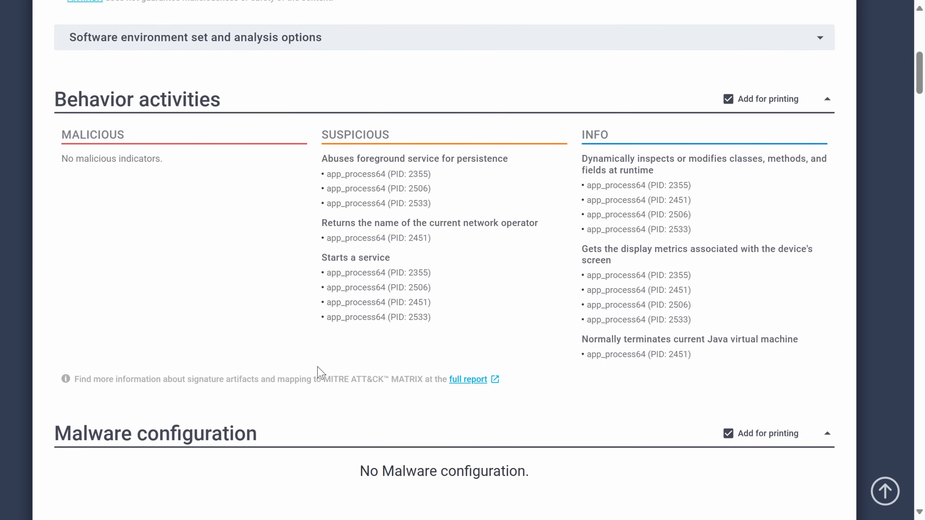
scroll("up", 3)
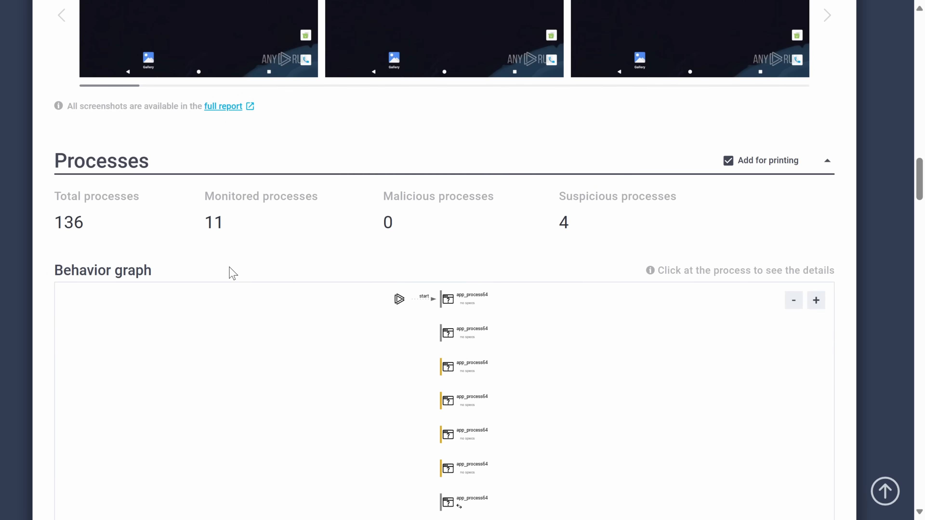
scroll("up", 3)
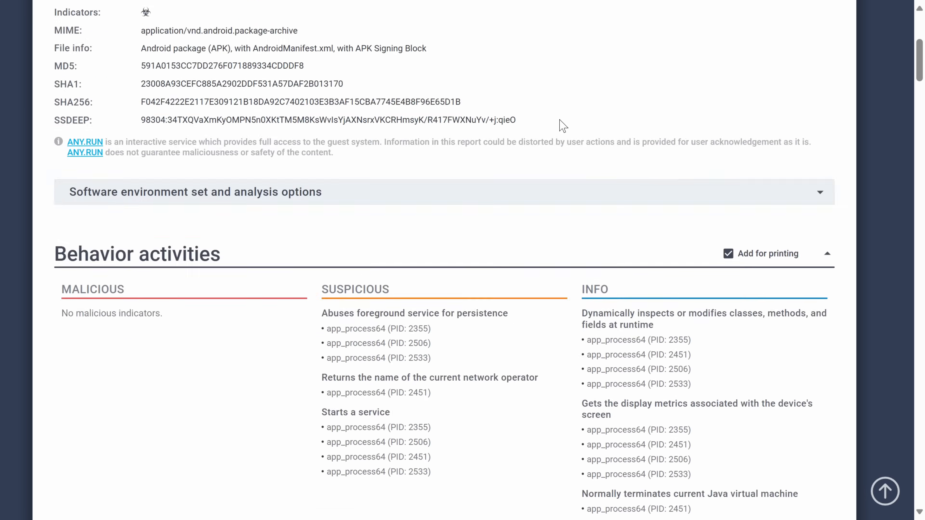
scroll("up", 3)
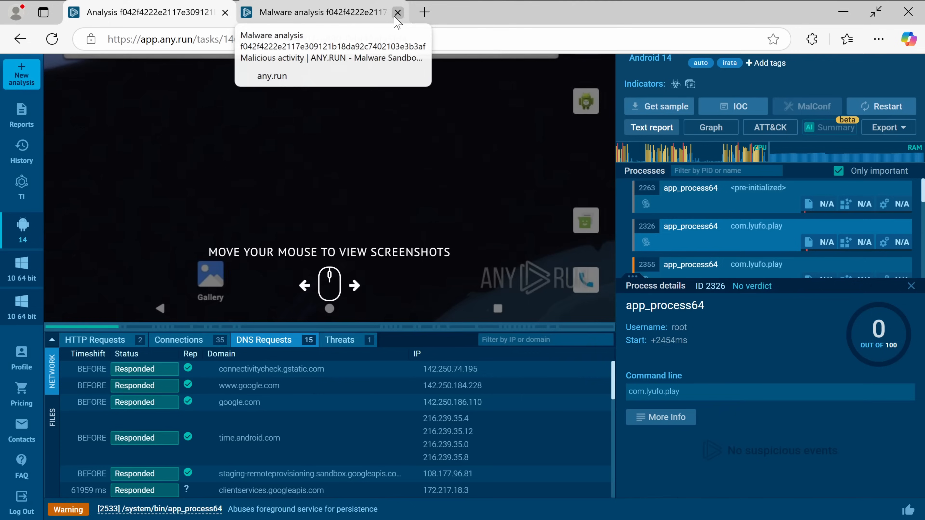
- Close the text report and route the new Android 14 analysis through a Belgian residential proxy
left_click(397, 12)
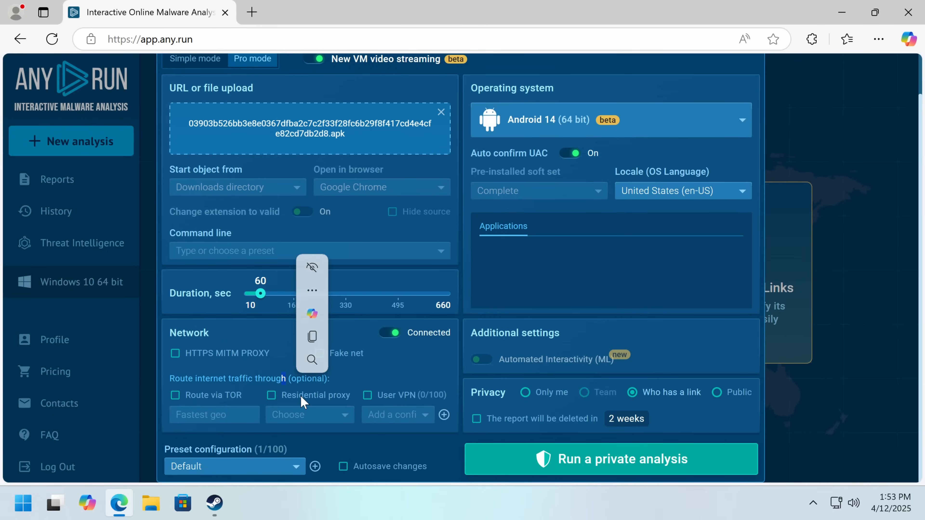
left_click(271, 395)
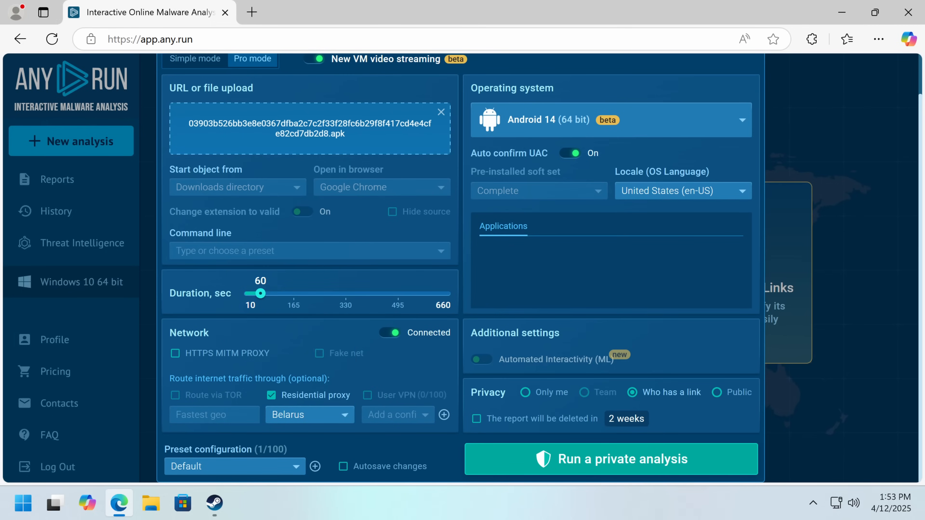
left_click(309, 414)
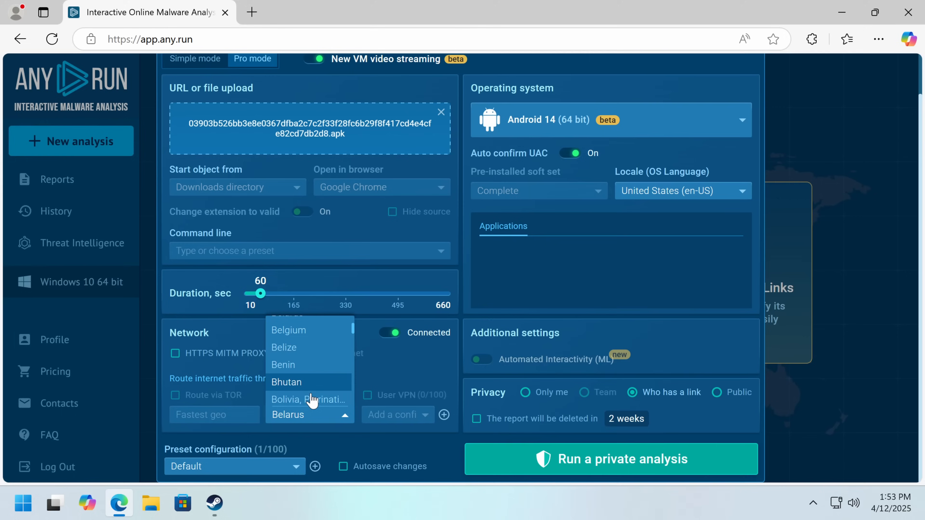
left_click(289, 329)
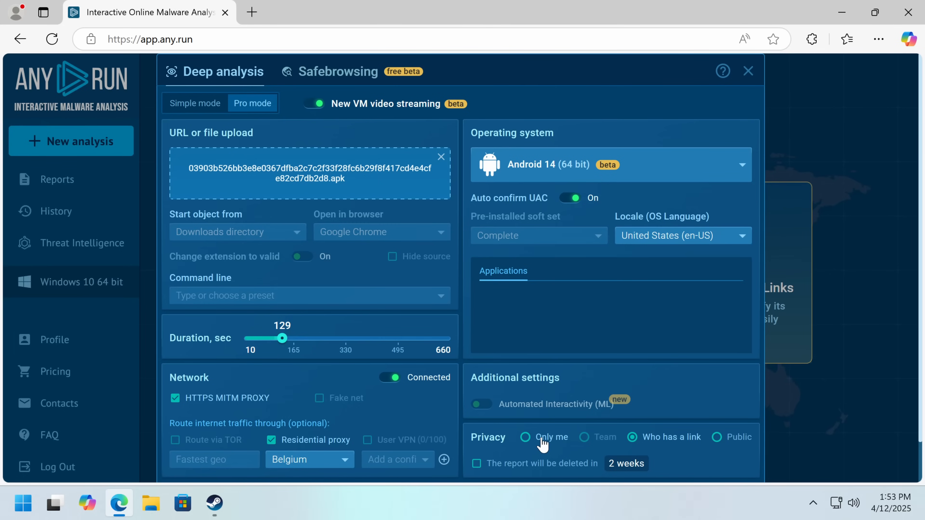
scroll("down", 3)
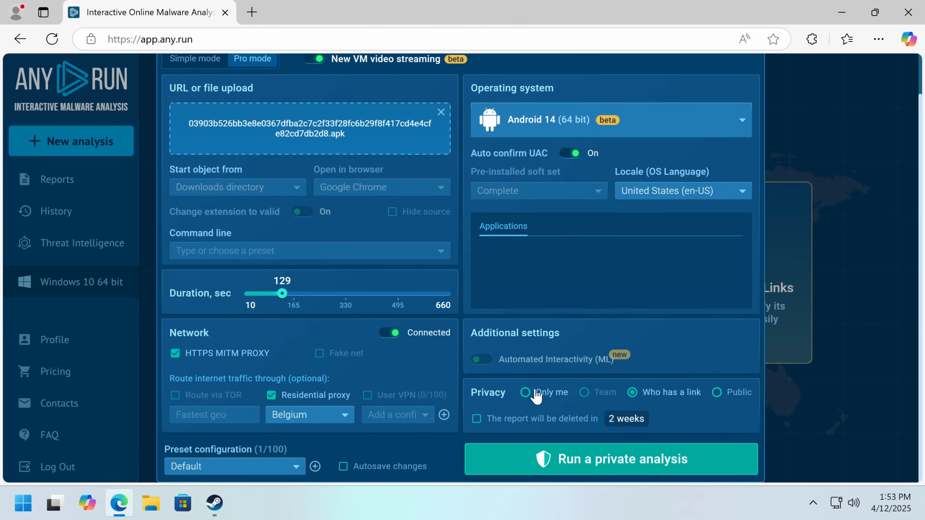
- Go full screen, make the analysis public and launch it
key("F11")
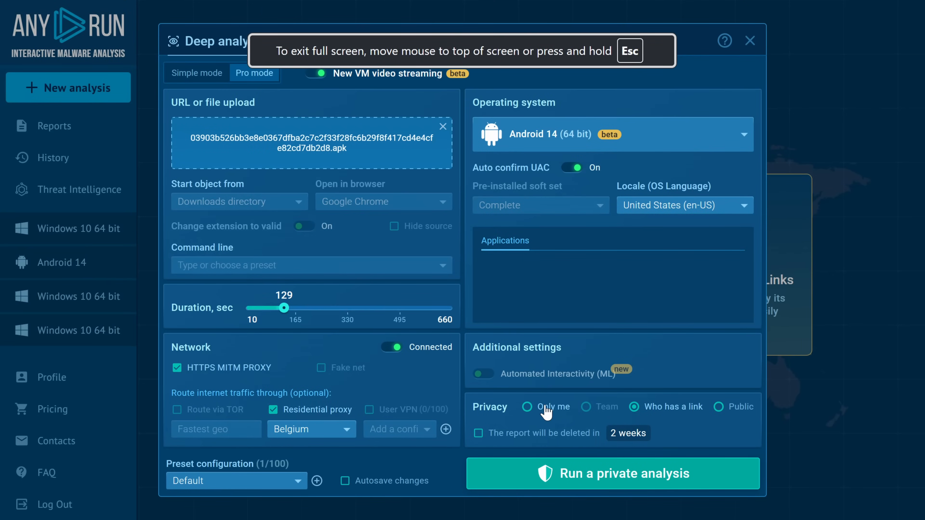
mouse_move(542, 404)
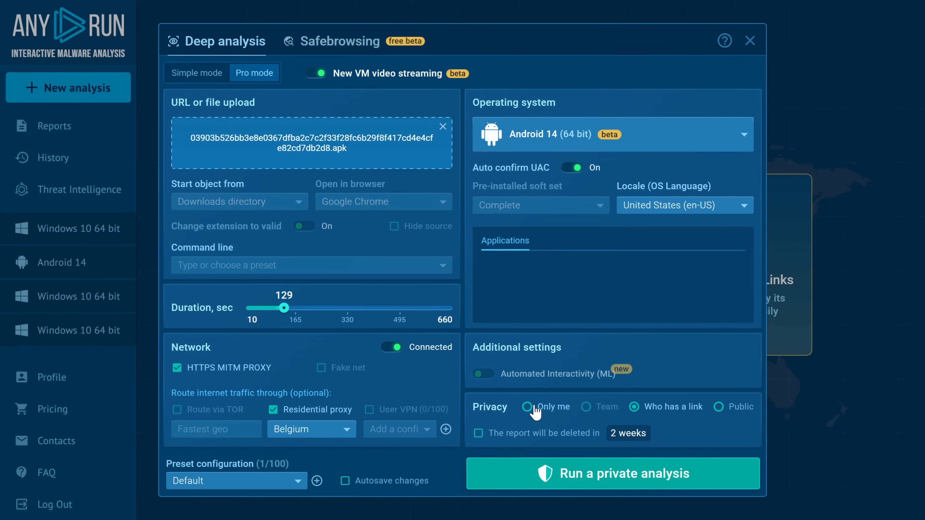
left_click(718, 408)
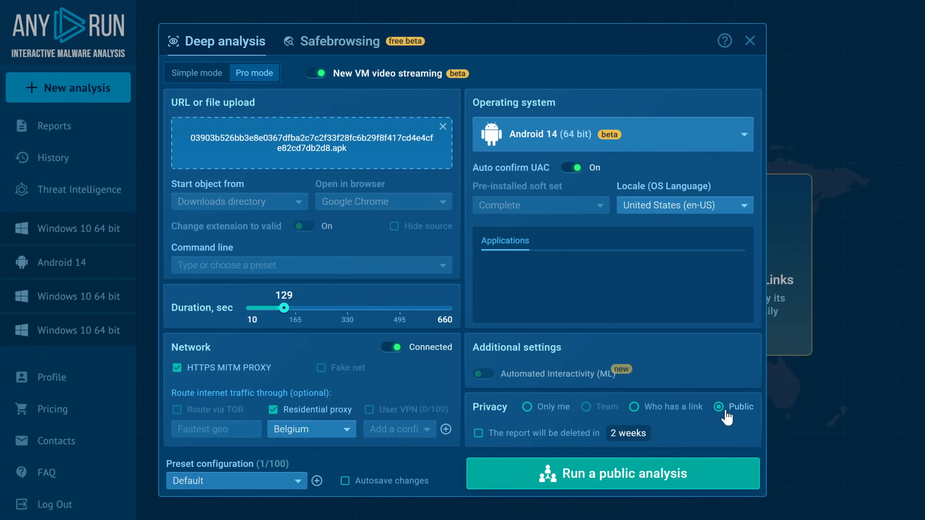
mouse_move(604, 481)
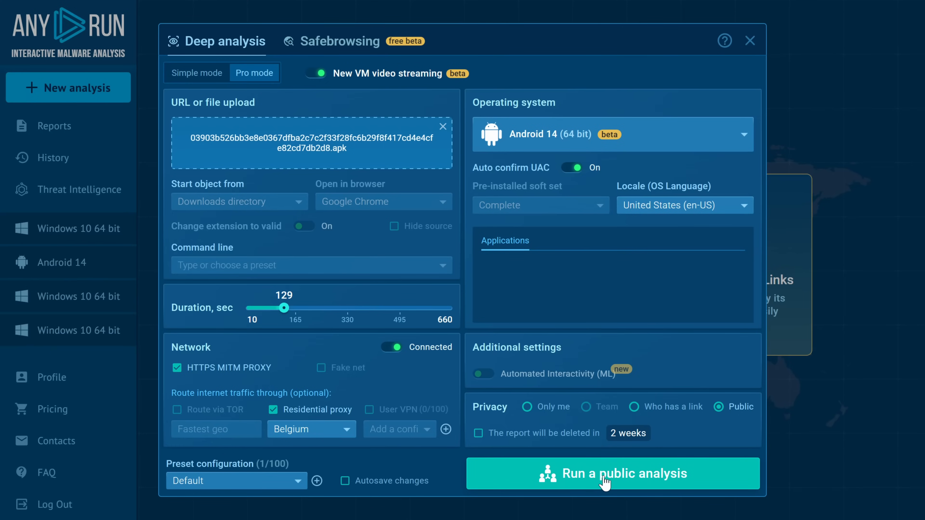
left_click(612, 473)
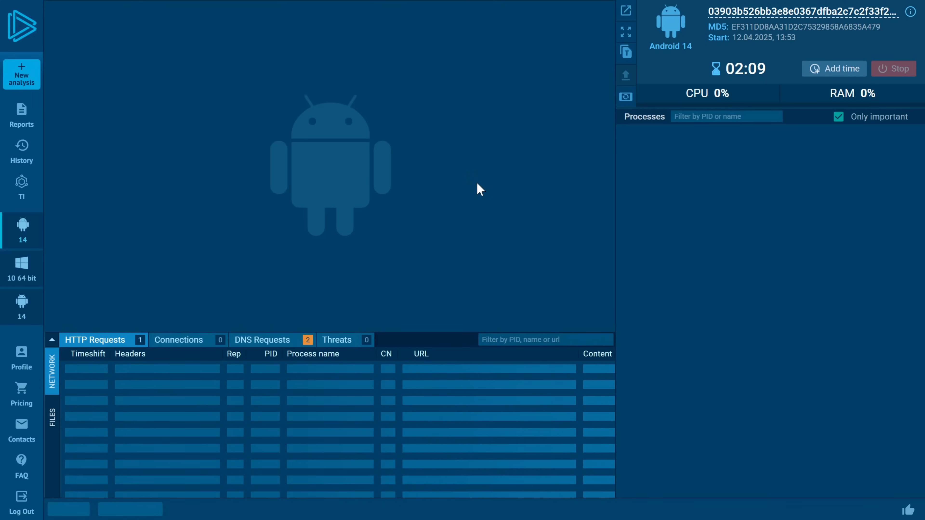
mouse_move(543, 196)
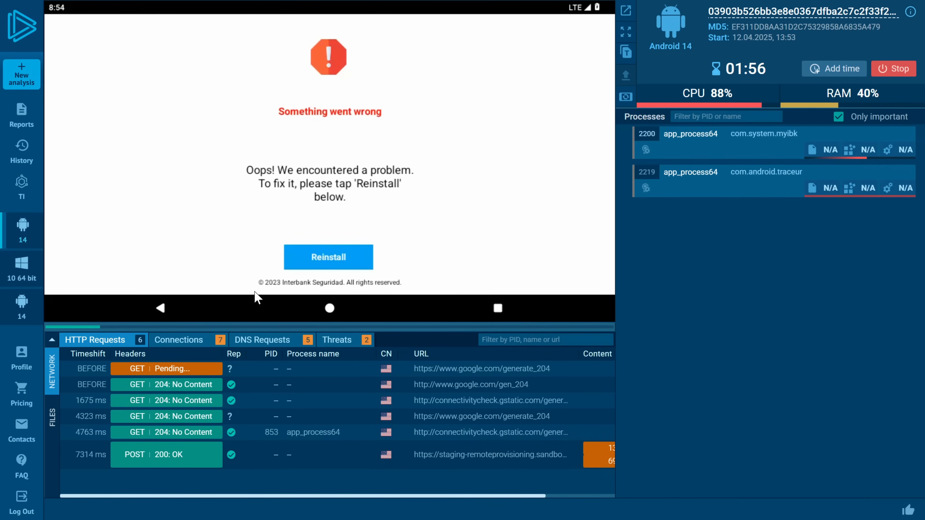
- Trigger the sample's Reinstall request in the VM and dismiss the unknown-apps warning
left_click(329, 257)
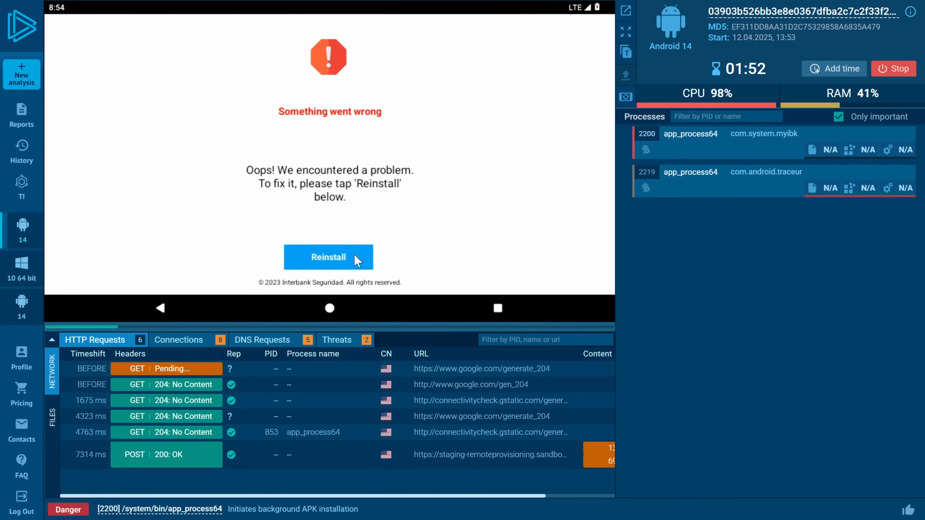
left_click(329, 257)
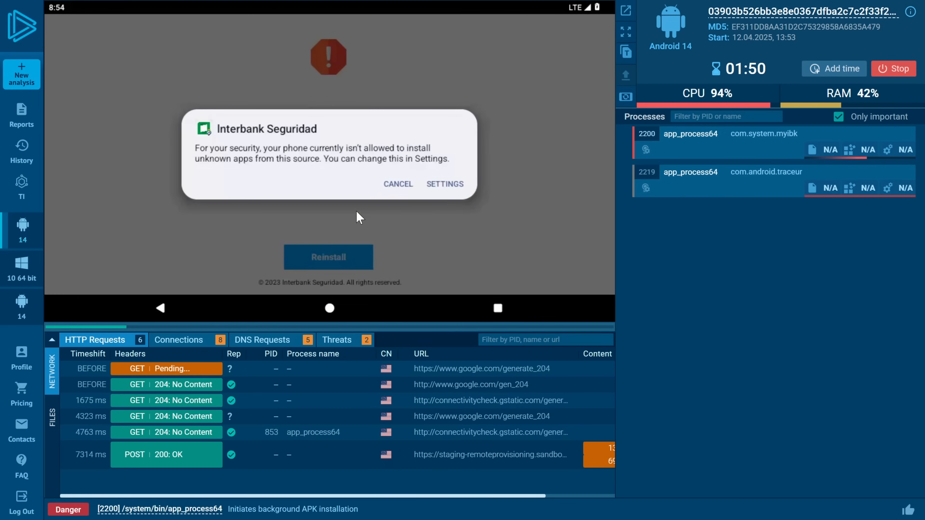
left_click(445, 184)
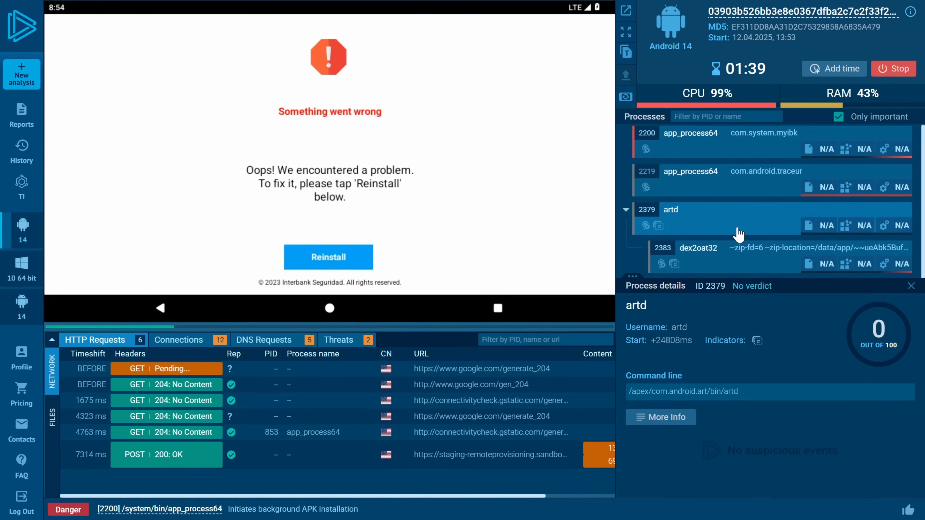
mouse_move(725, 246)
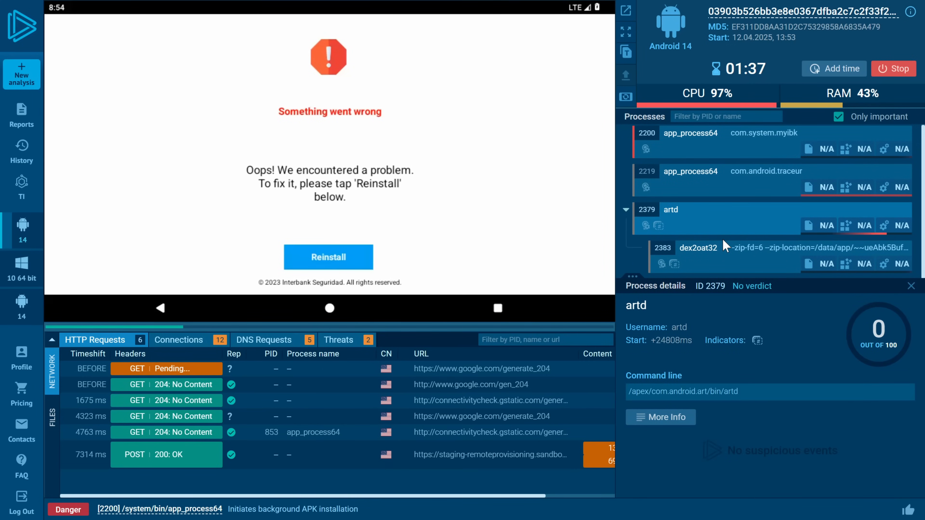
- Show the dex2oat32 process details and list the detected network threats
left_click(698, 248)
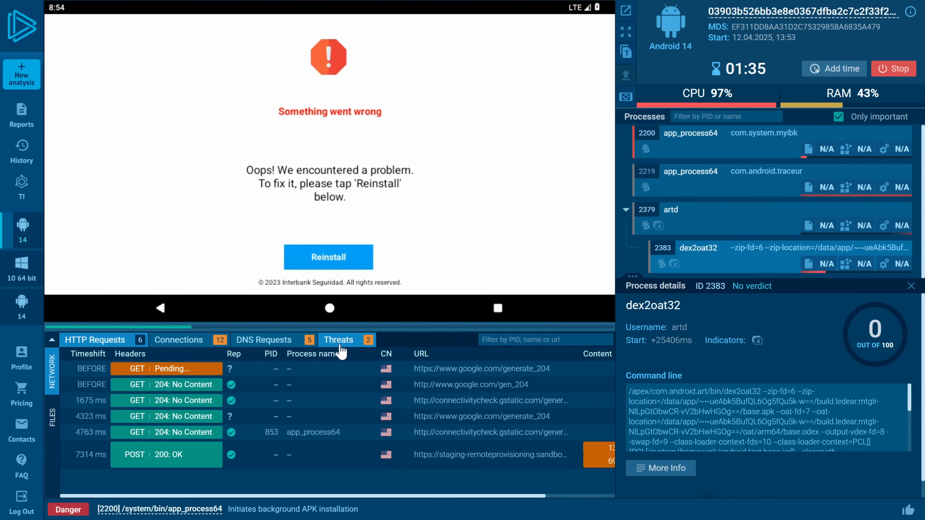
left_click(338, 339)
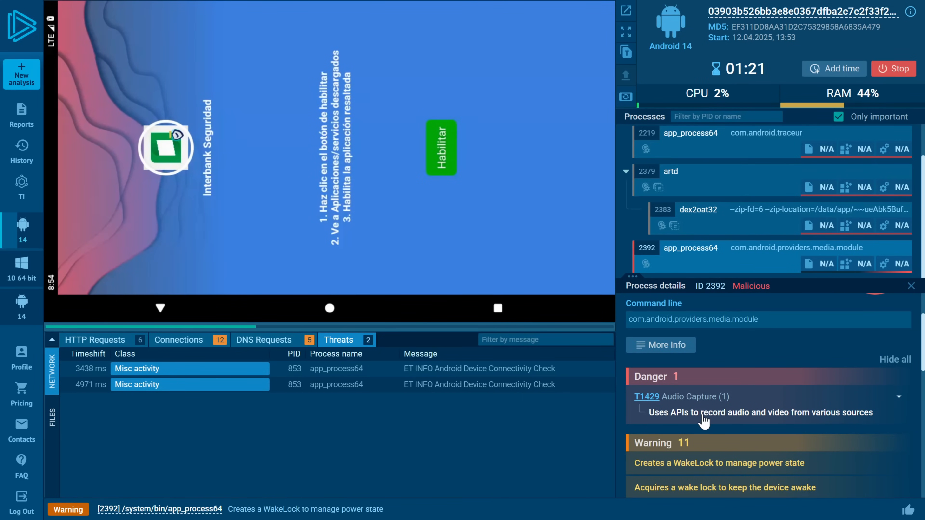
scroll("down", 3)
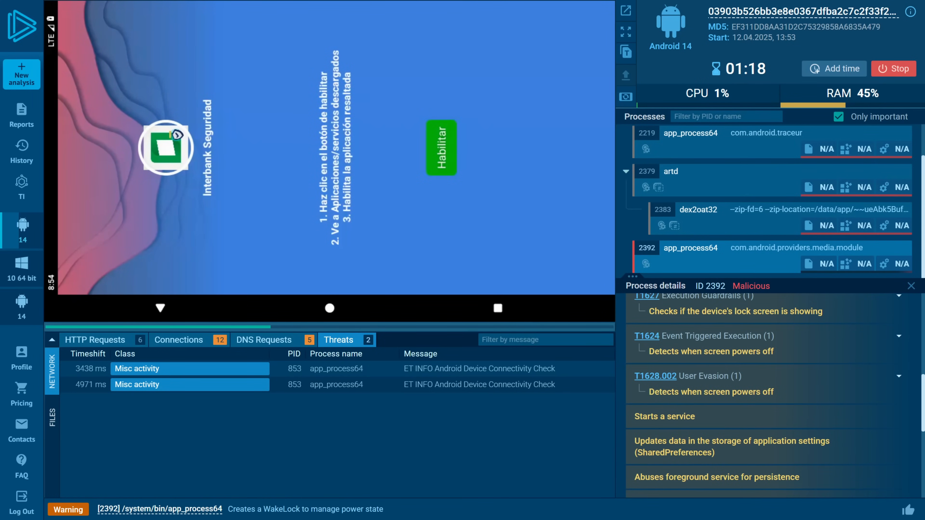
scroll("up", 3)
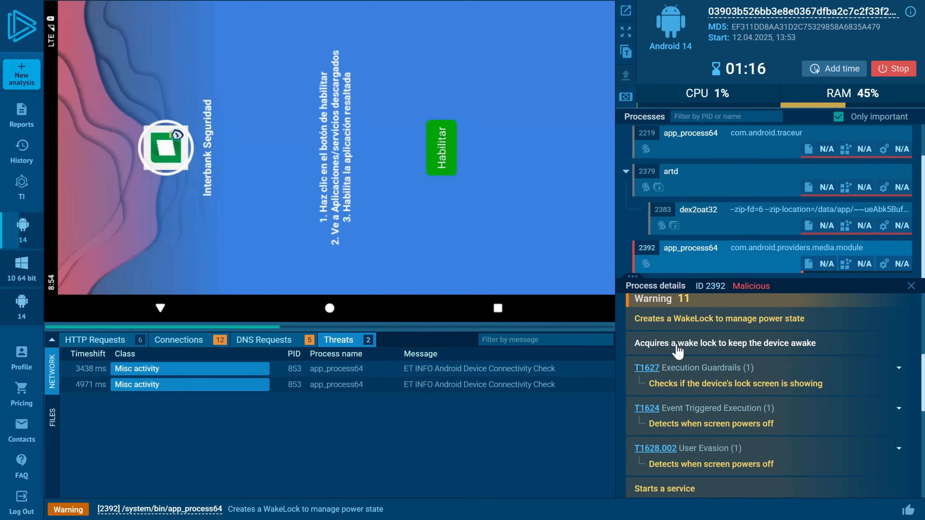
scroll("down", 3)
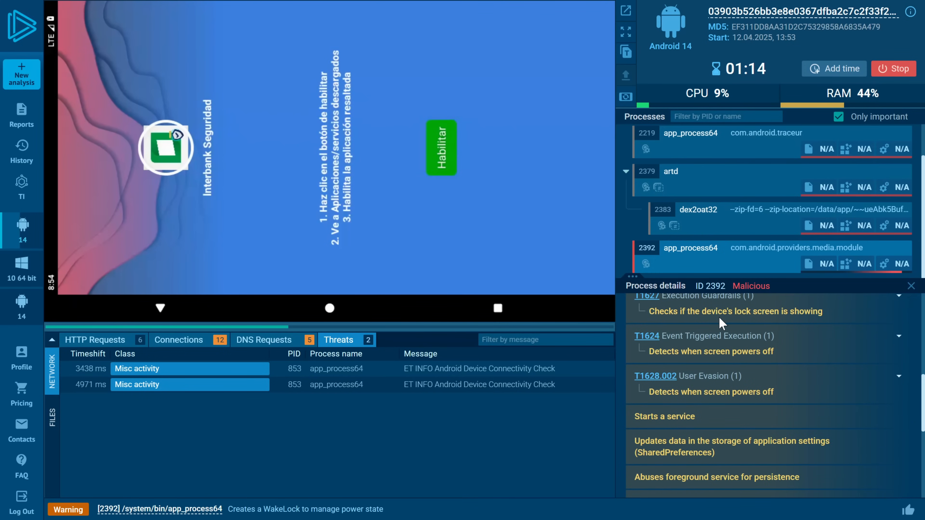
scroll("down", 3)
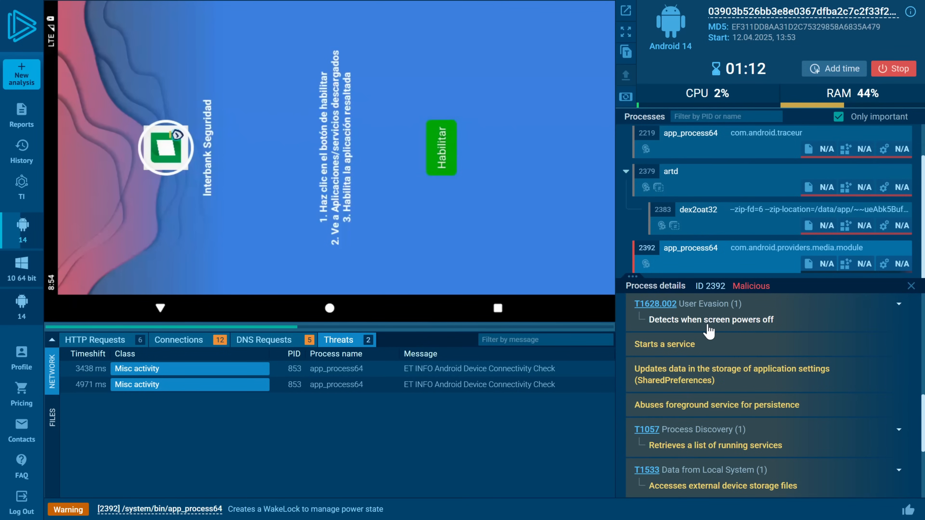
scroll("down", 3)
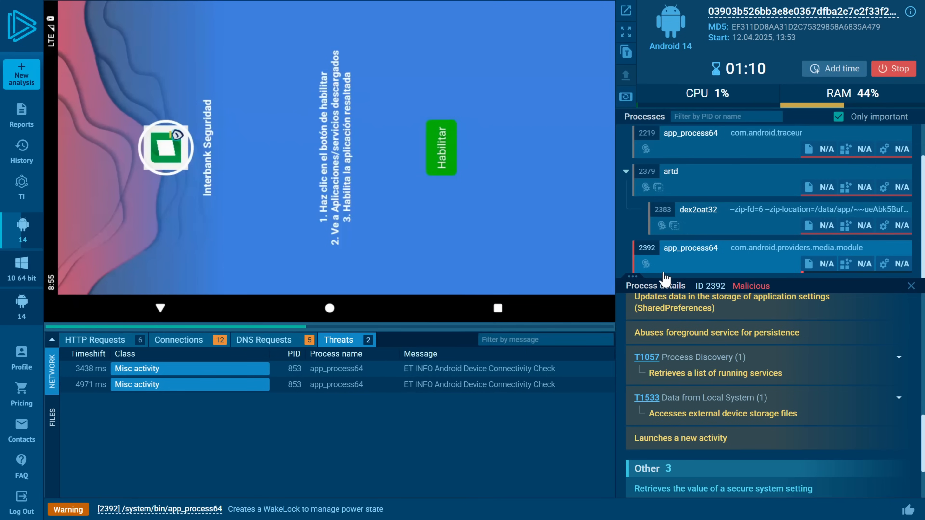
scroll("down", 3)
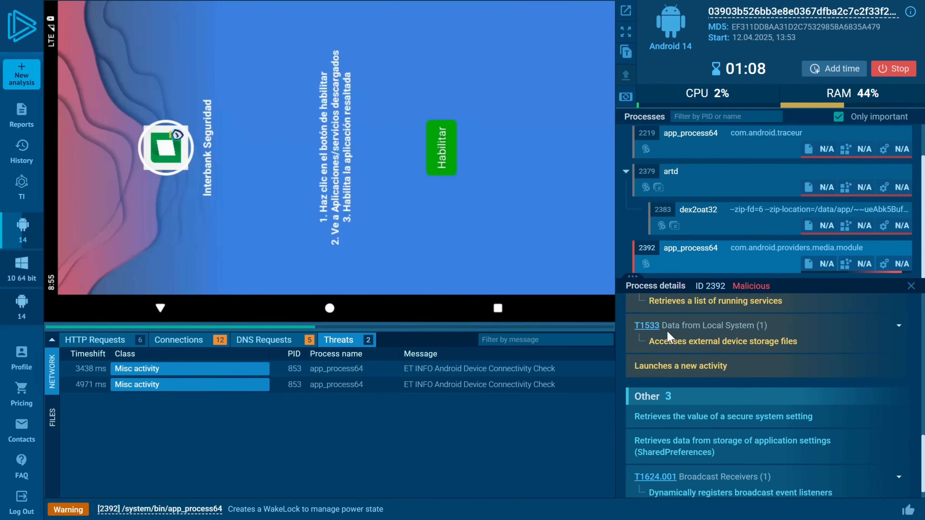
scroll("up", 3)
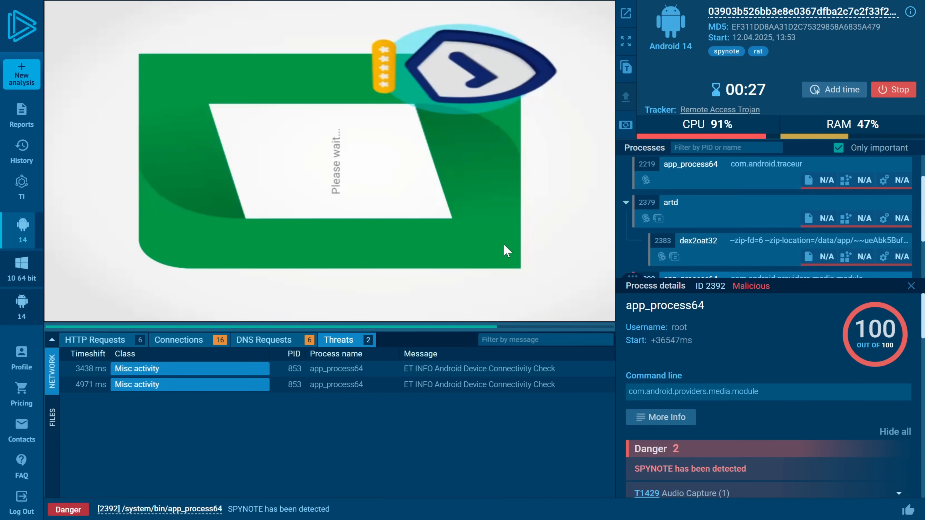
mouse_move(652, 100)
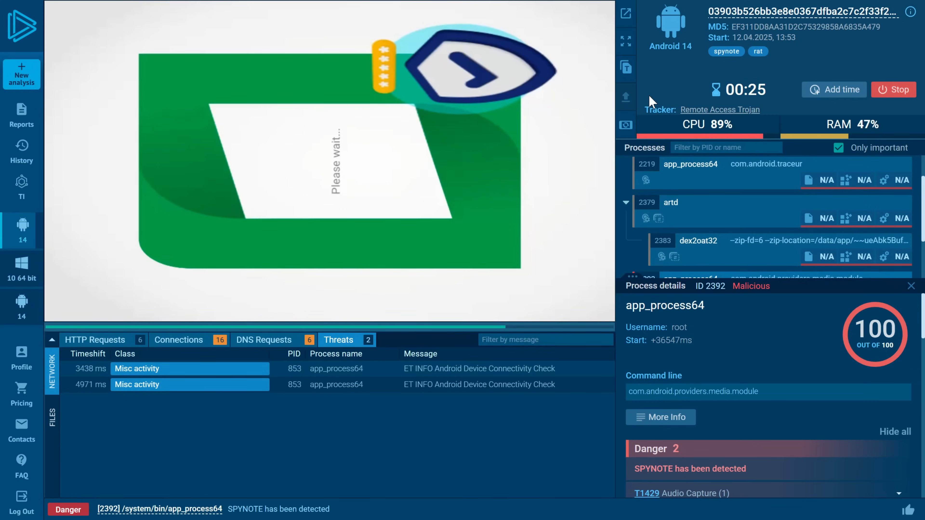
mouse_move(462, 127)
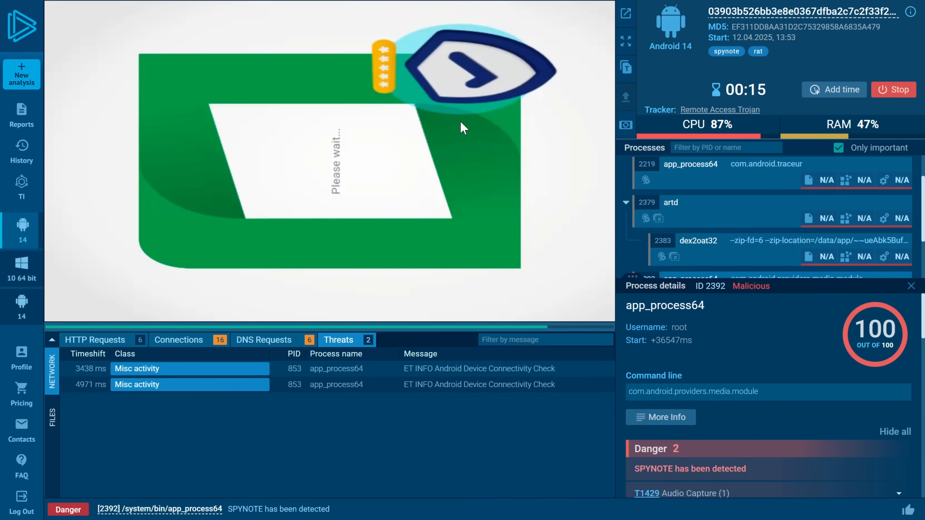
mouse_move(483, 71)
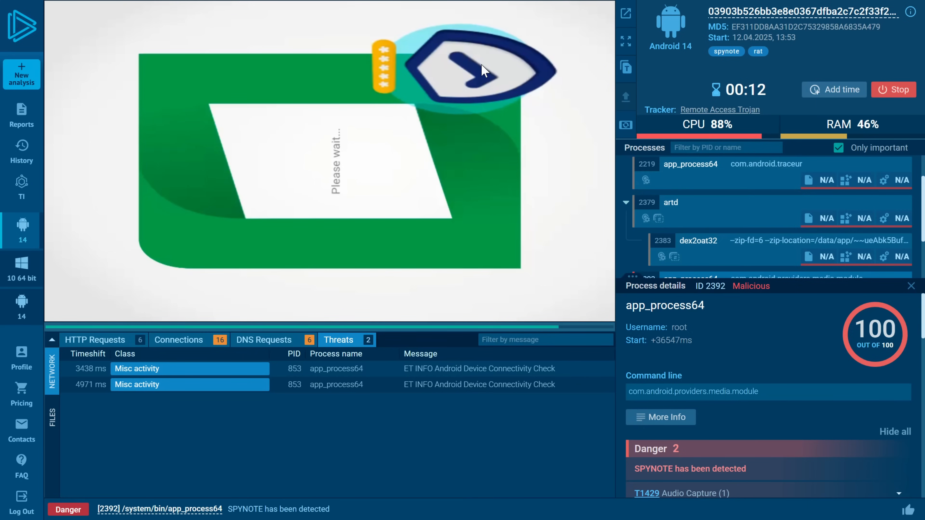
mouse_move(297, 116)
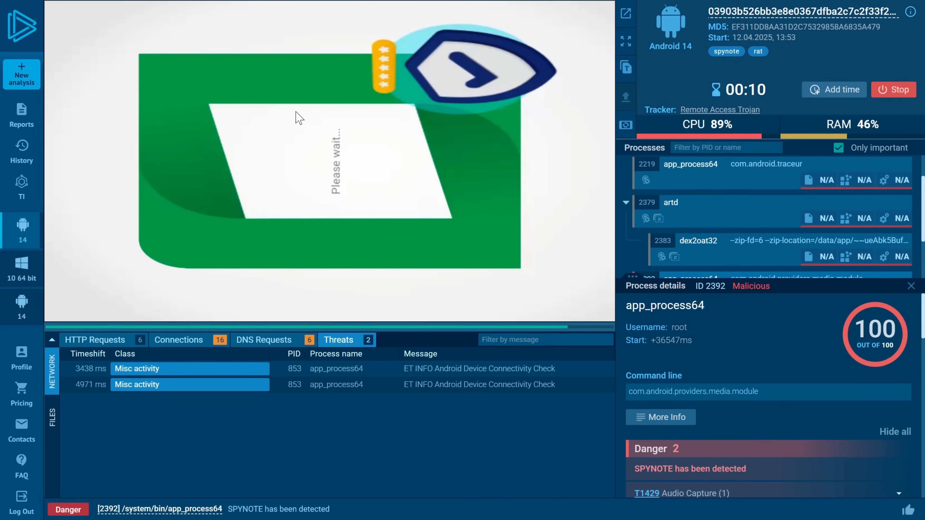
mouse_move(537, 47)
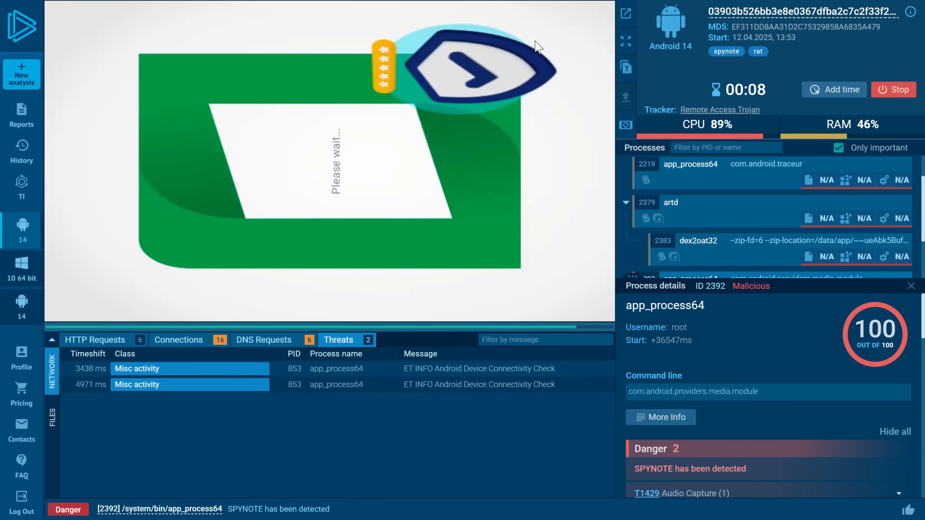
mouse_move(825, 56)
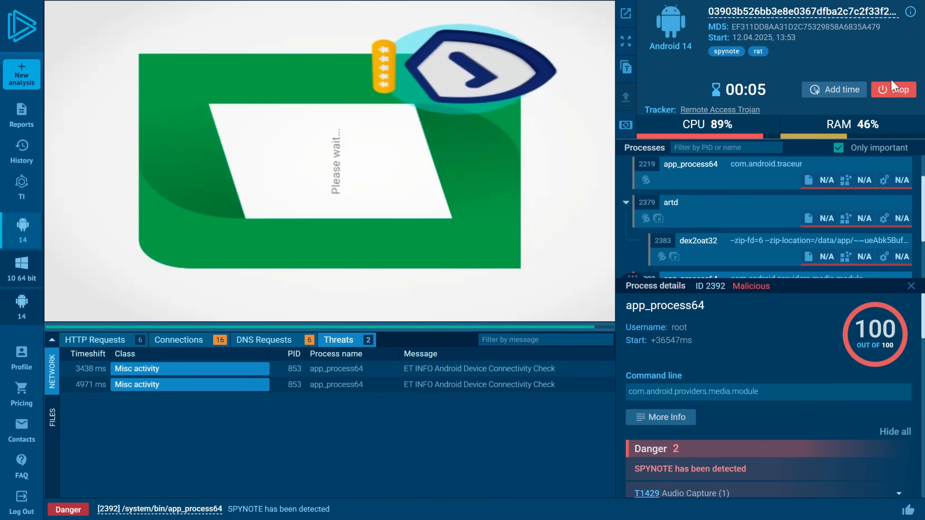
- Stop the running SpyNote analysis early after its process scored 100/100 malicious
left_click(899, 89)
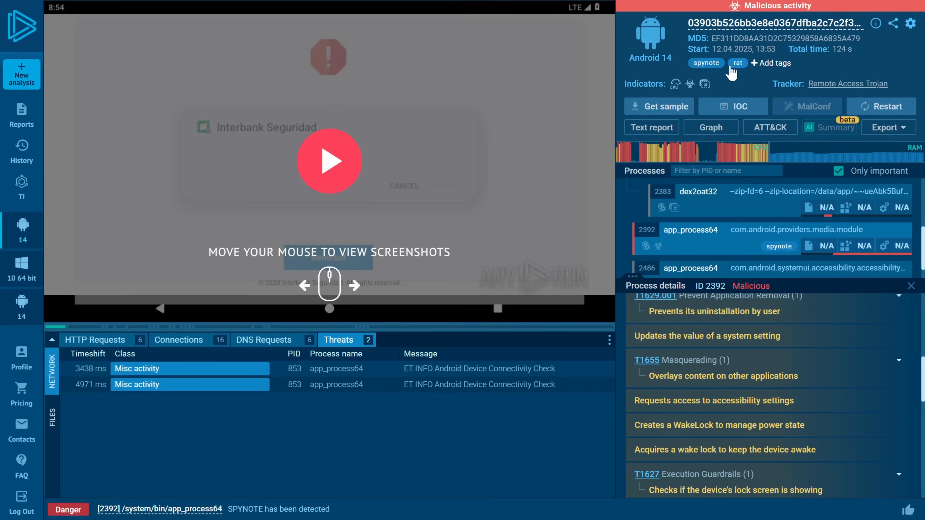
mouse_move(696, 97)
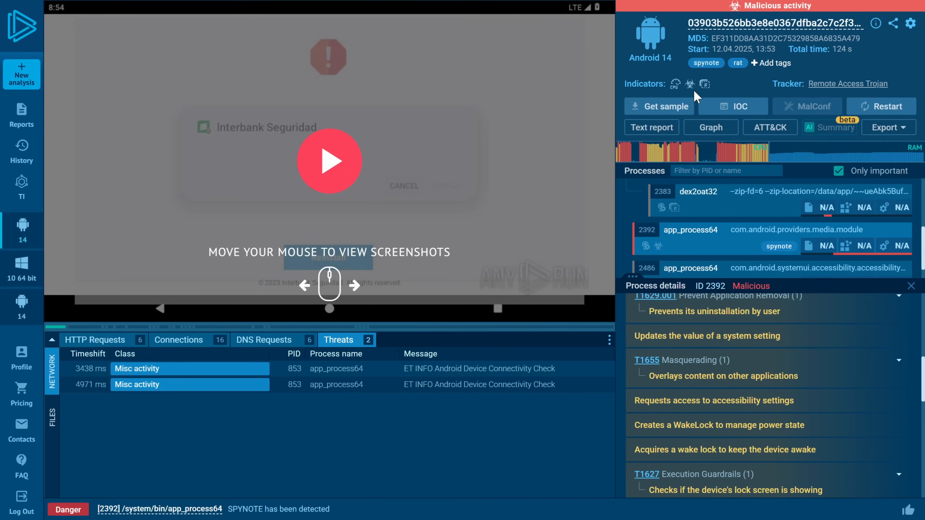
mouse_move(696, 97)
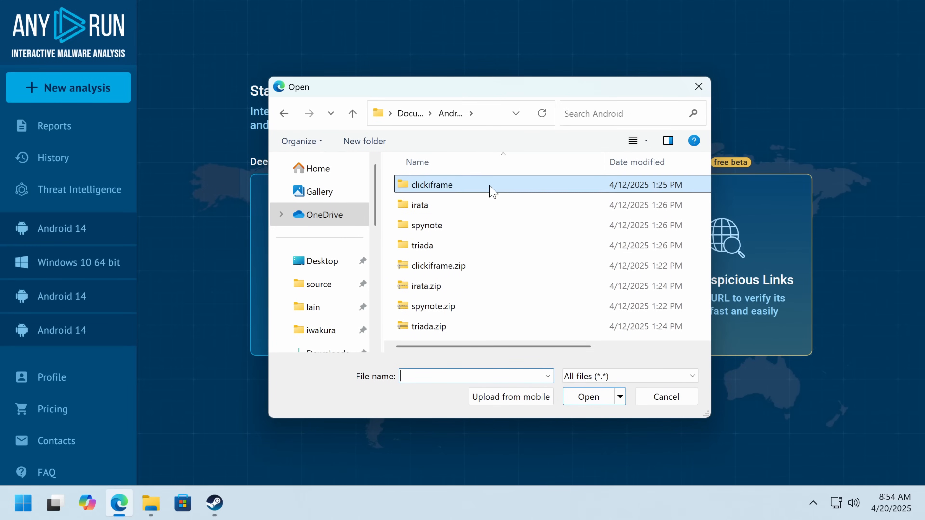
- Select the 131eaf37… APK sample inside the triada folder for upload
left_click(422, 245)
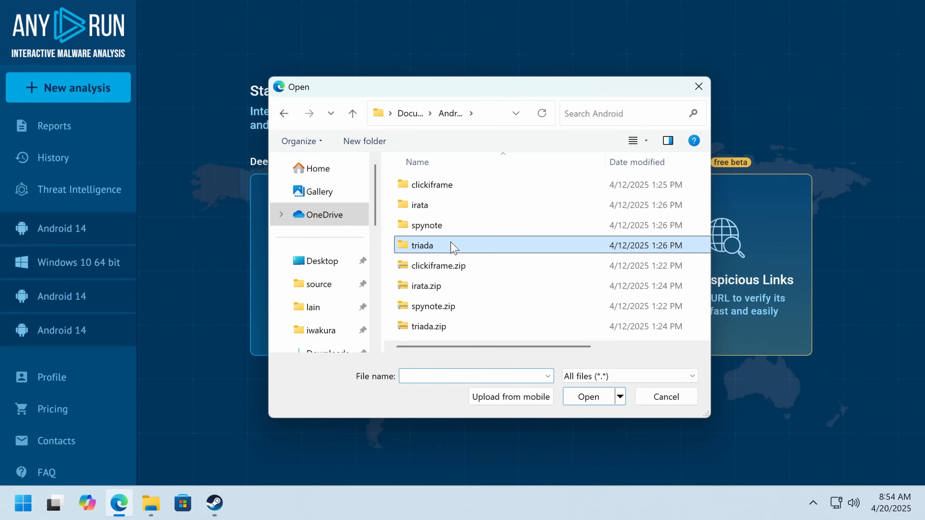
double_click(423, 245)
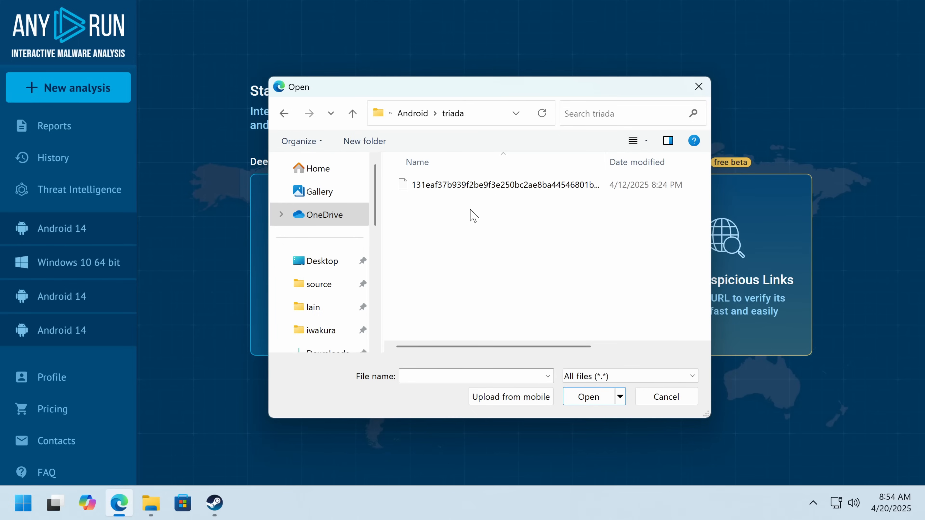
mouse_move(460, 184)
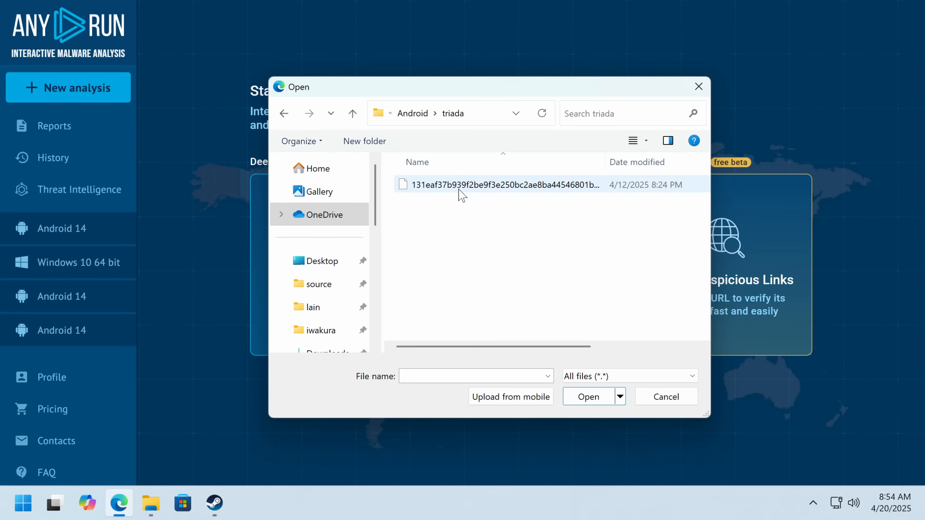
left_click(666, 397)
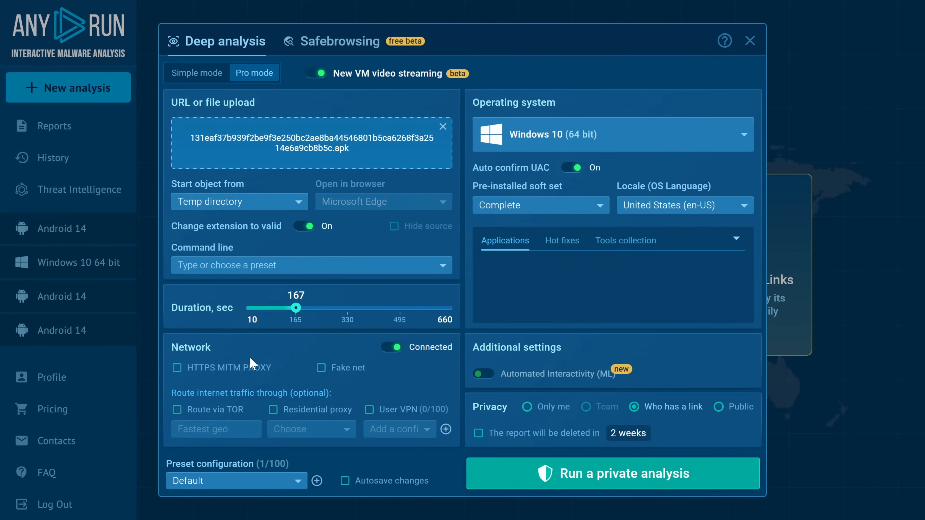
- Run a public analysis of the triada APK on Android 14 (64 bit) with HTTPS MITM proxy enabled
left_click(176, 368)
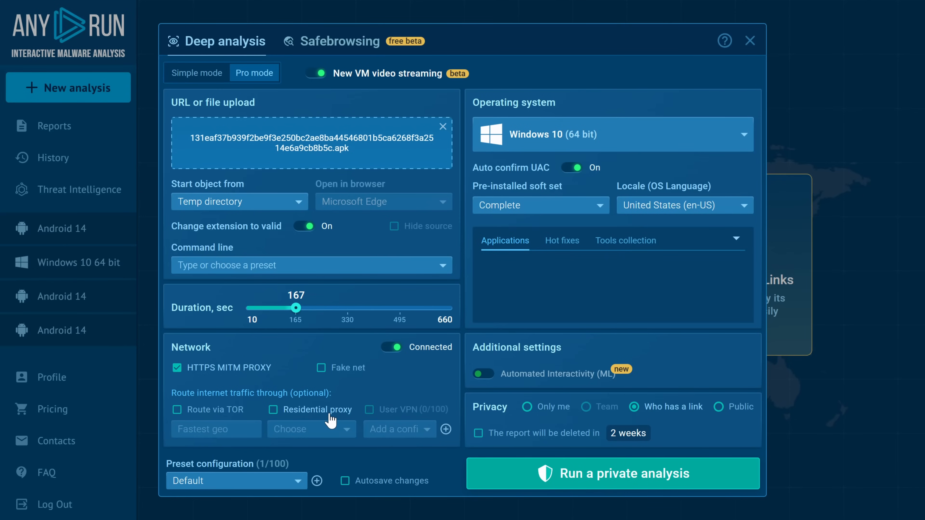
mouse_move(515, 372)
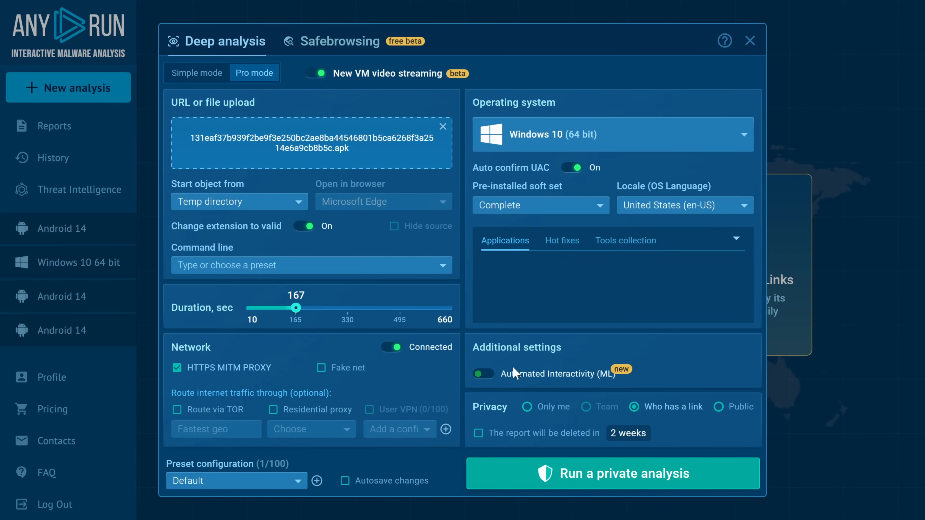
left_click(716, 407)
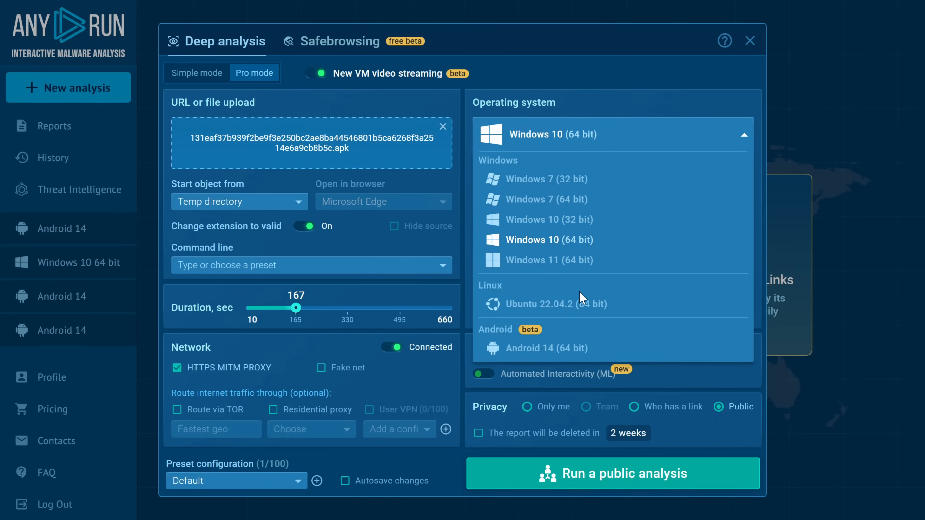
mouse_move(512, 340)
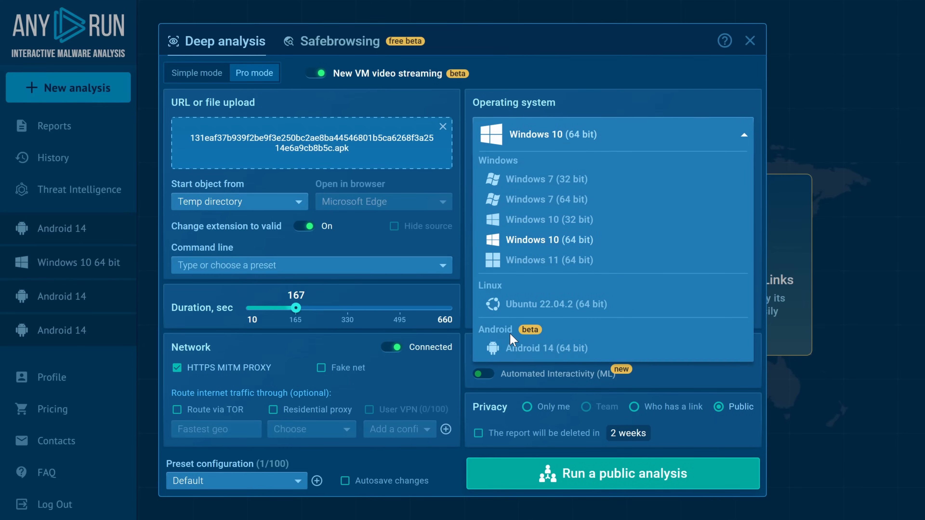
mouse_move(401, 205)
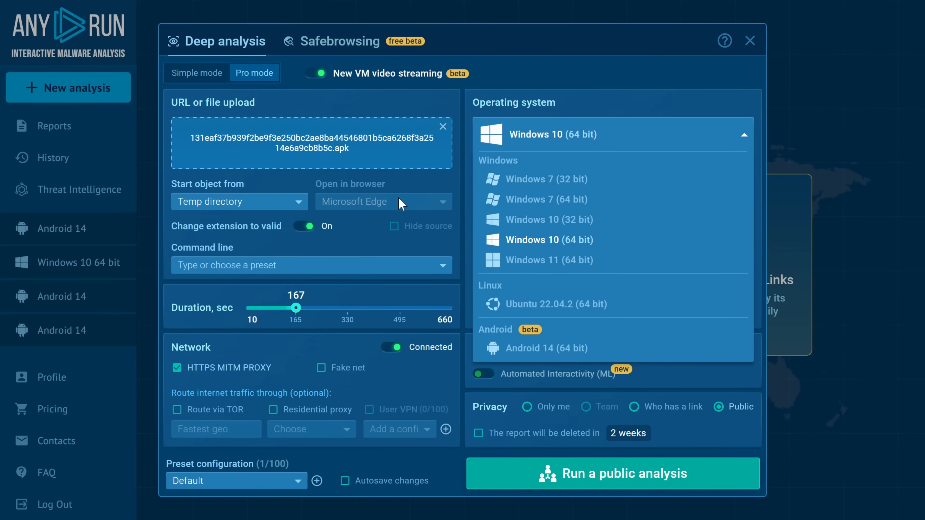
left_click(546, 347)
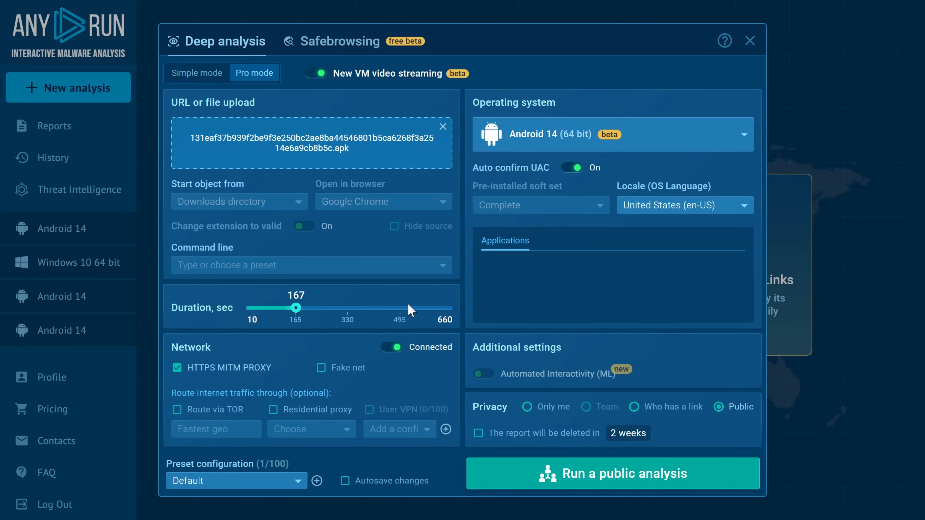
mouse_move(304, 346)
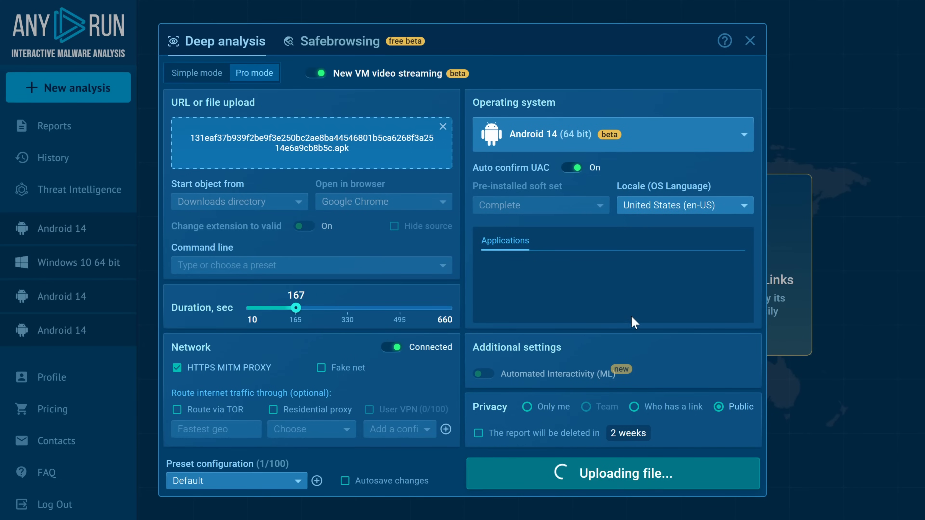
left_click(612, 473)
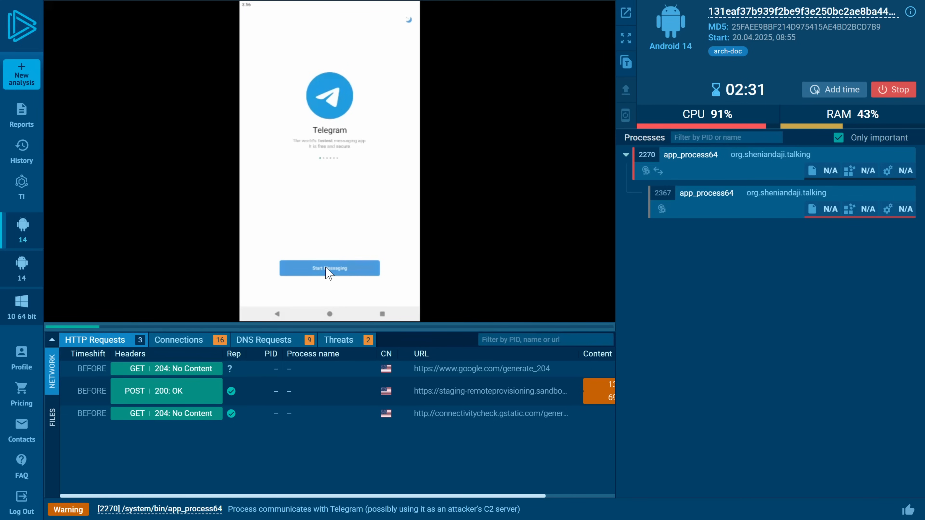
- Continue past Telegram's welcome screen and call-permission prompt in the sandboxed phone
left_click(329, 269)
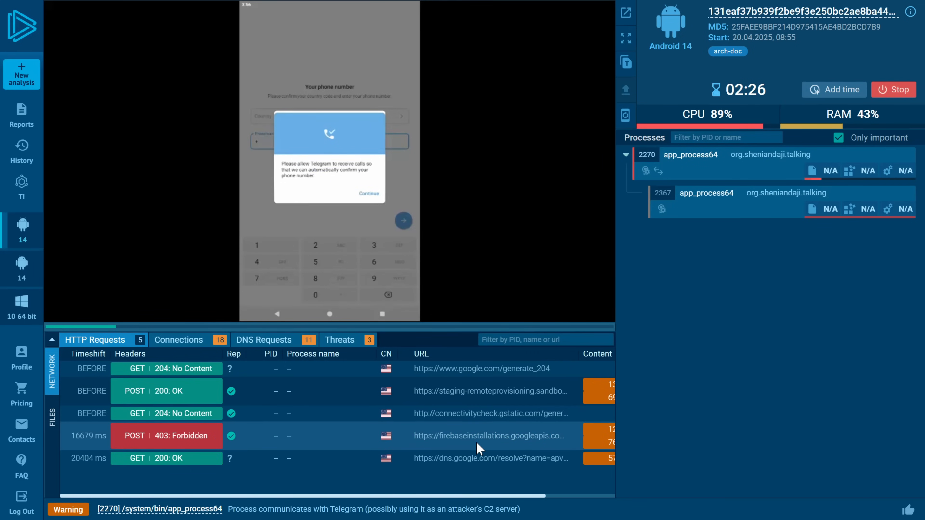
mouse_move(414, 312)
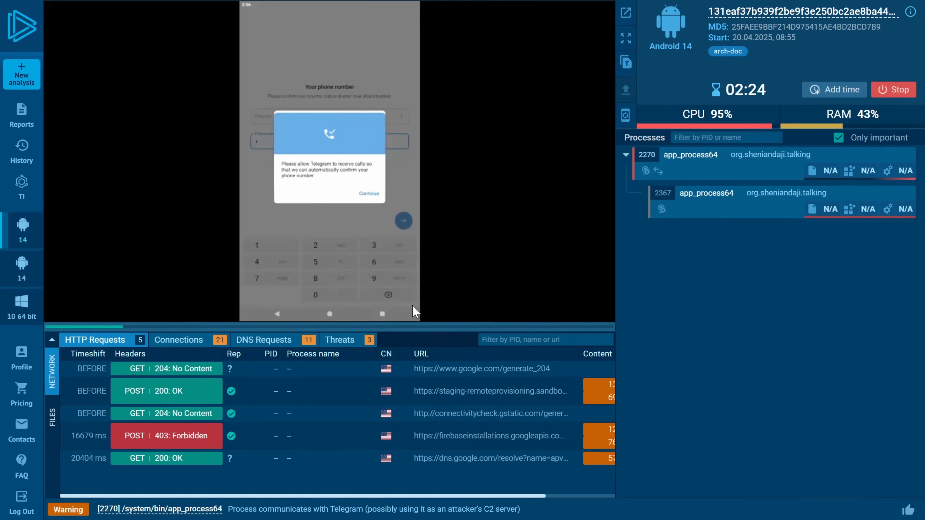
left_click(368, 193)
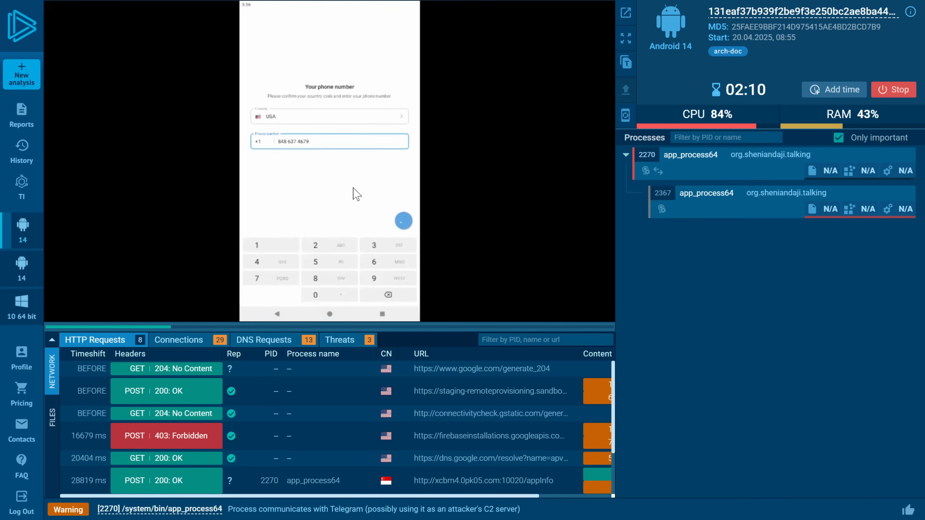
- Review the appInfo request's JSON response from xcbm4.0pk05.com, then close the content details
scroll("down", 3)
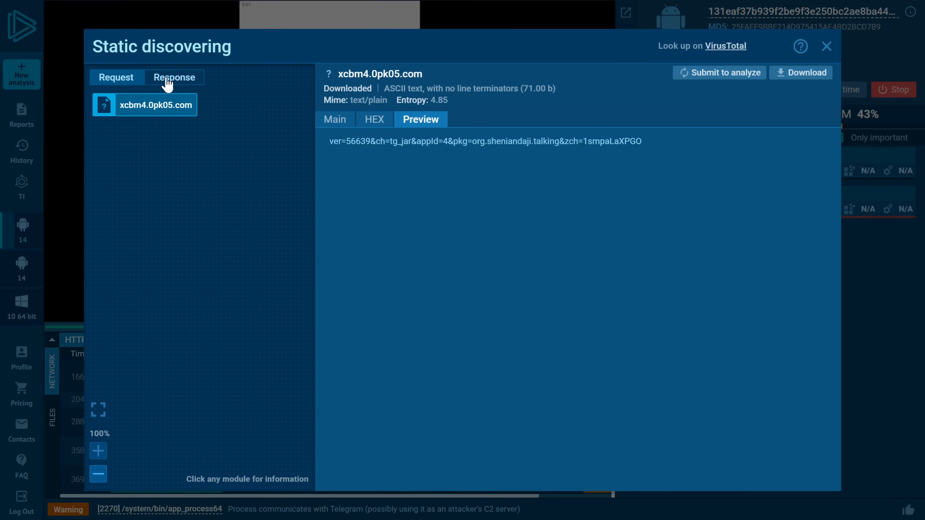
left_click(334, 119)
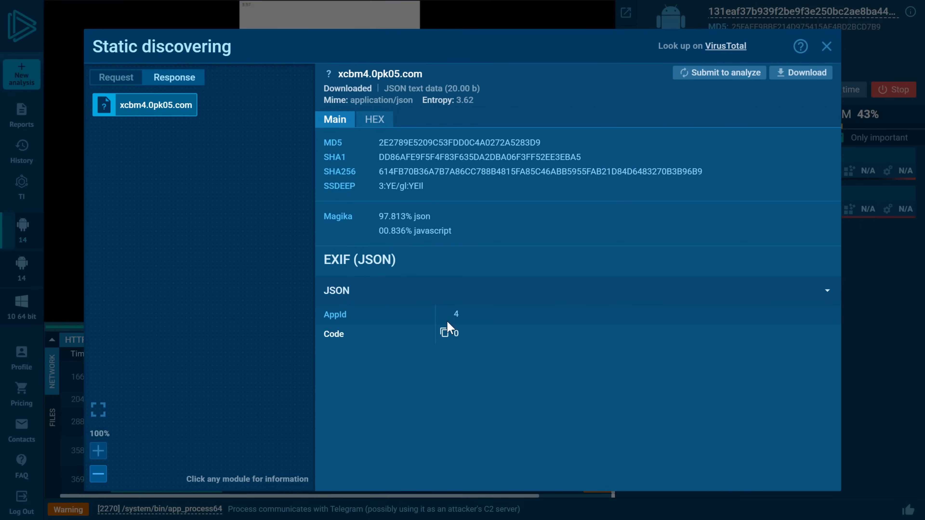
left_click(827, 47)
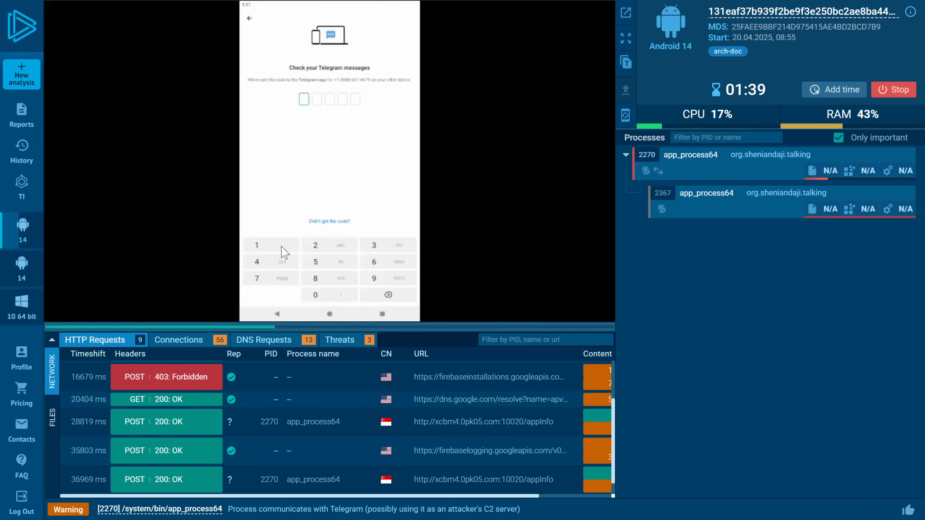
mouse_move(344, 293)
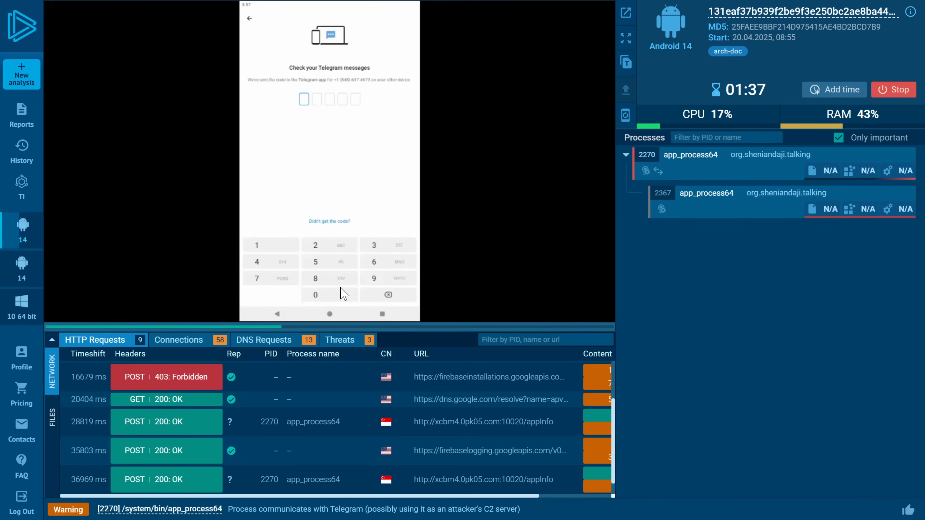
mouse_move(340, 262)
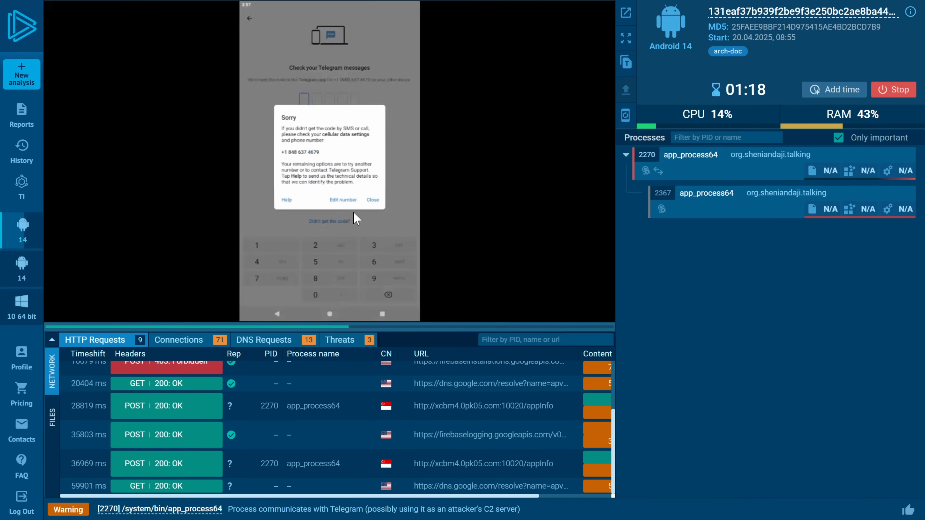
- Dismiss Telegram's 'Sorry' missing-code notice before entering the login code
left_click(372, 199)
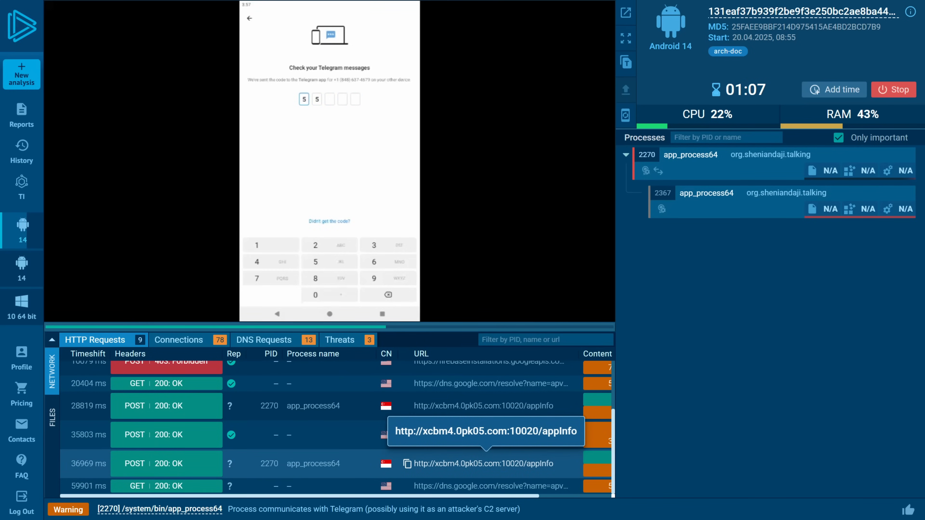
scroll("up", 3)
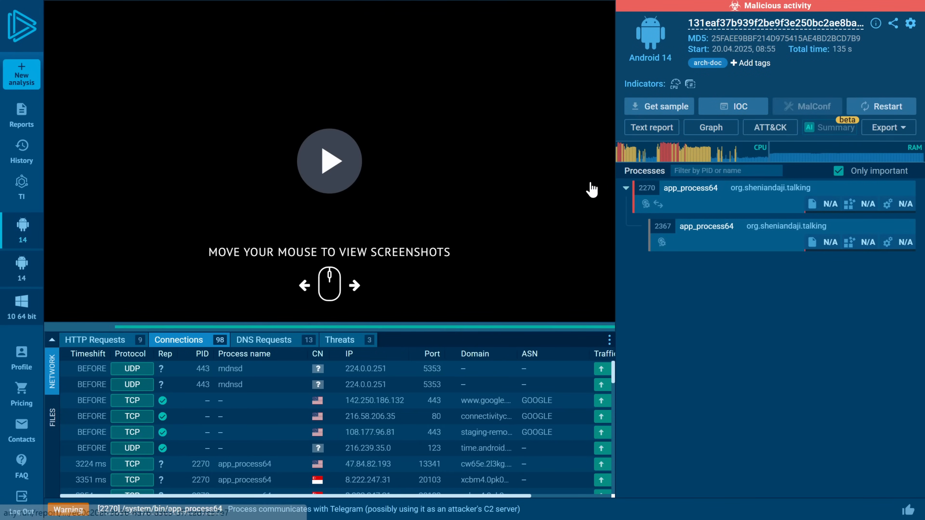
mouse_move(670, 418)
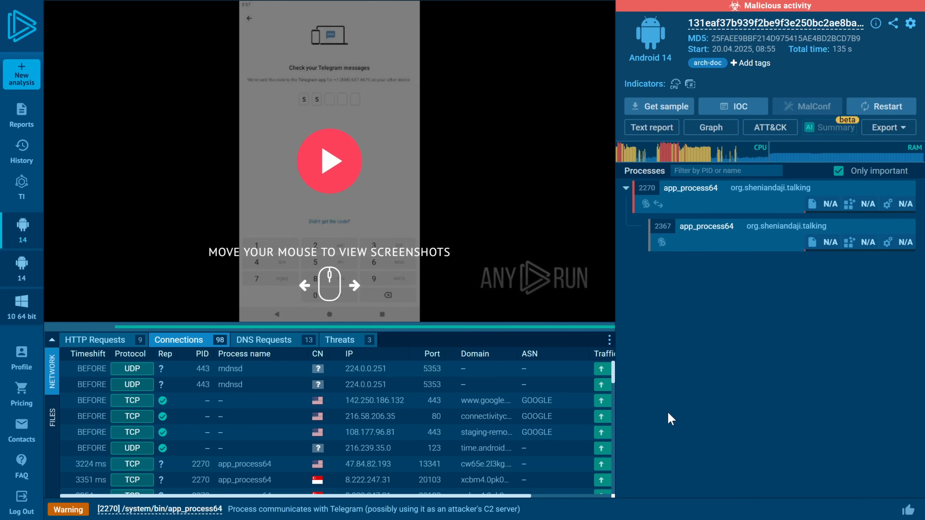
mouse_move(757, 192)
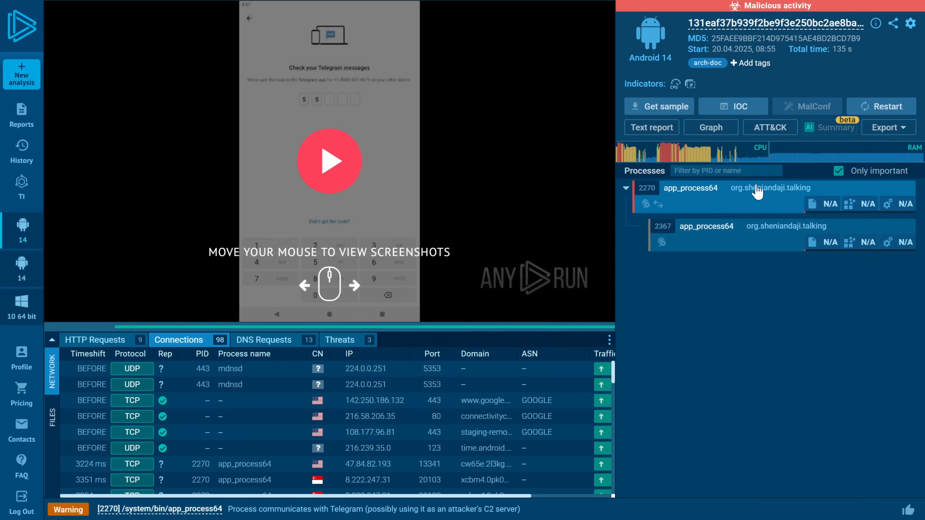
mouse_move(691, 83)
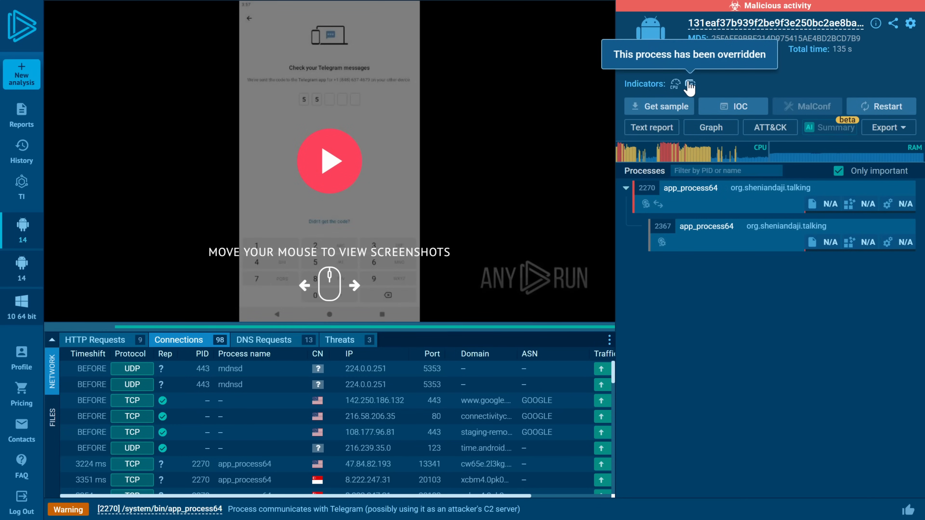
mouse_move(720, 86)
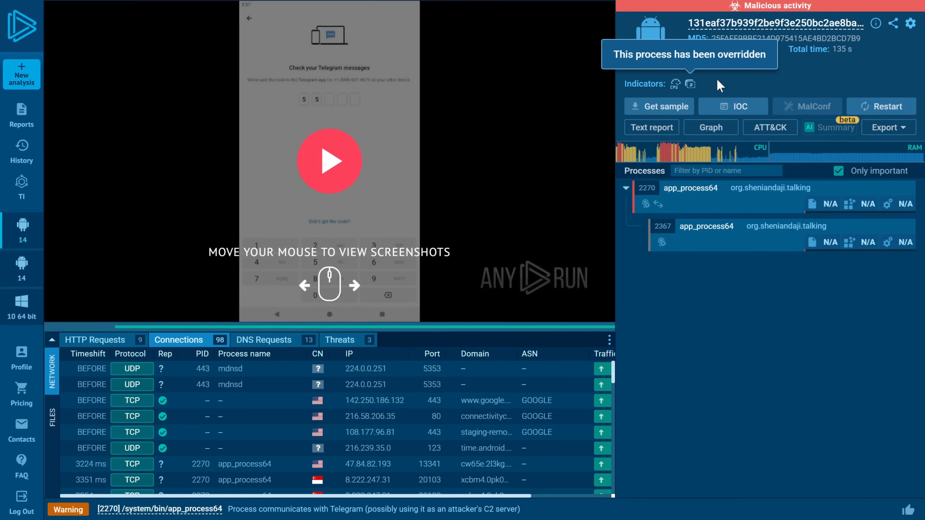
mouse_move(675, 84)
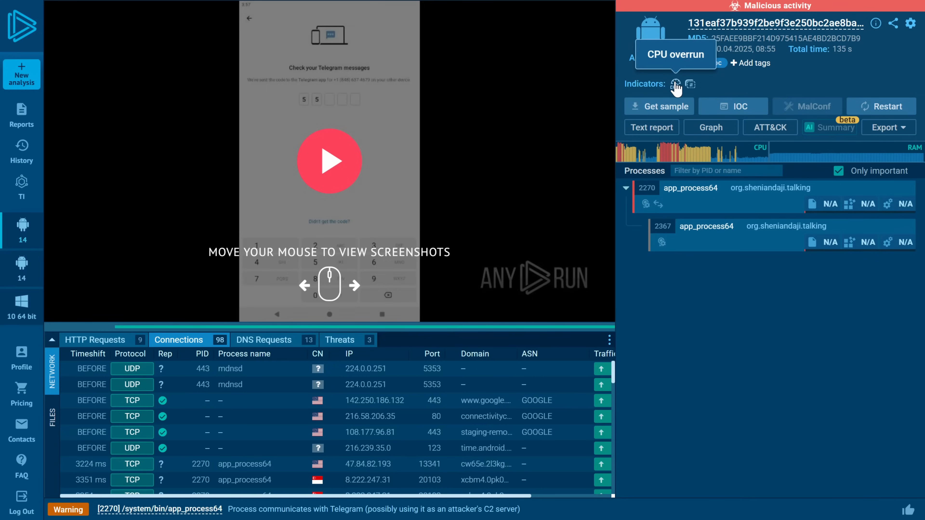
mouse_move(713, 204)
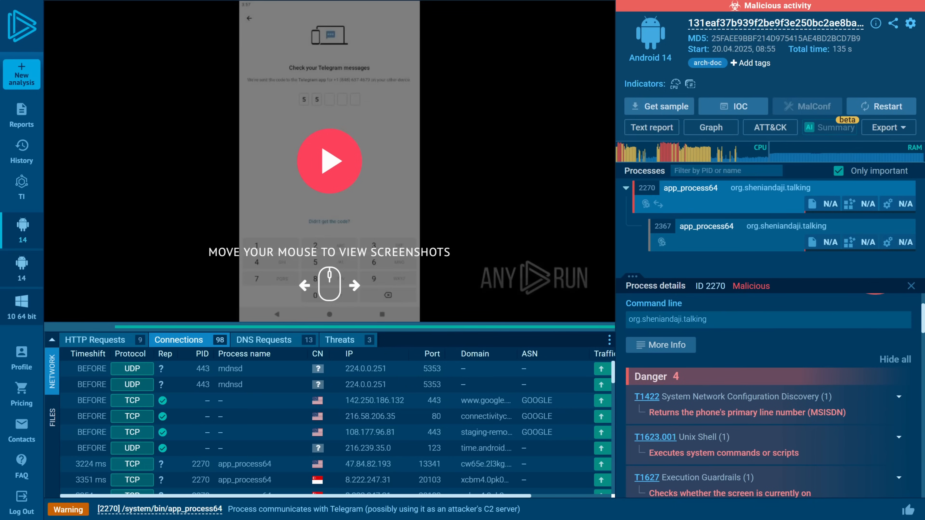
mouse_move(676, 266)
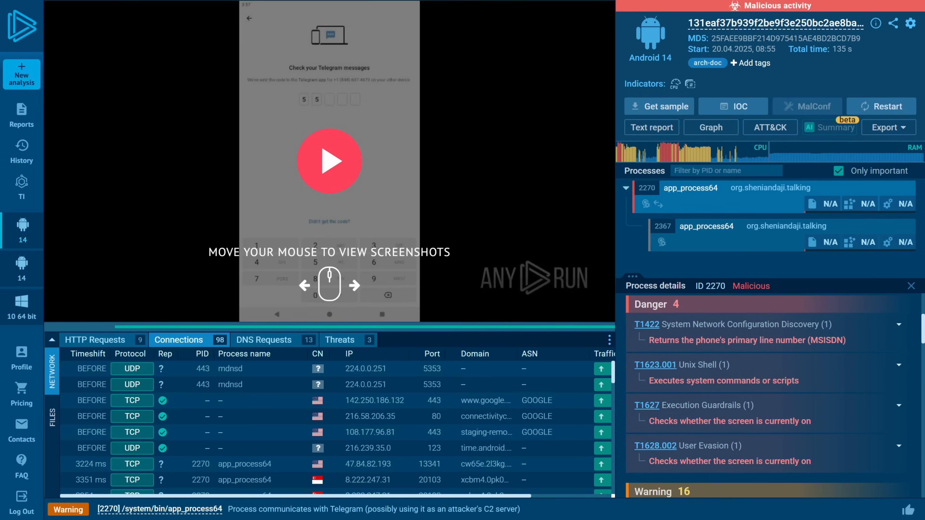
mouse_move(724, 387)
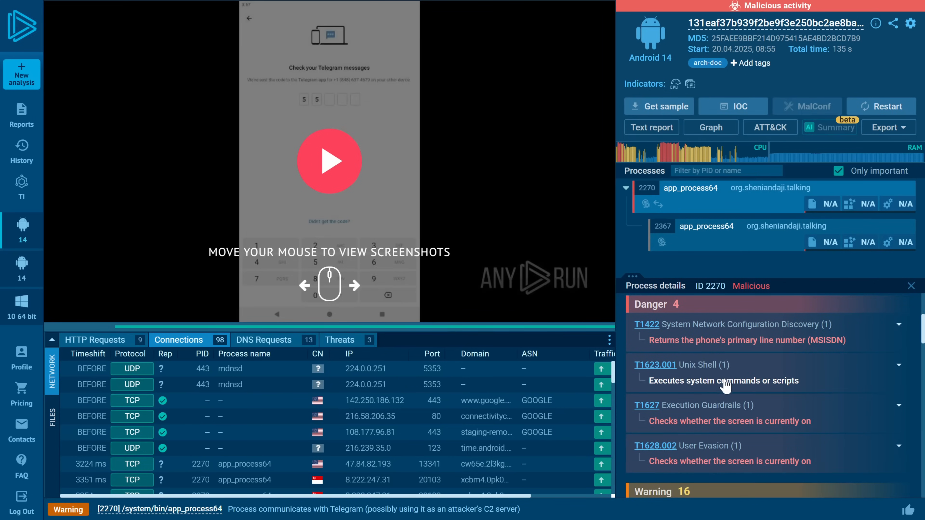
left_click(899, 364)
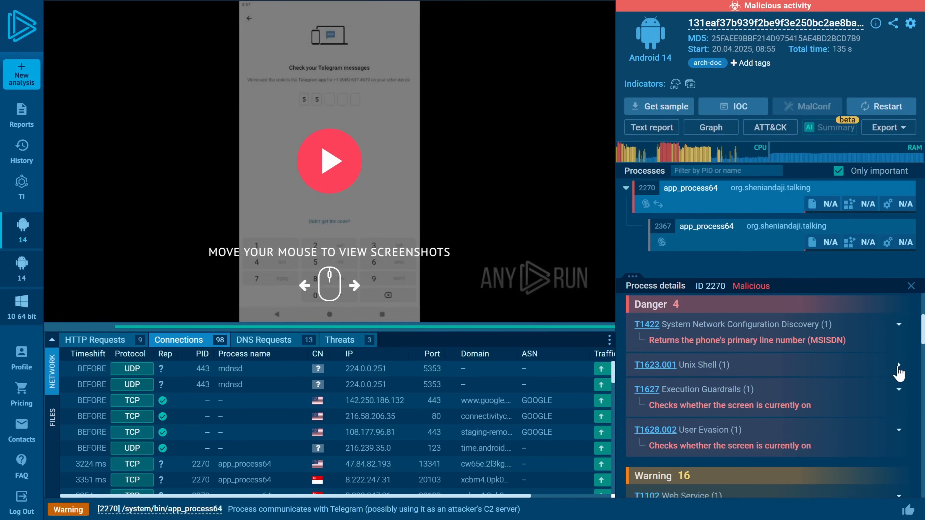
left_click(899, 364)
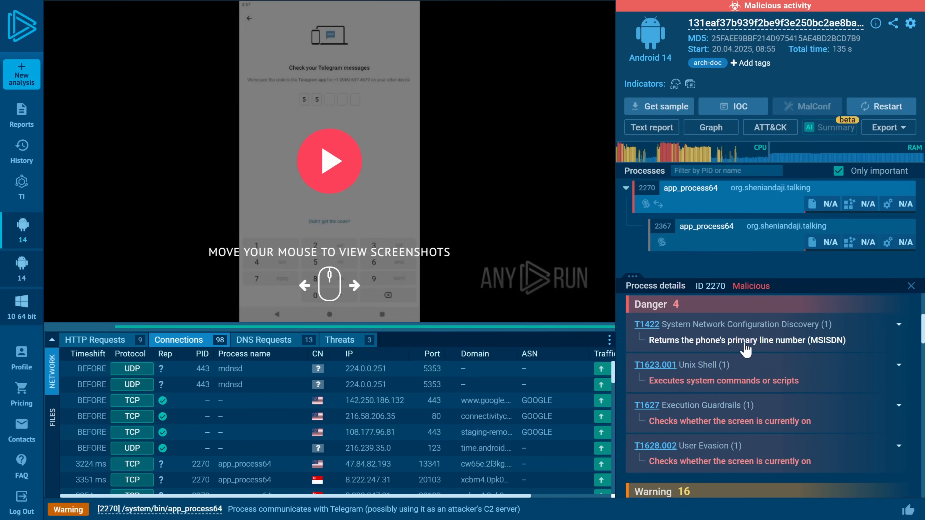
mouse_move(798, 350)
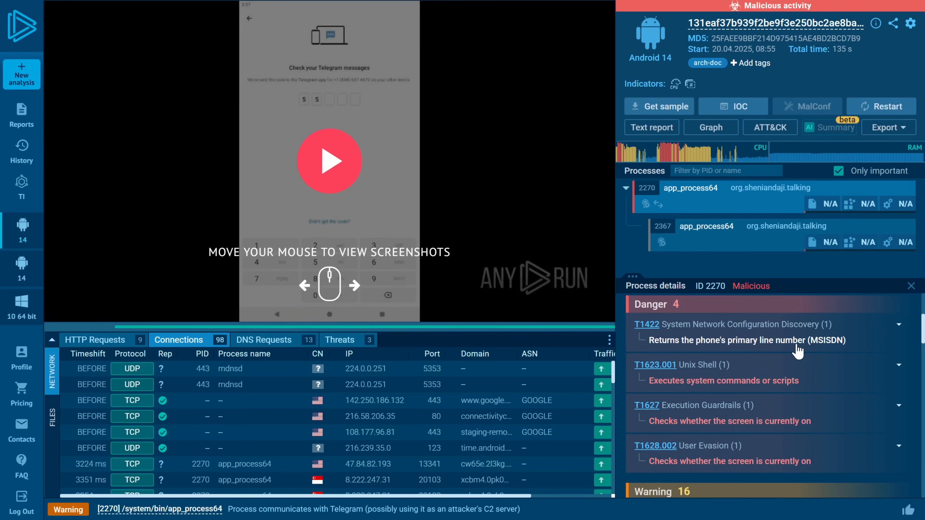
mouse_move(737, 429)
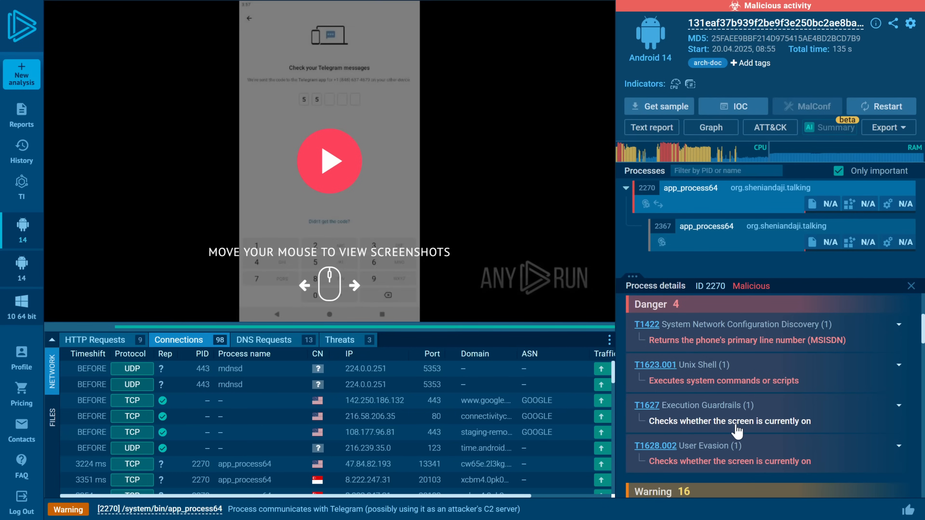
scroll("down", 3)
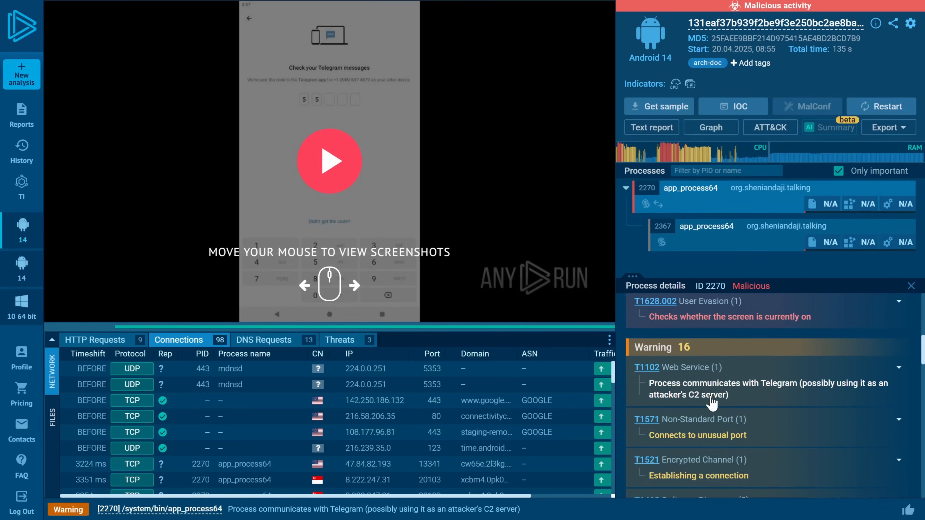
scroll("down", 3)
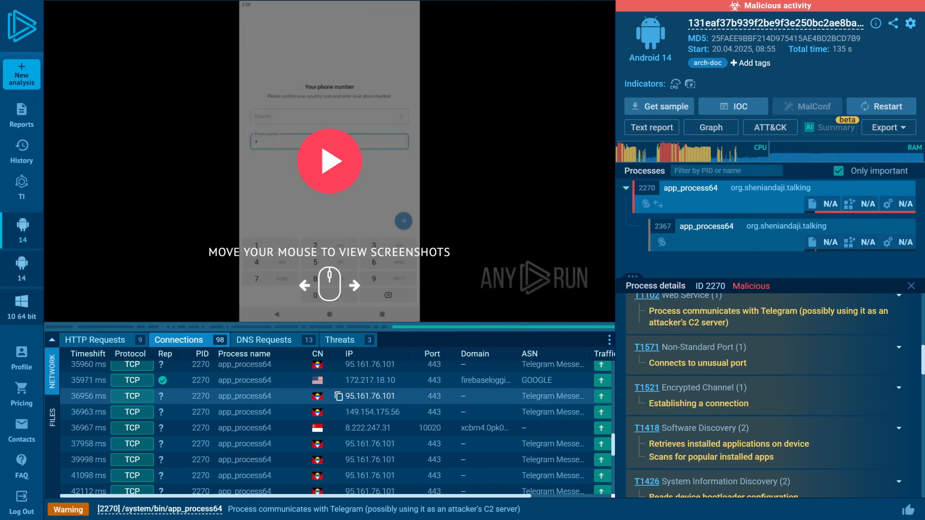
scroll("down", 3)
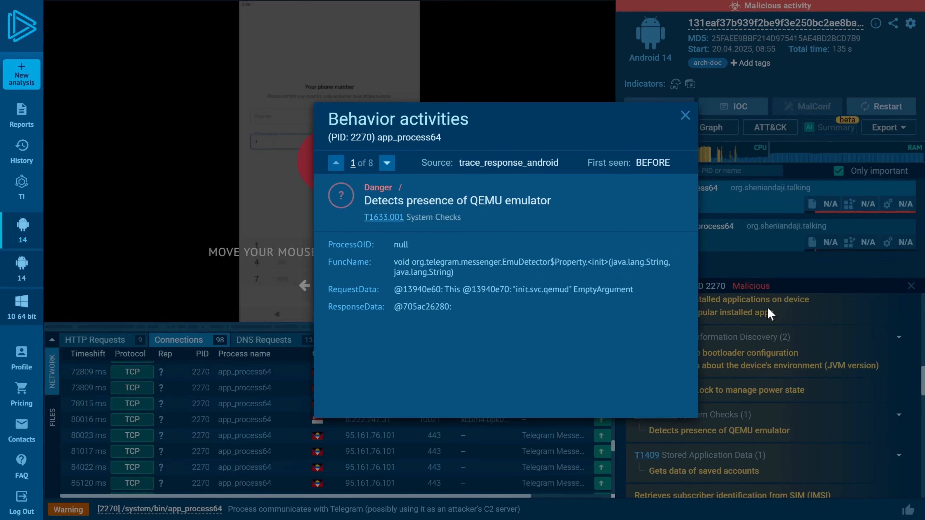
left_click(685, 115)
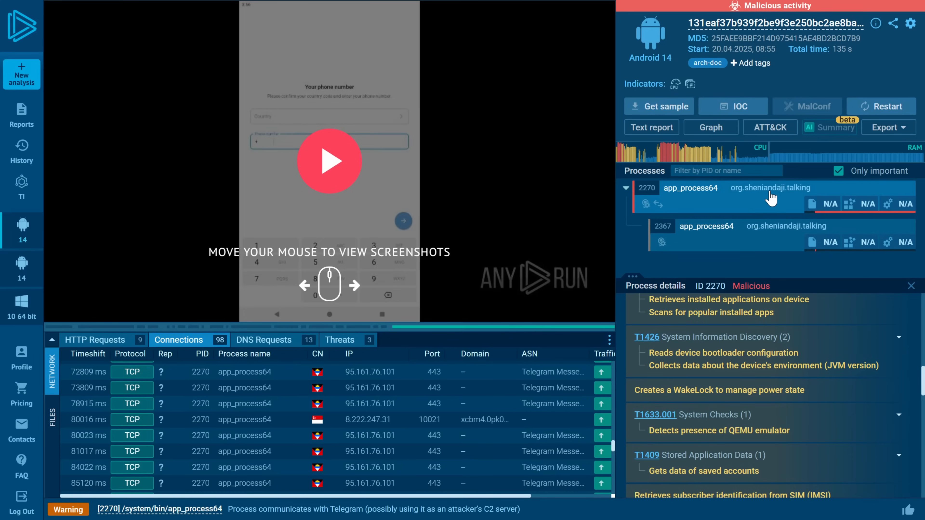
mouse_move(750, 163)
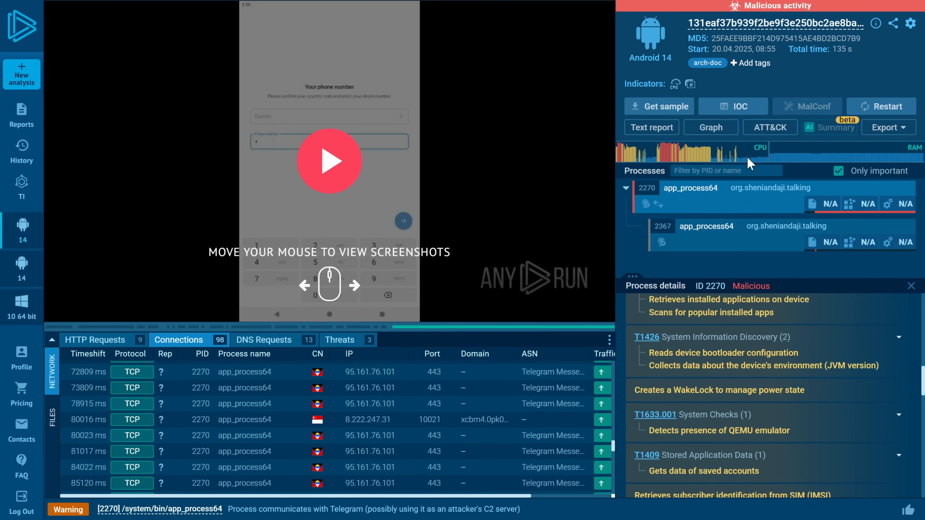
mouse_move(776, 199)
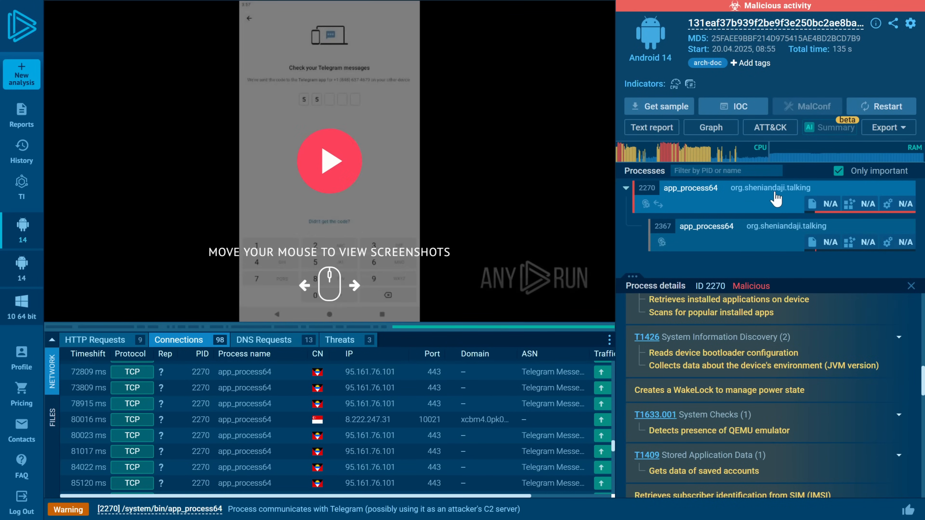
mouse_move(813, 203)
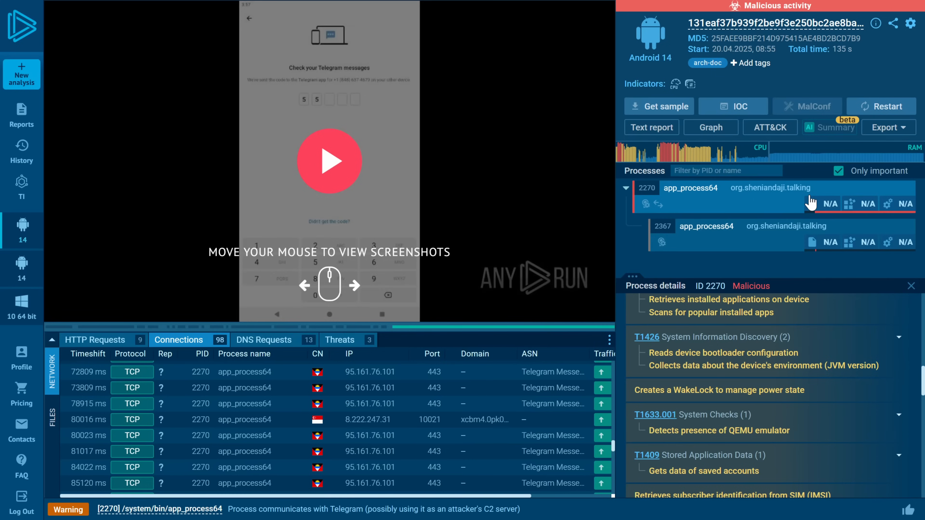
scroll("down", 3)
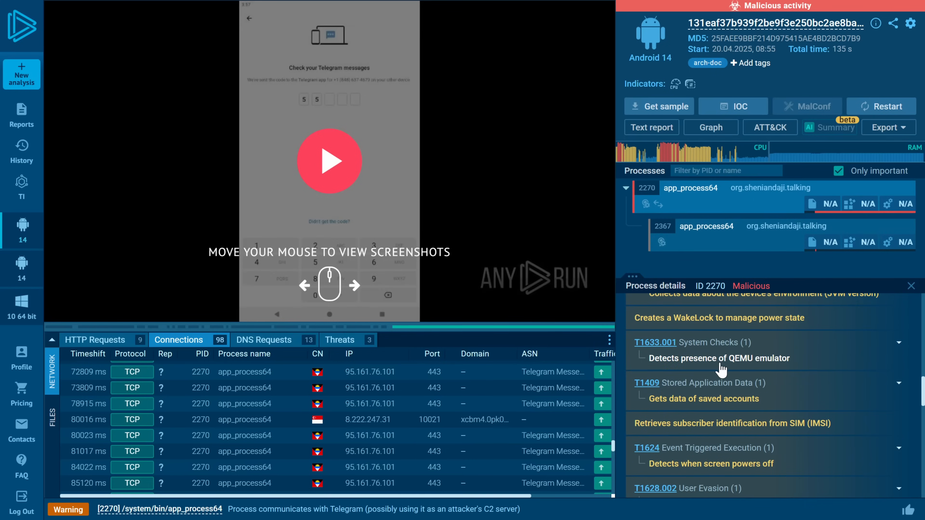
scroll("down", 3)
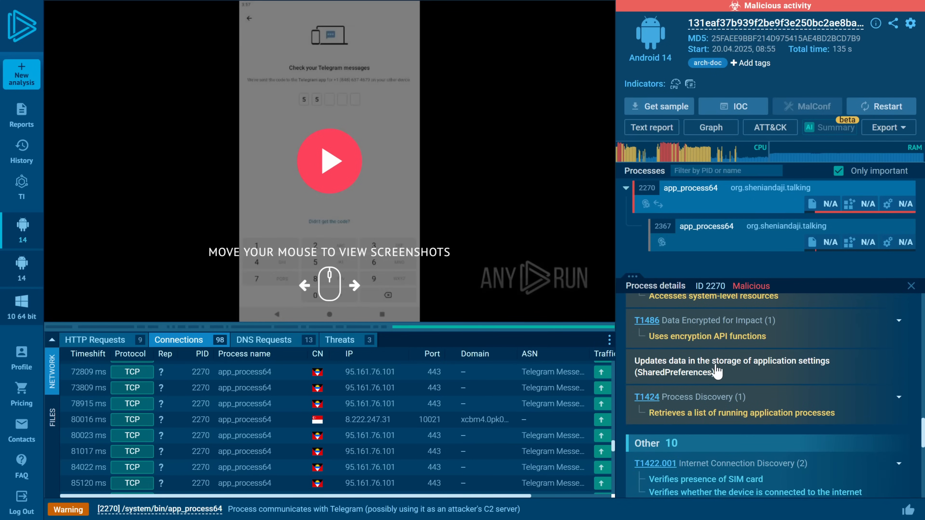
mouse_move(687, 356)
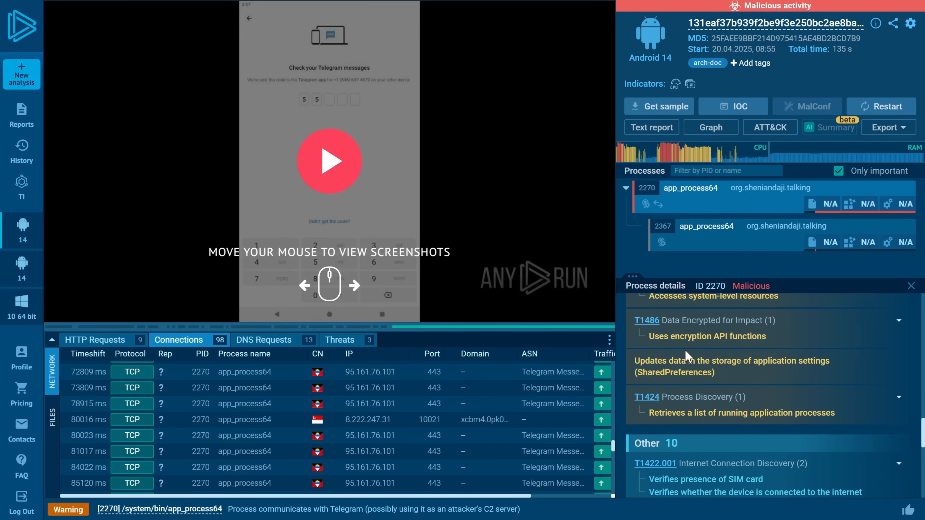
scroll("down", 3)
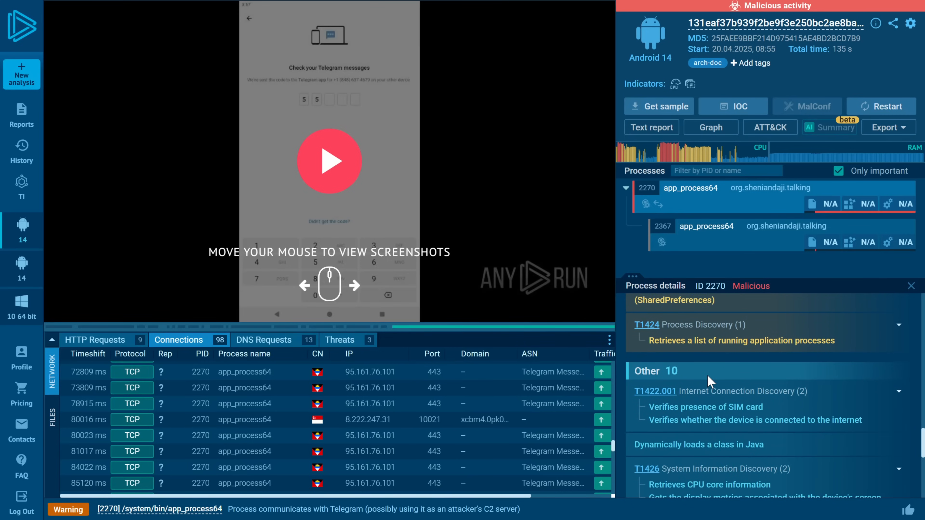
scroll("down", 3)
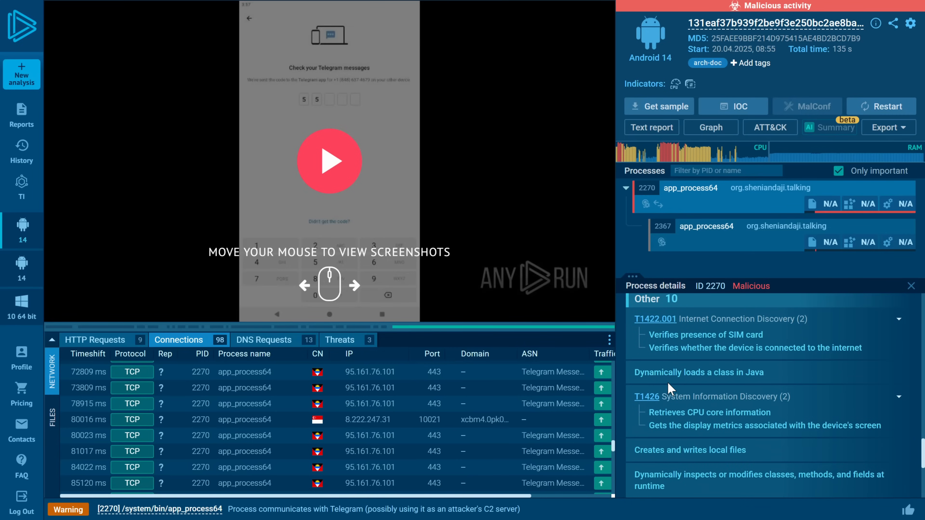
scroll("down", 3)
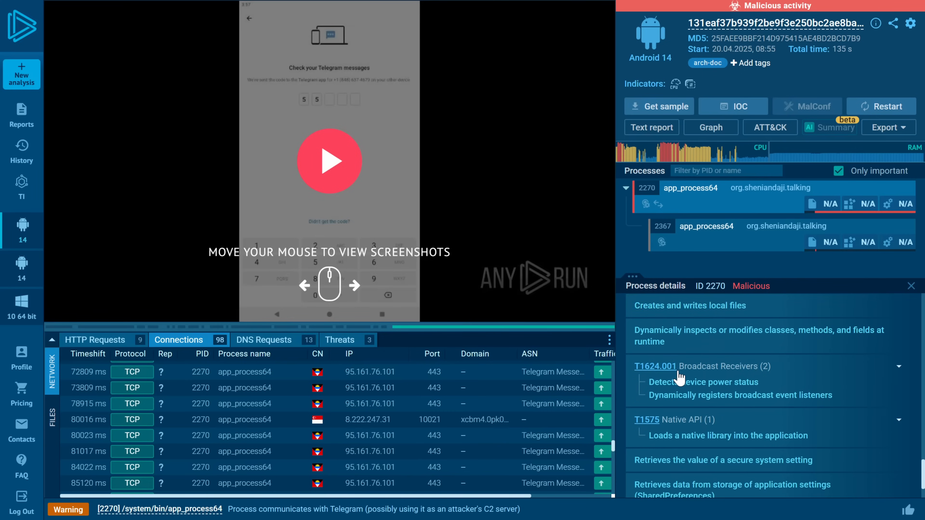
scroll("down", 3)
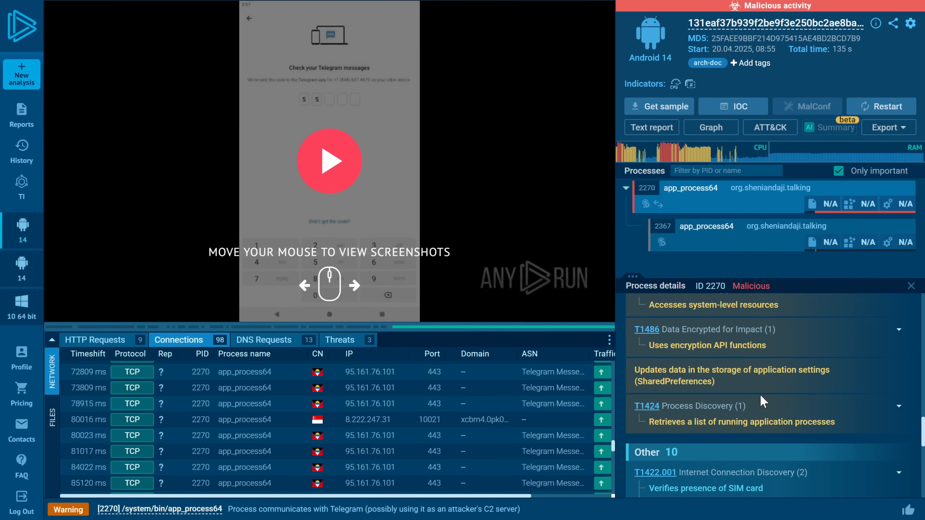
scroll("up", 3)
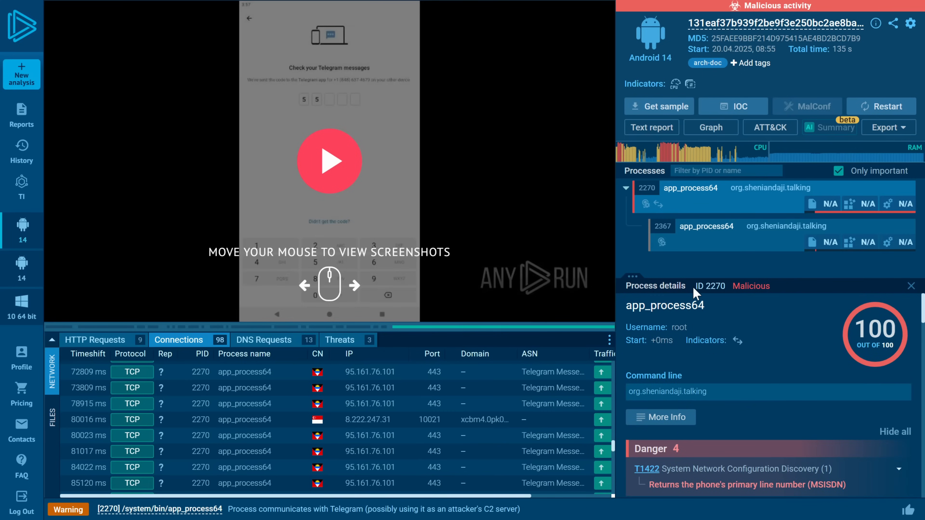
mouse_move(510, 405)
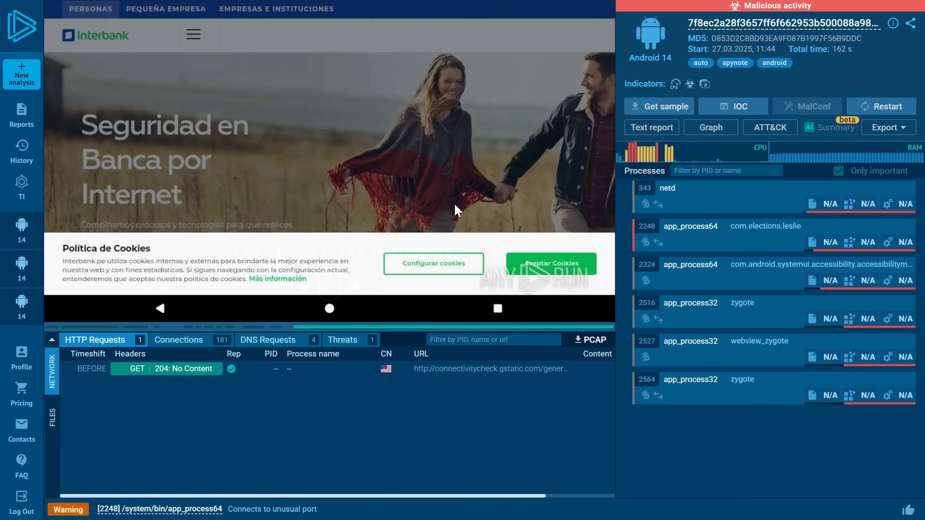
mouse_move(852, 98)
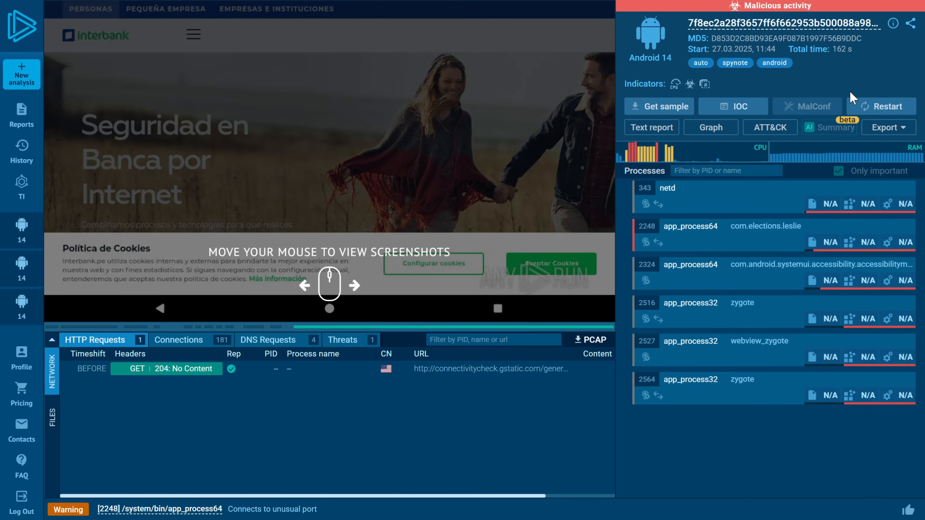
mouse_move(292, 203)
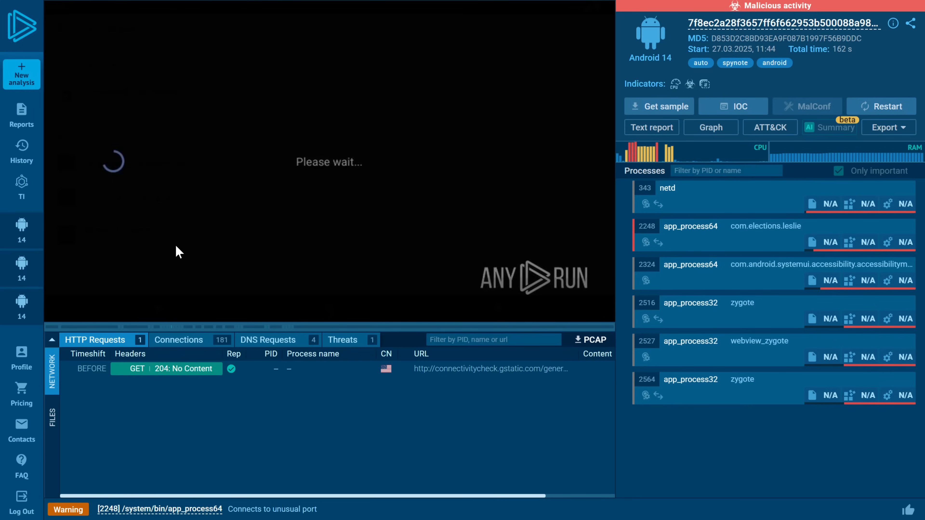
mouse_move(244, 249)
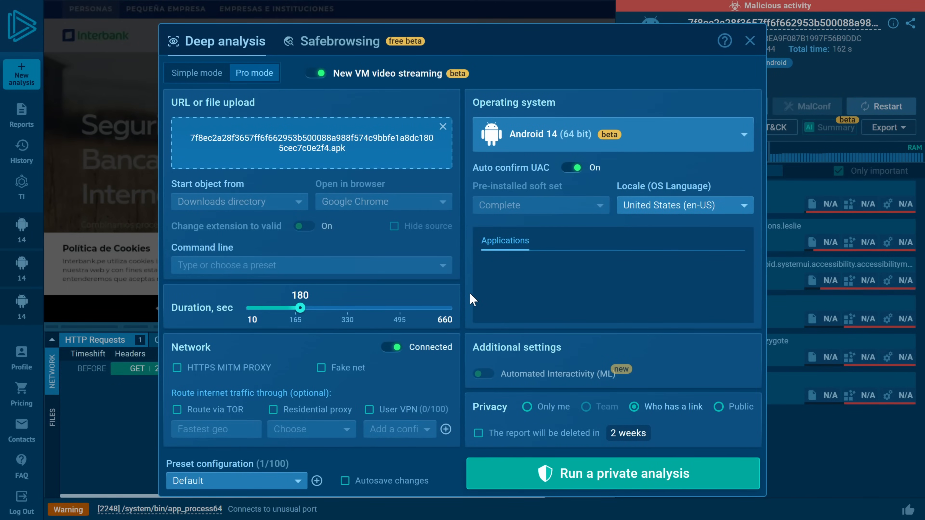
mouse_move(323, 337)
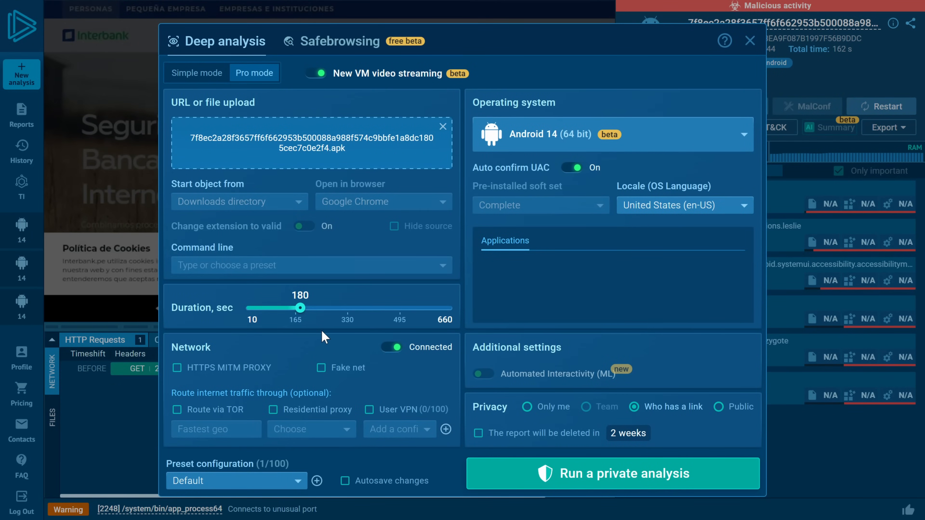
mouse_move(314, 260)
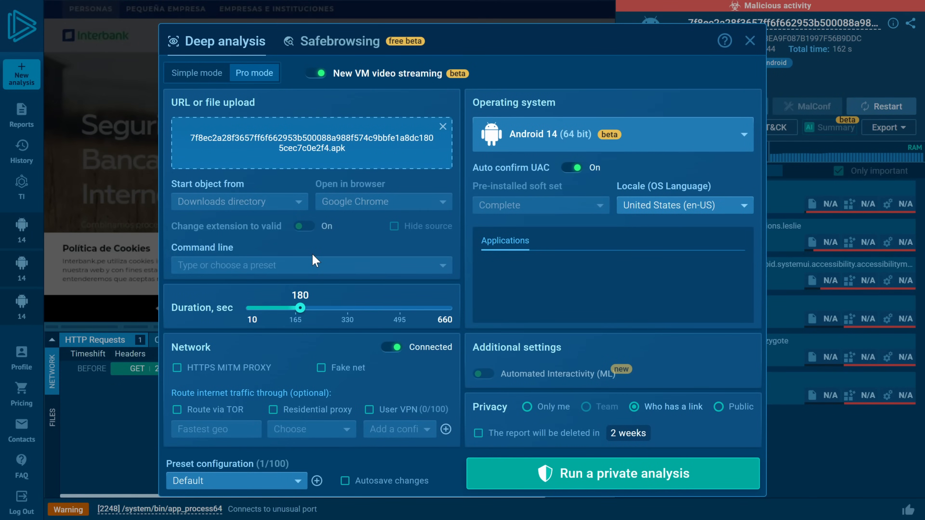
mouse_move(326, 427)
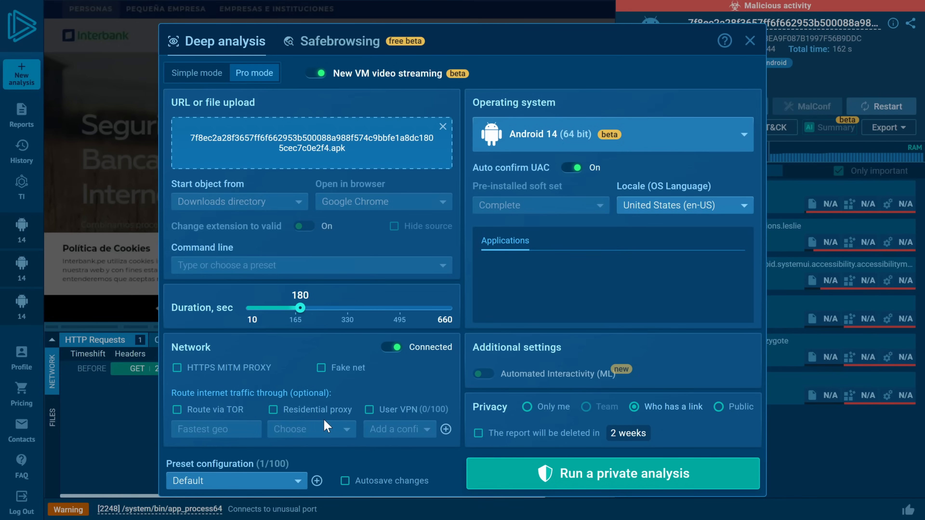
- Launch a private 'Only me' SpyNote rerun with the report auto-deleted after a day
left_click(478, 433)
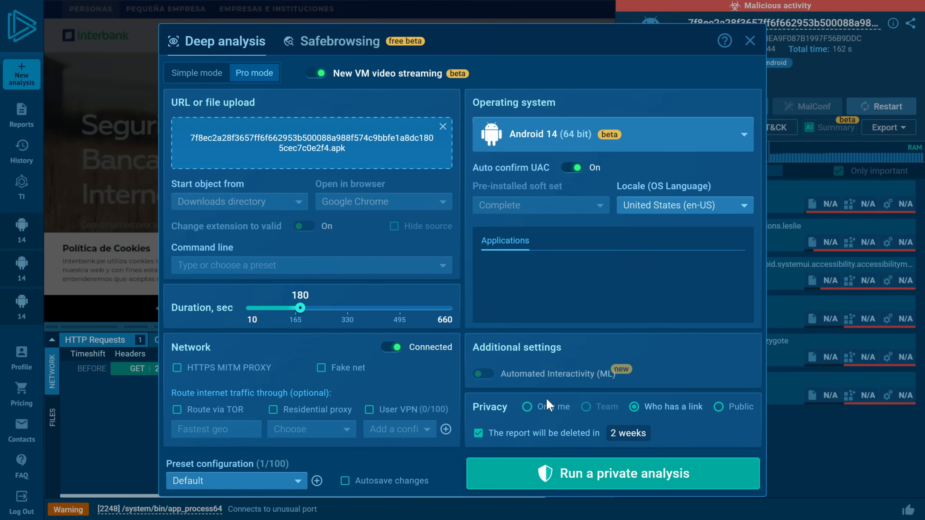
left_click(526, 407)
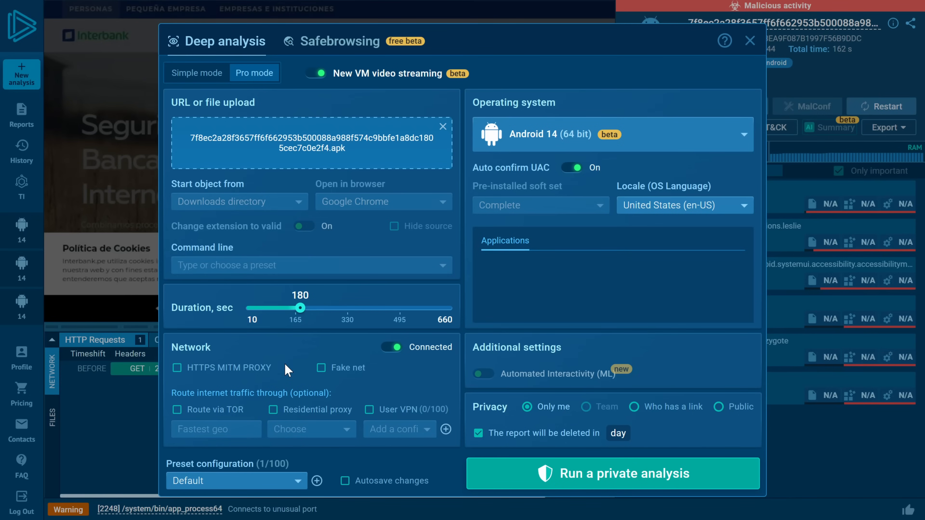
left_click(176, 367)
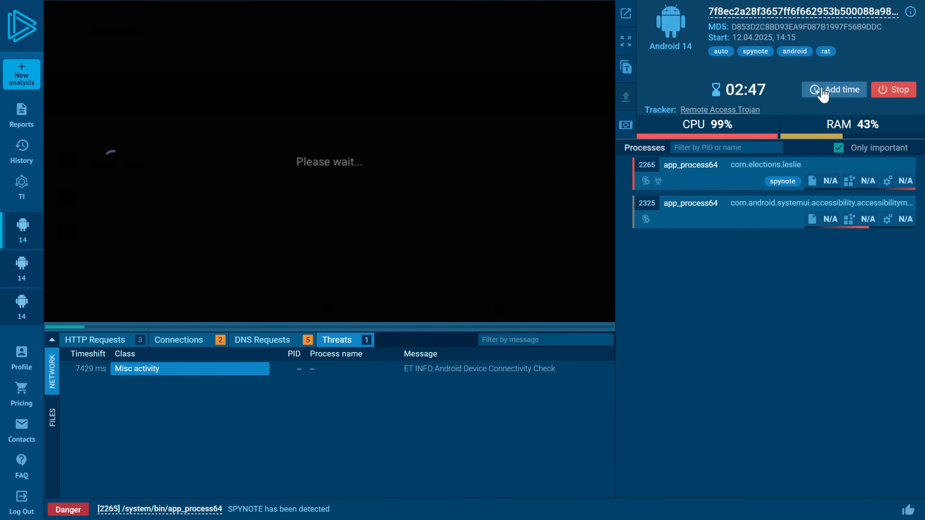
- Extend the running SpyNote analysis twice to over six minutes remaining
left_click(834, 90)
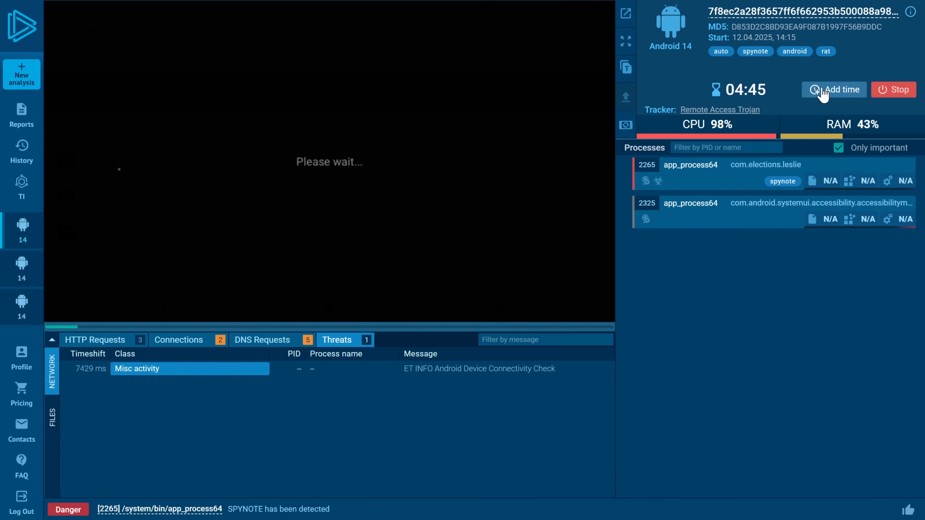
left_click(833, 89)
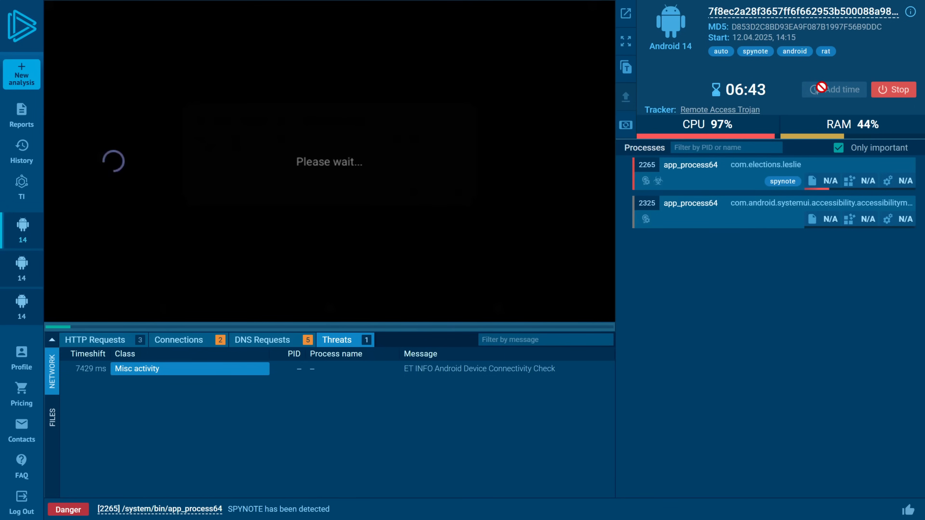
mouse_move(300, 181)
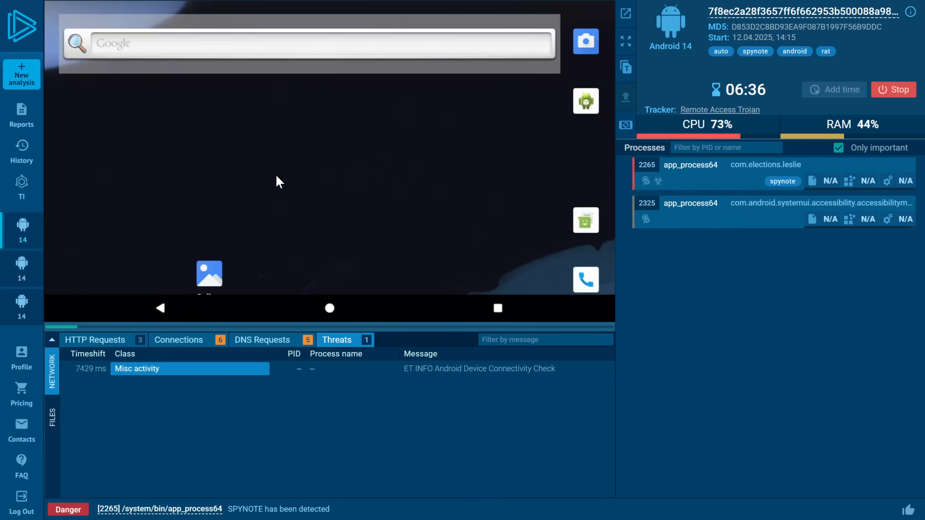
mouse_move(455, 83)
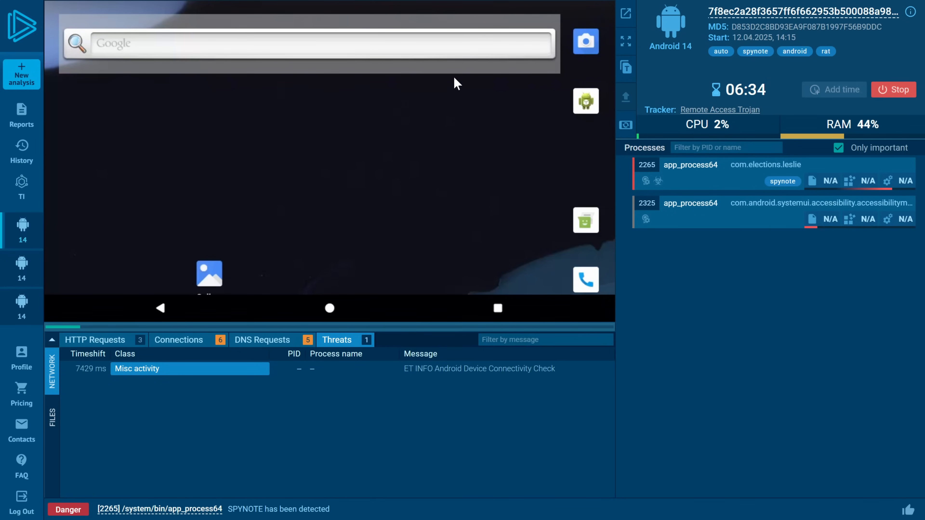
mouse_move(659, 248)
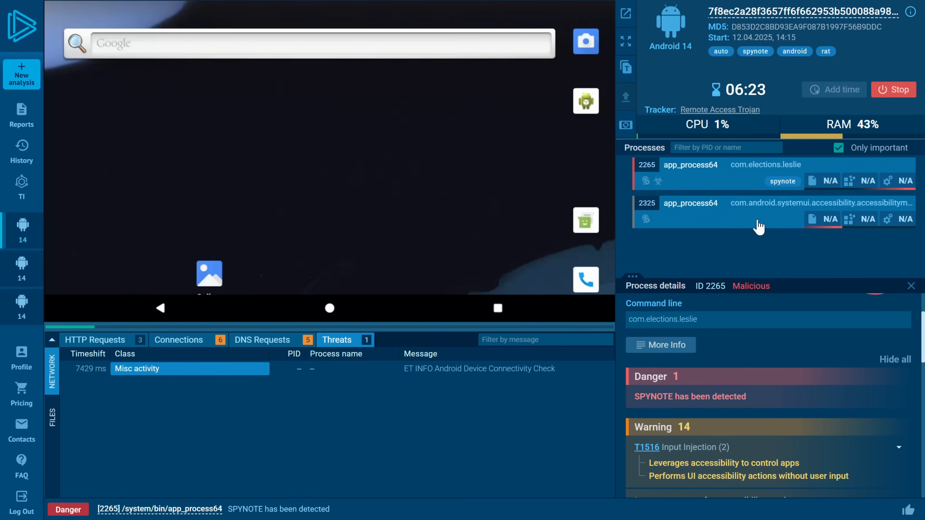
scroll("down", 3)
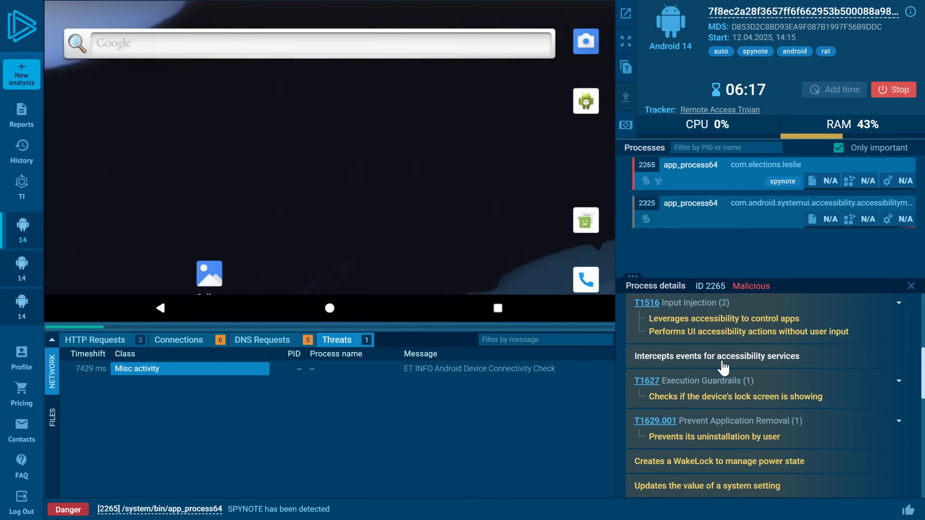
scroll("up", 3)
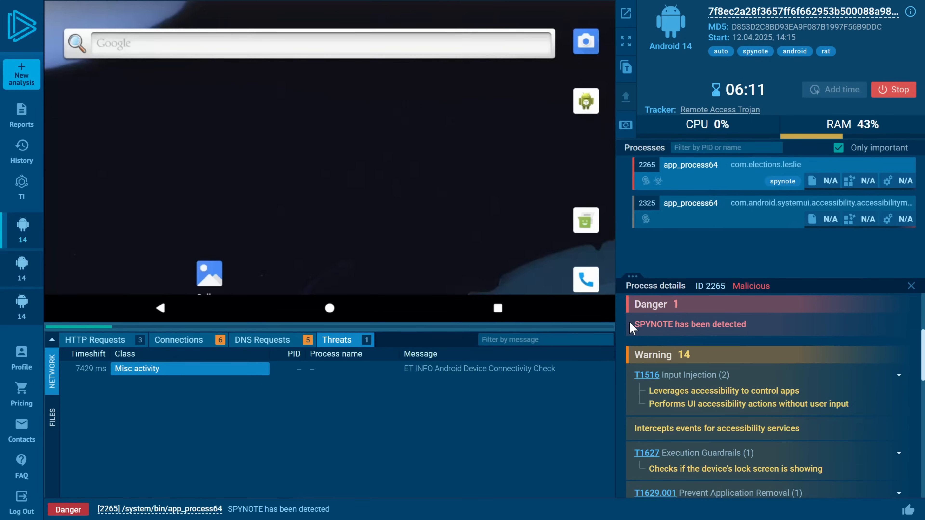
scroll("down", 3)
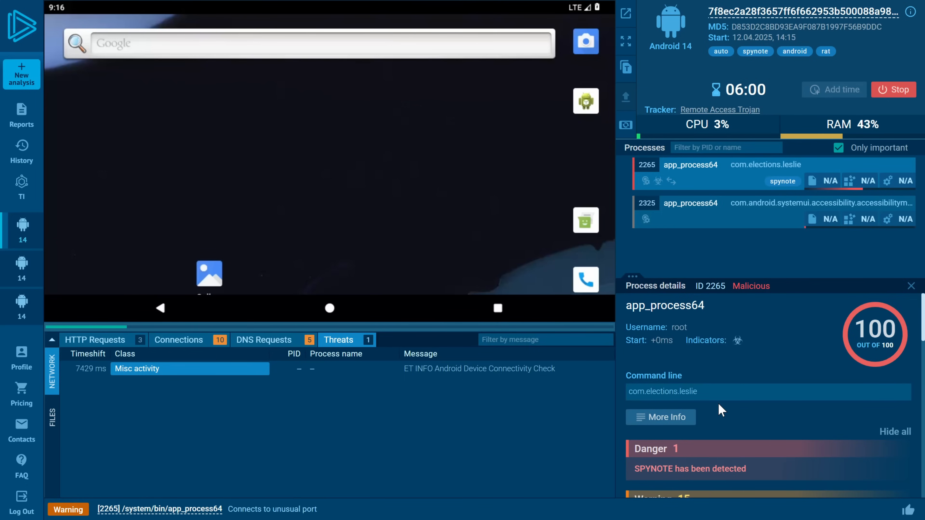
scroll("down", 3)
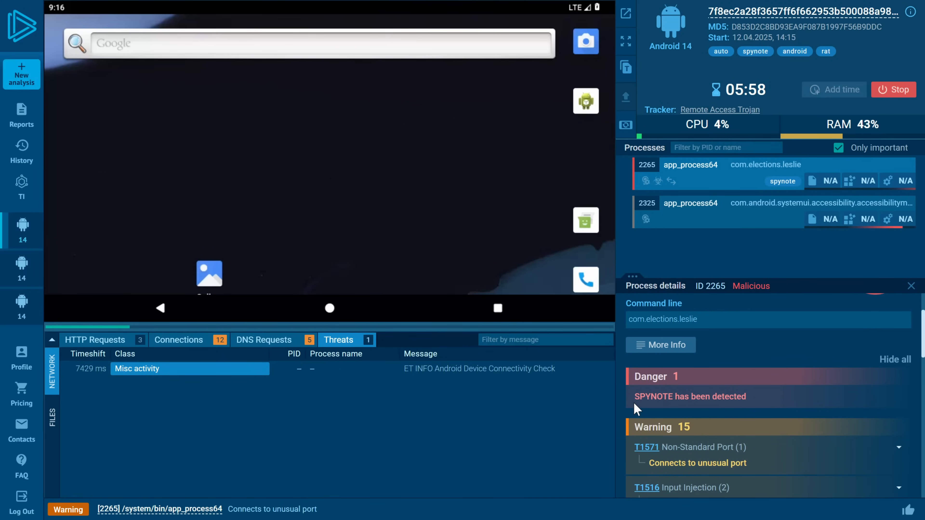
- Review the advanced details of app_process64 process 2265, then return to the live session
left_click(660, 344)
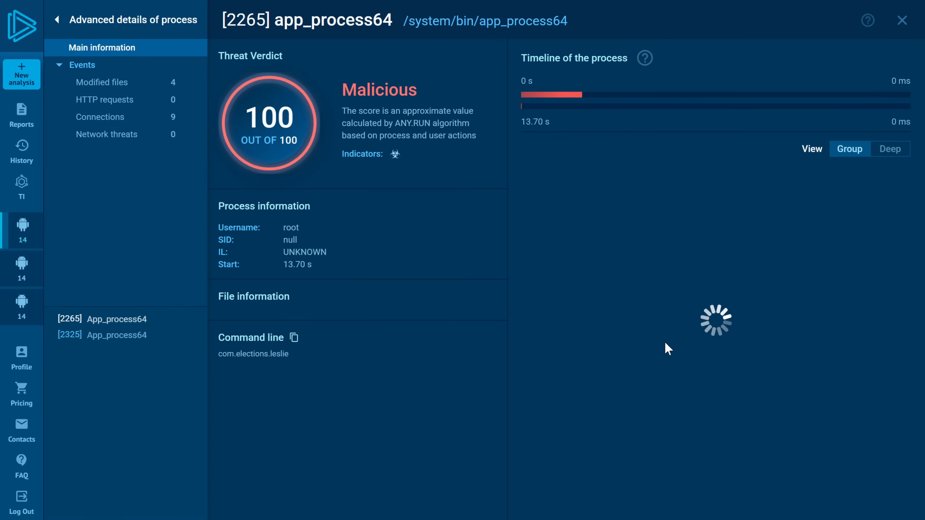
left_click(100, 117)
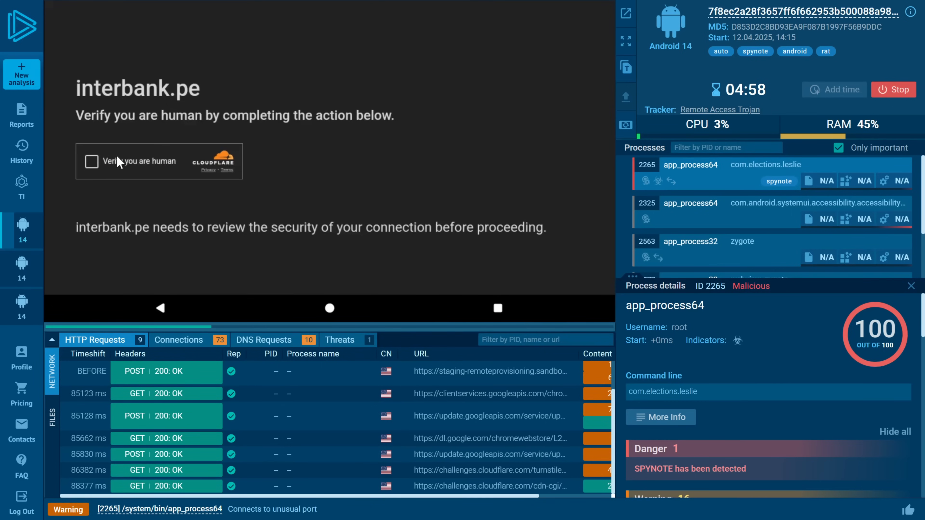
- Pass Cloudflare's human verification and accept Interbank's cookies in the sandboxed phone
left_click(92, 161)
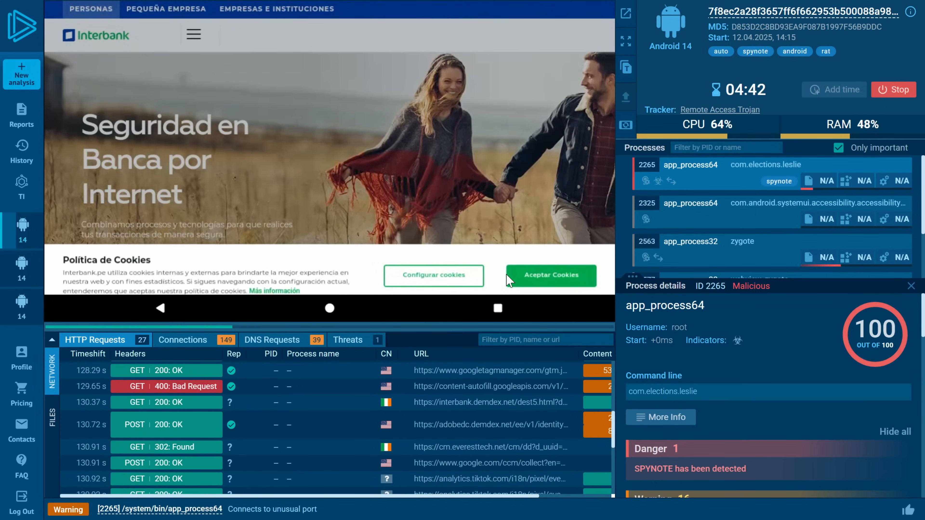
left_click(193, 34)
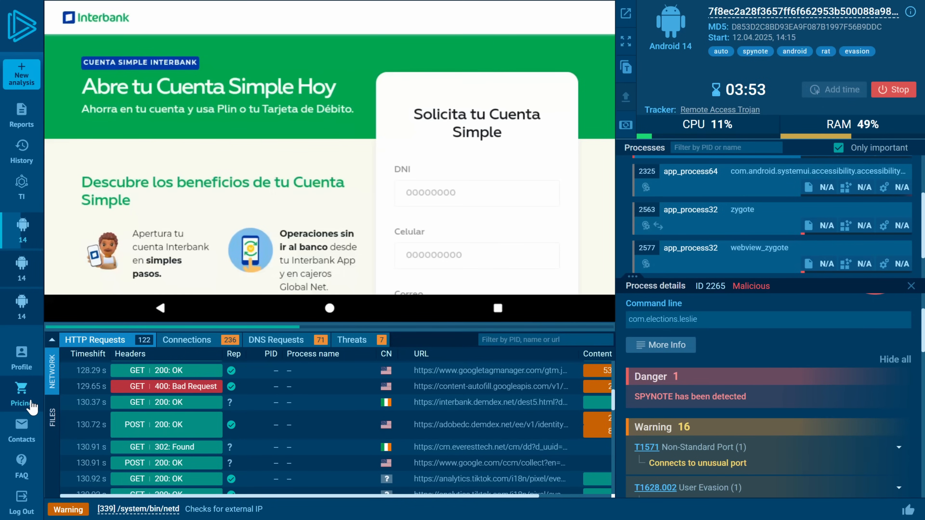
- Browse the pricing page comparing Free, Hunter ($299/month) and Enterprise plans
left_click(22, 394)
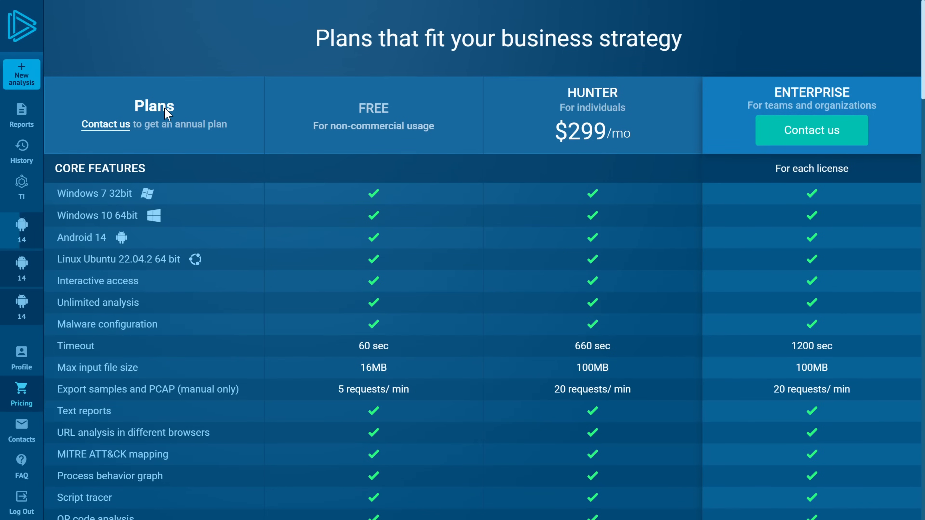
mouse_move(312, 104)
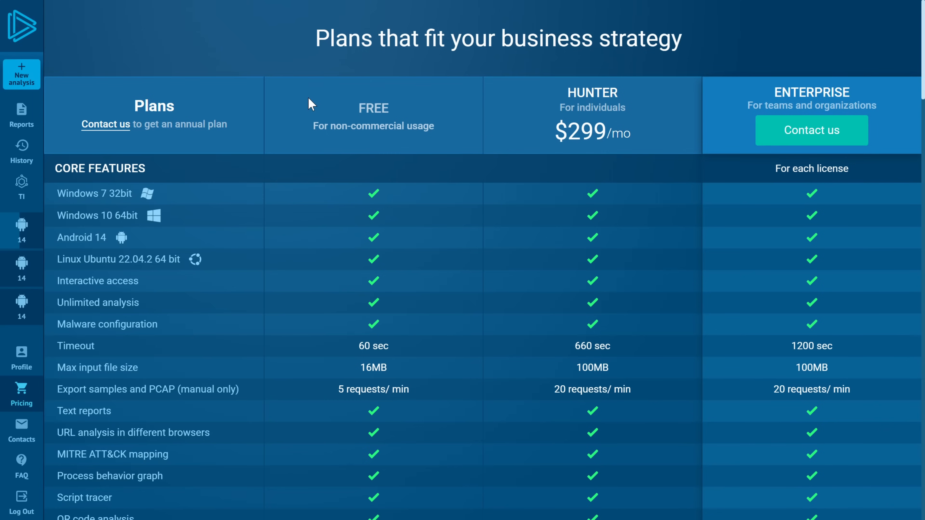
mouse_move(305, 109)
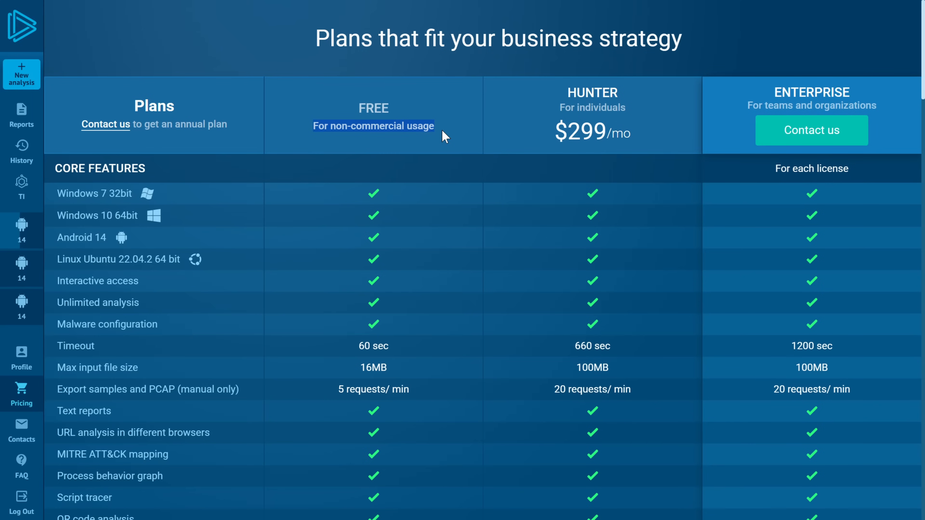
mouse_move(118, 245)
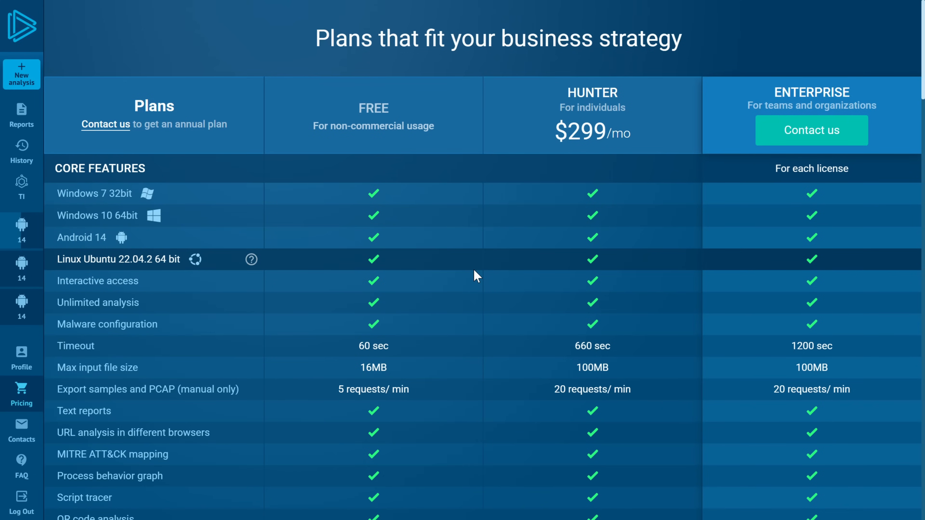
scroll("down", 3)
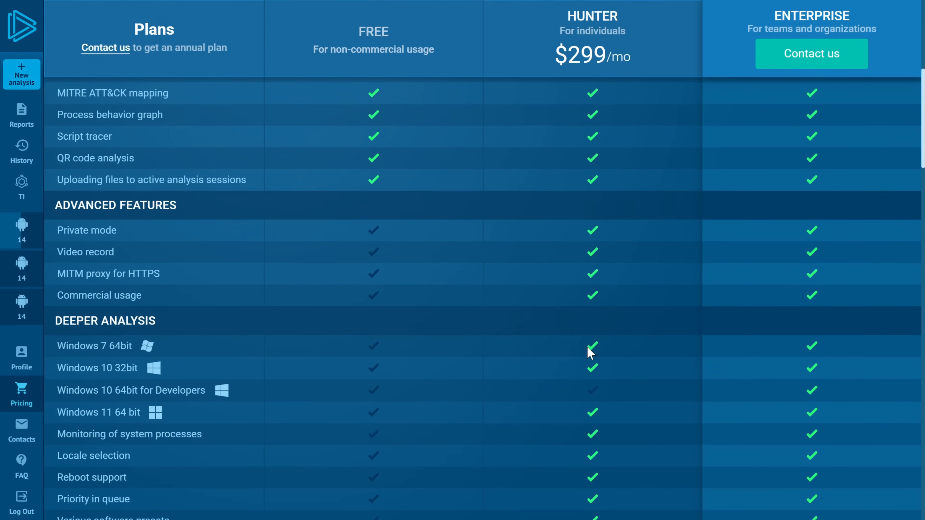
mouse_move(586, 246)
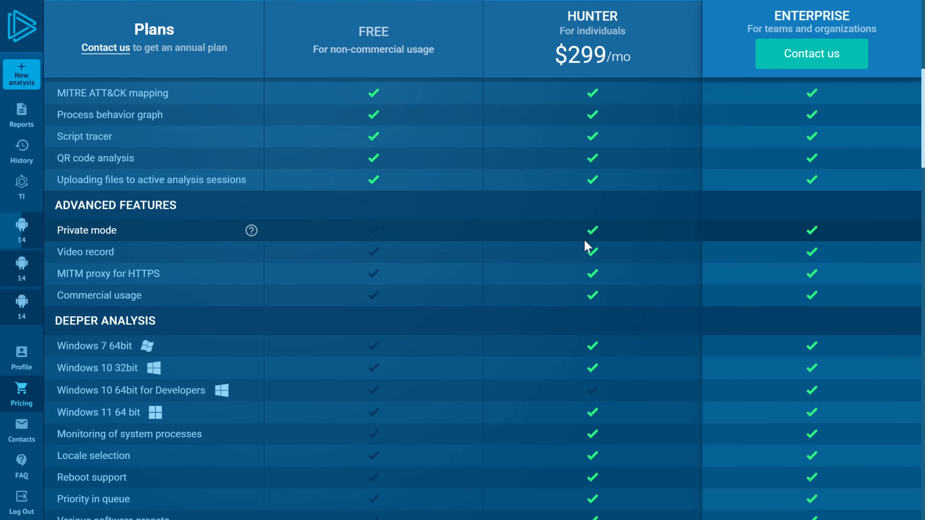
mouse_move(510, 268)
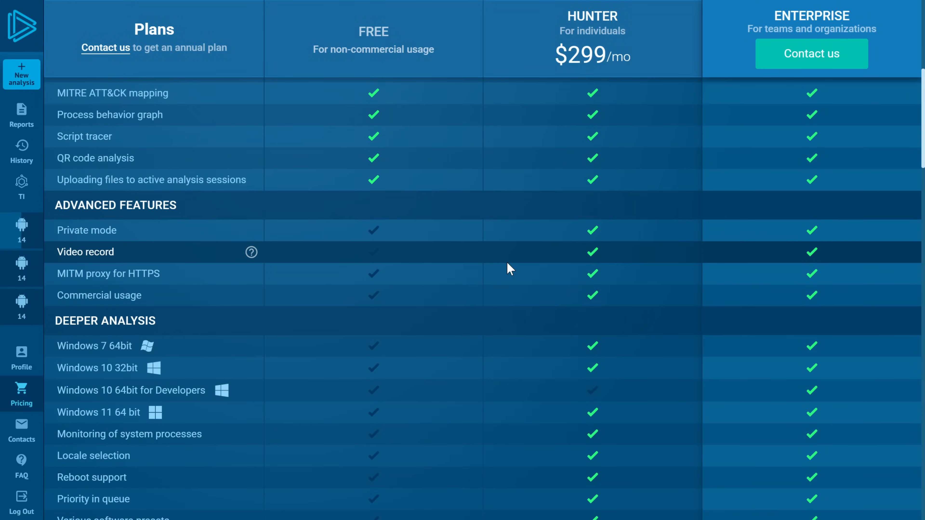
mouse_move(555, 134)
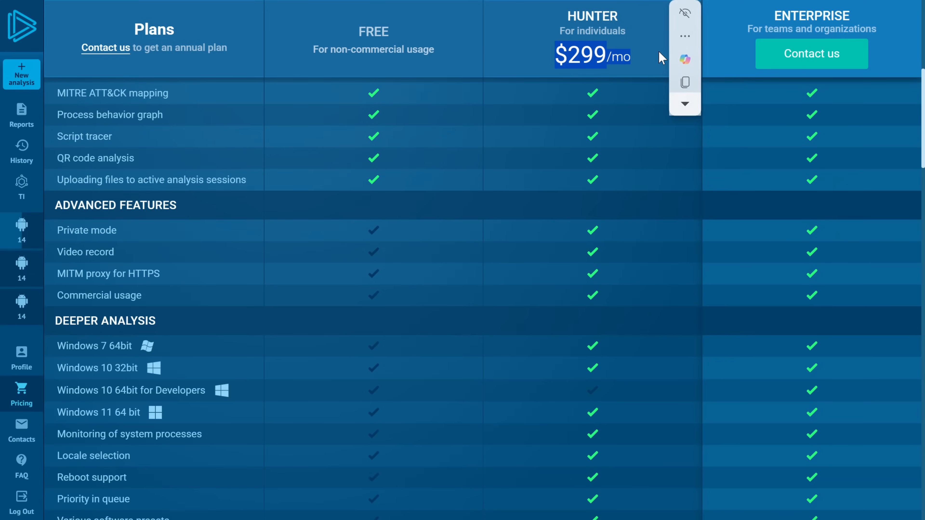
scroll("down", 3)
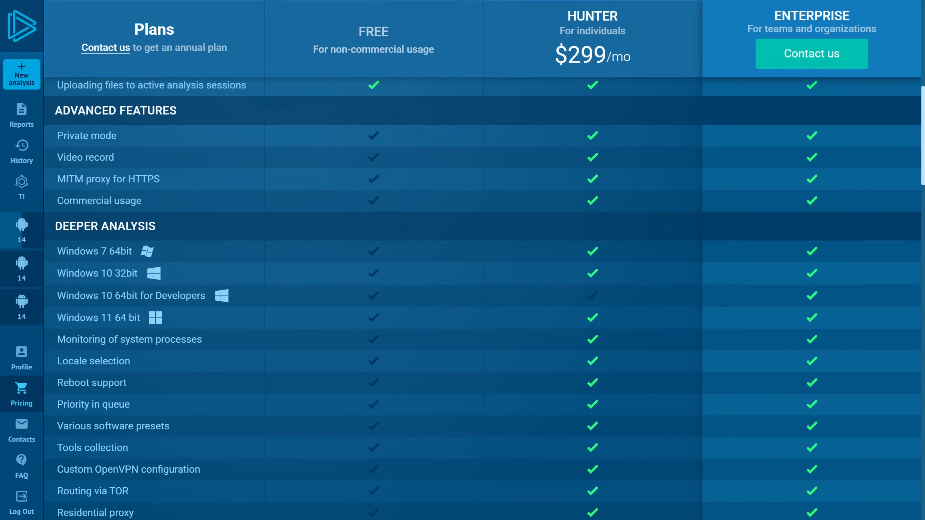
scroll("down", 3)
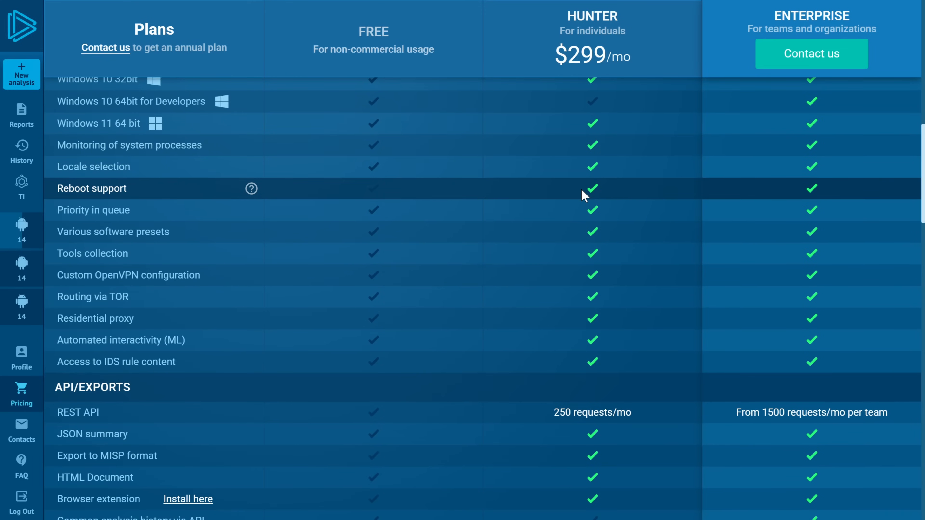
scroll("down", 3)
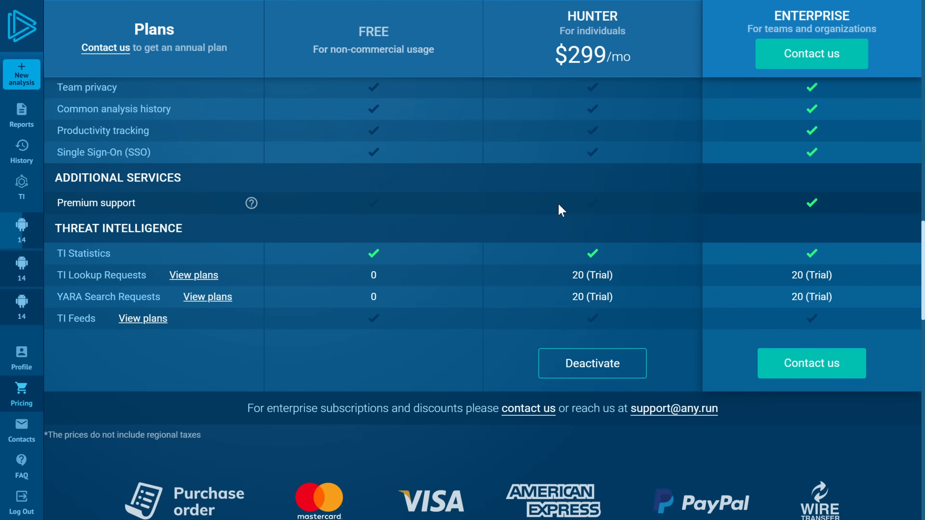
scroll("down", 3)
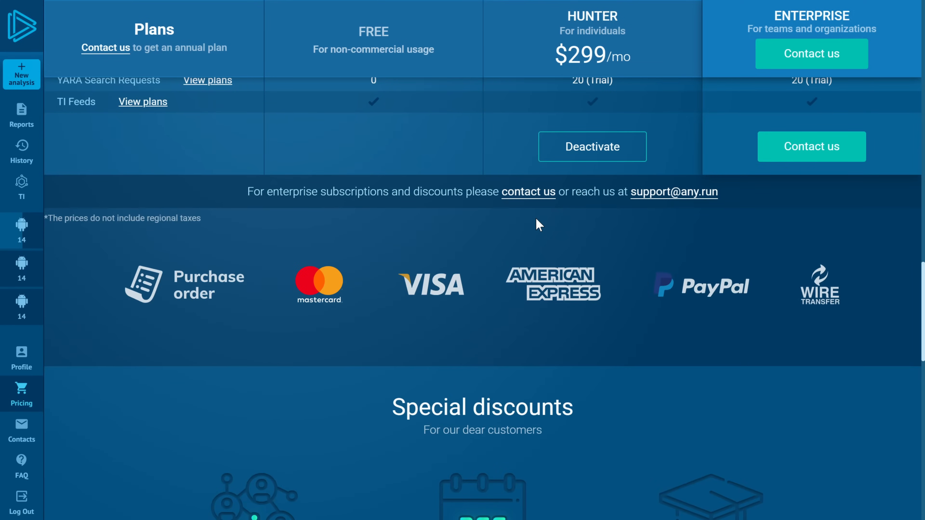
scroll("down", 3)
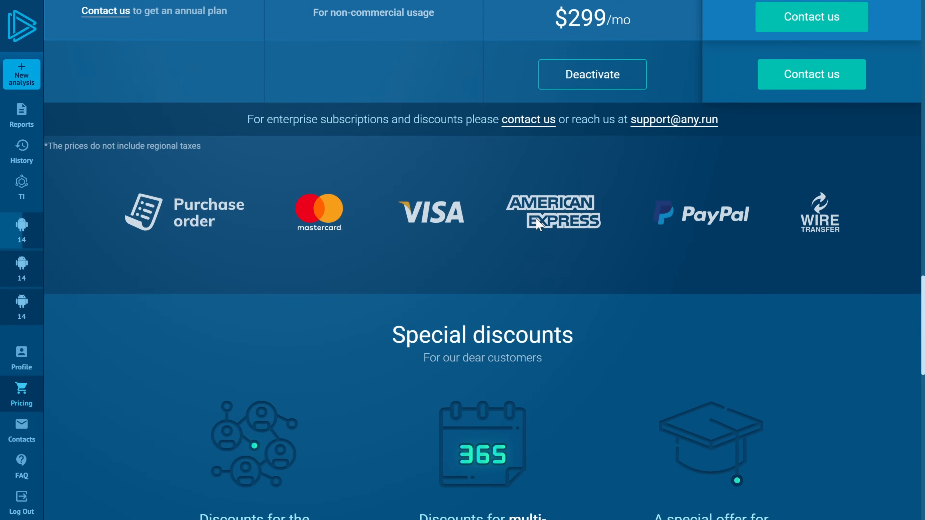
scroll("up", 3)
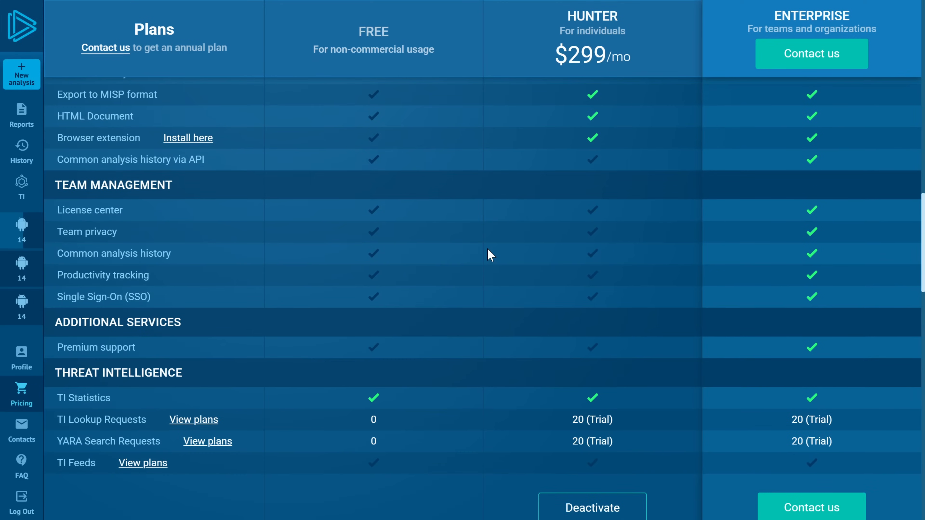
mouse_move(404, 308)
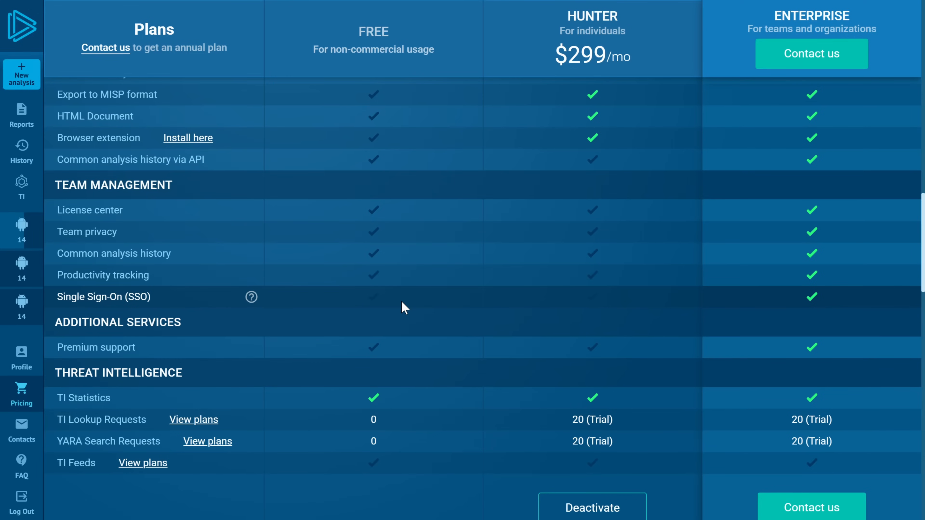
scroll("up", 3)
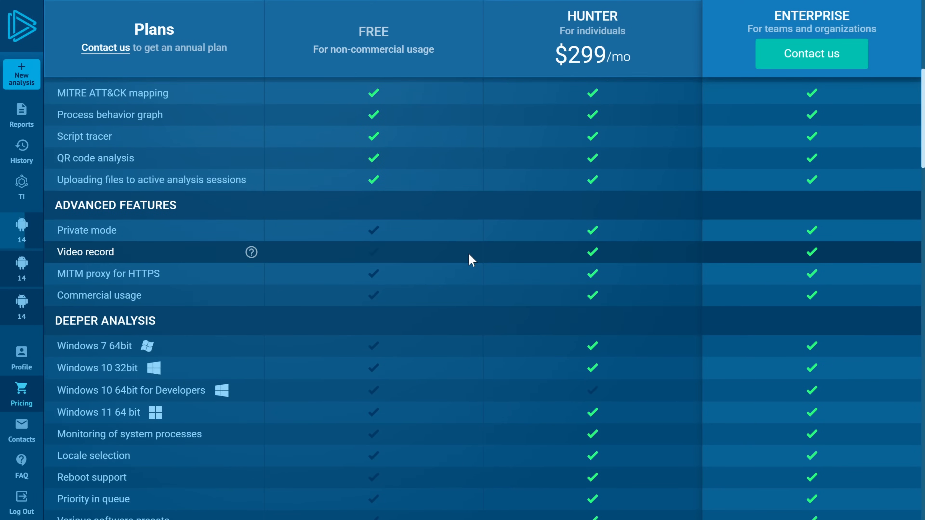
mouse_move(346, 245)
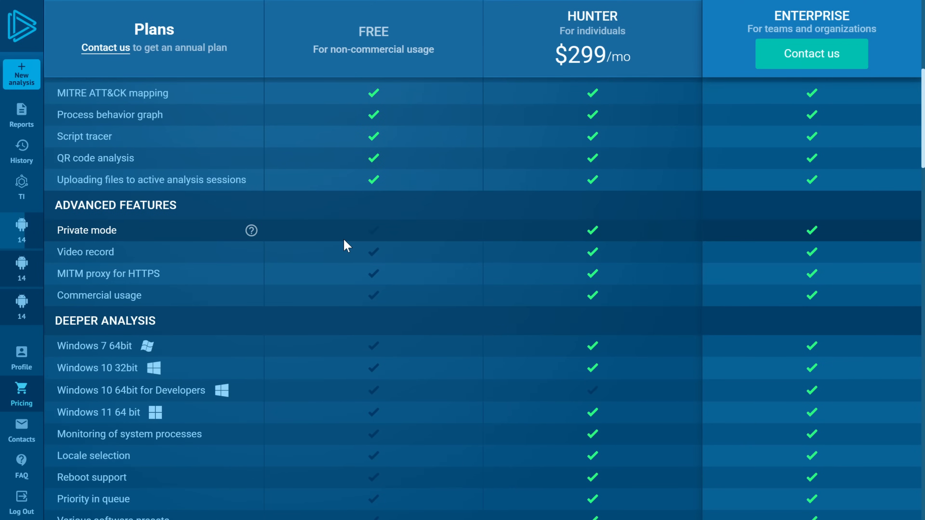
mouse_move(263, 273)
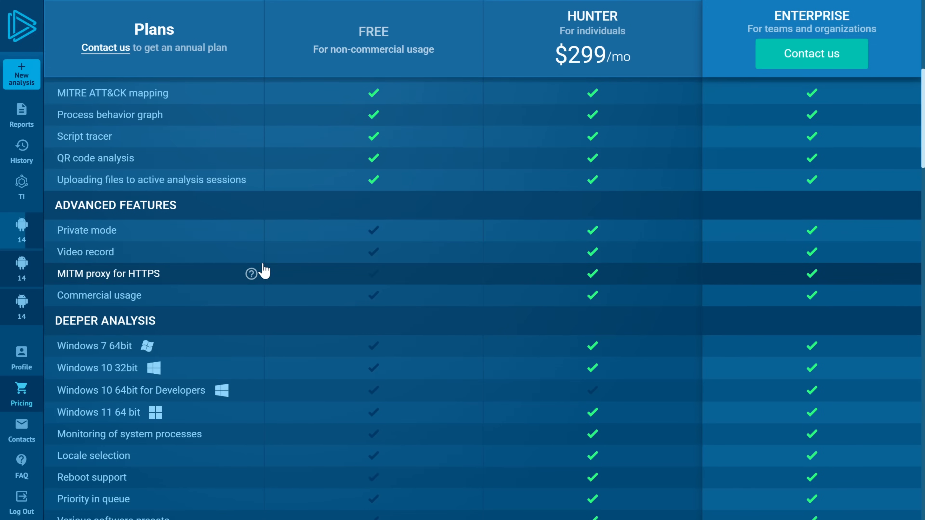
mouse_move(261, 261)
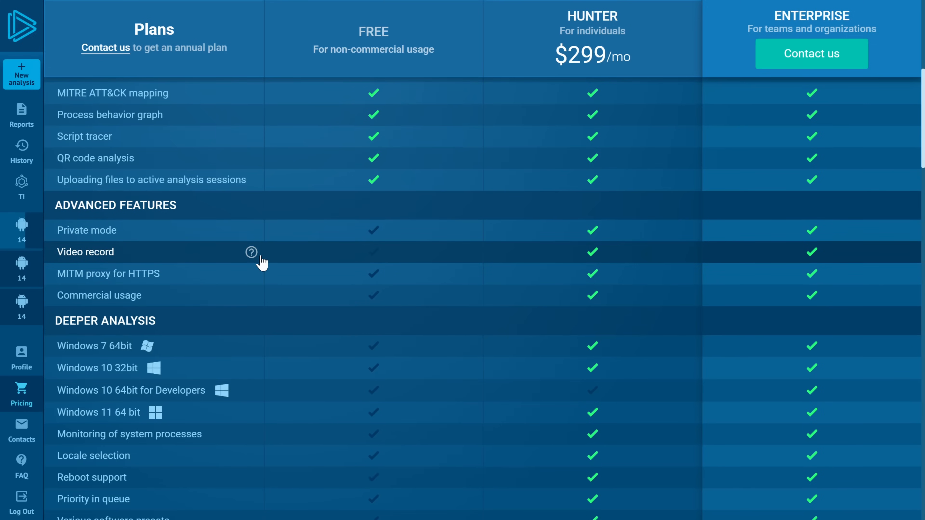
mouse_move(129, 350)
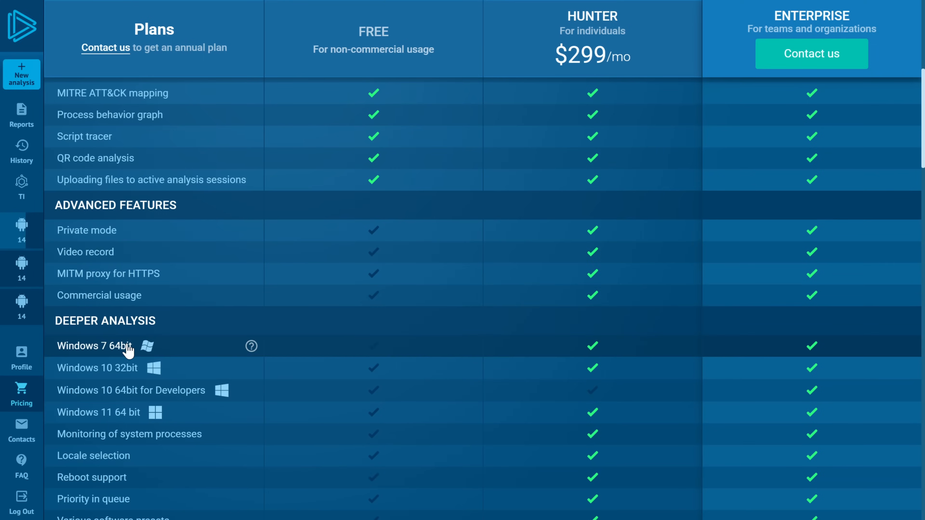
mouse_move(652, 330)
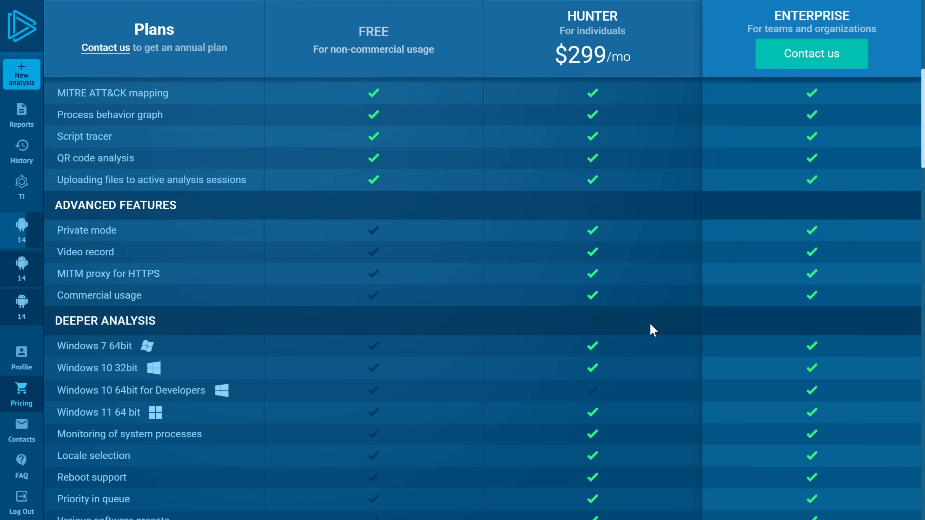